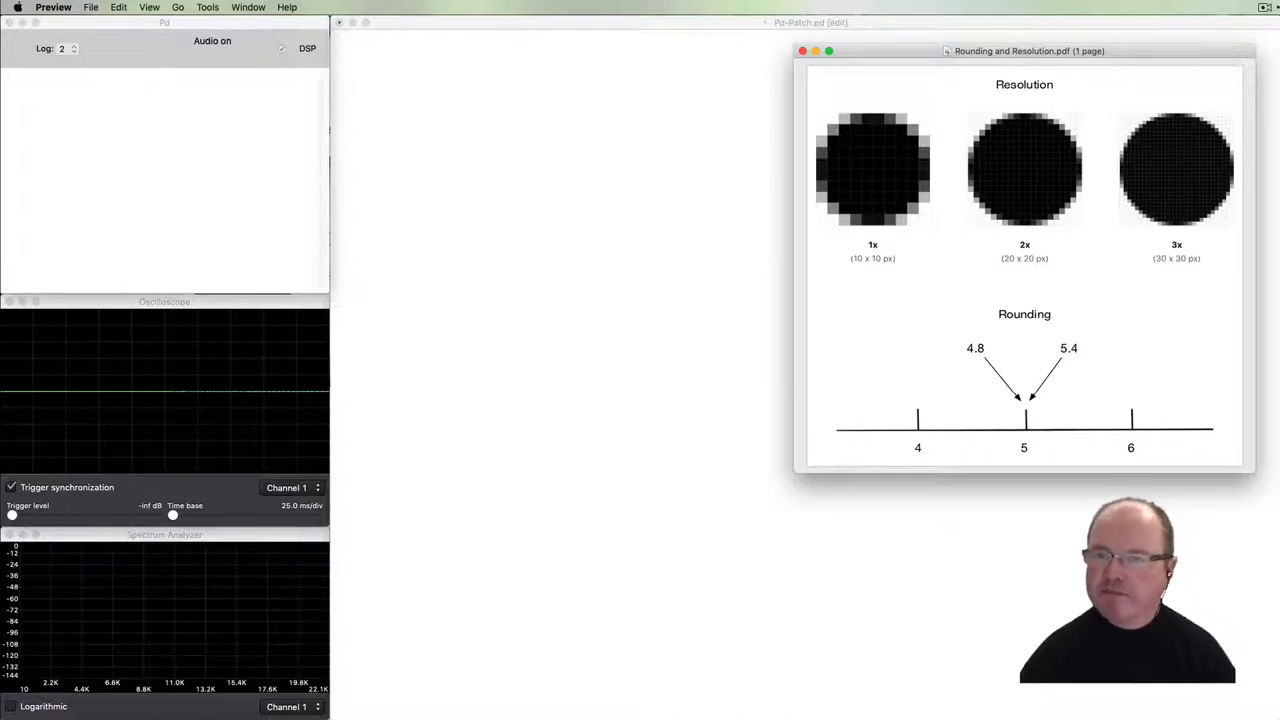
pyautogui.moveTo(897, 200)
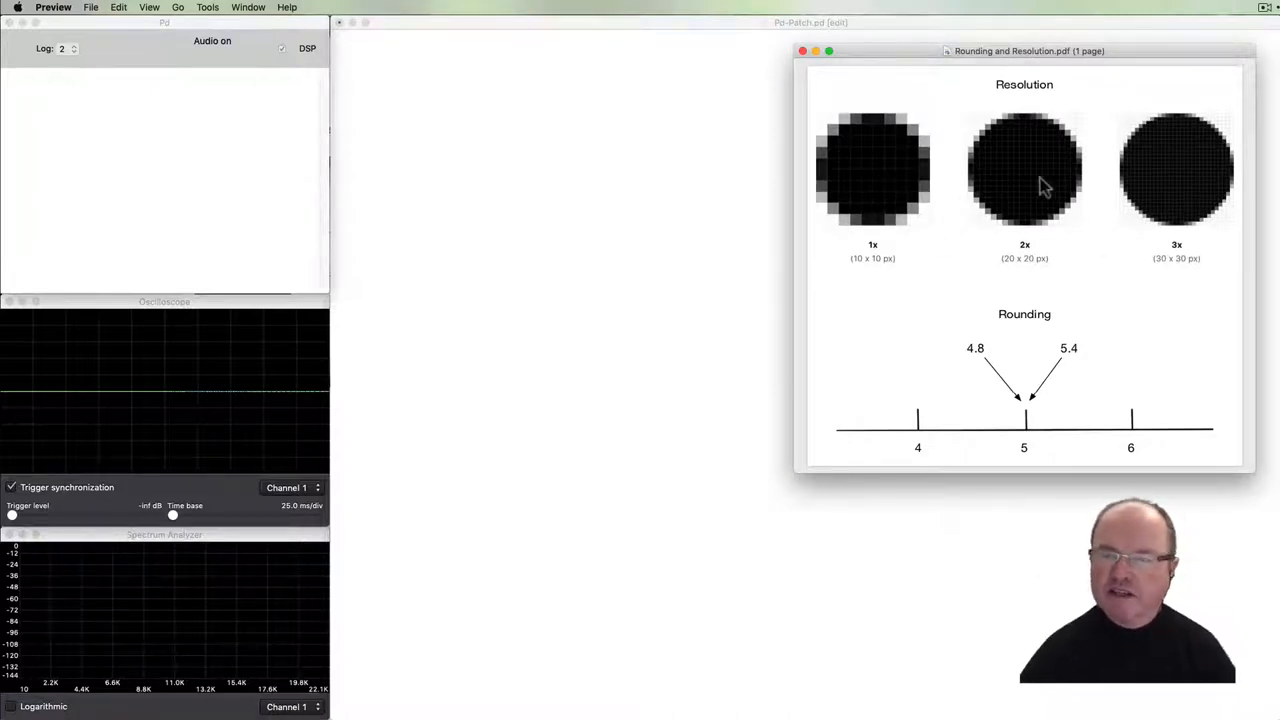
pyautogui.moveTo(900, 302)
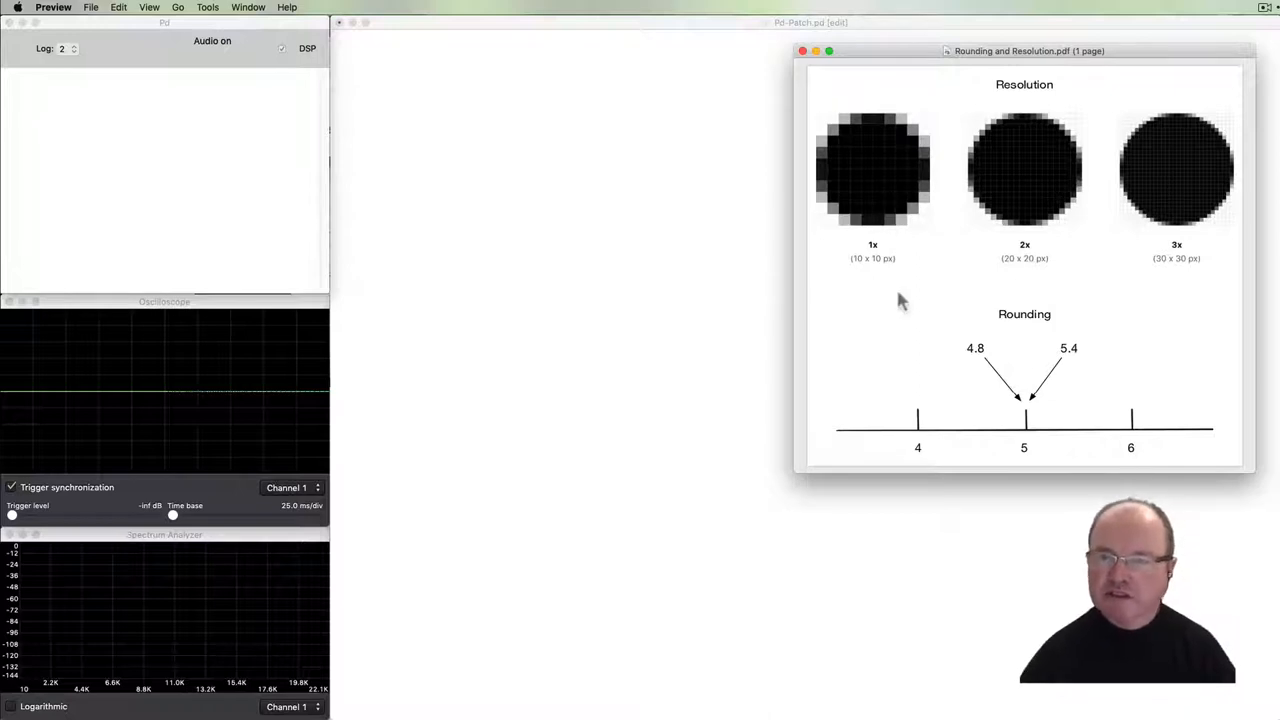
pyautogui.moveTo(875, 183)
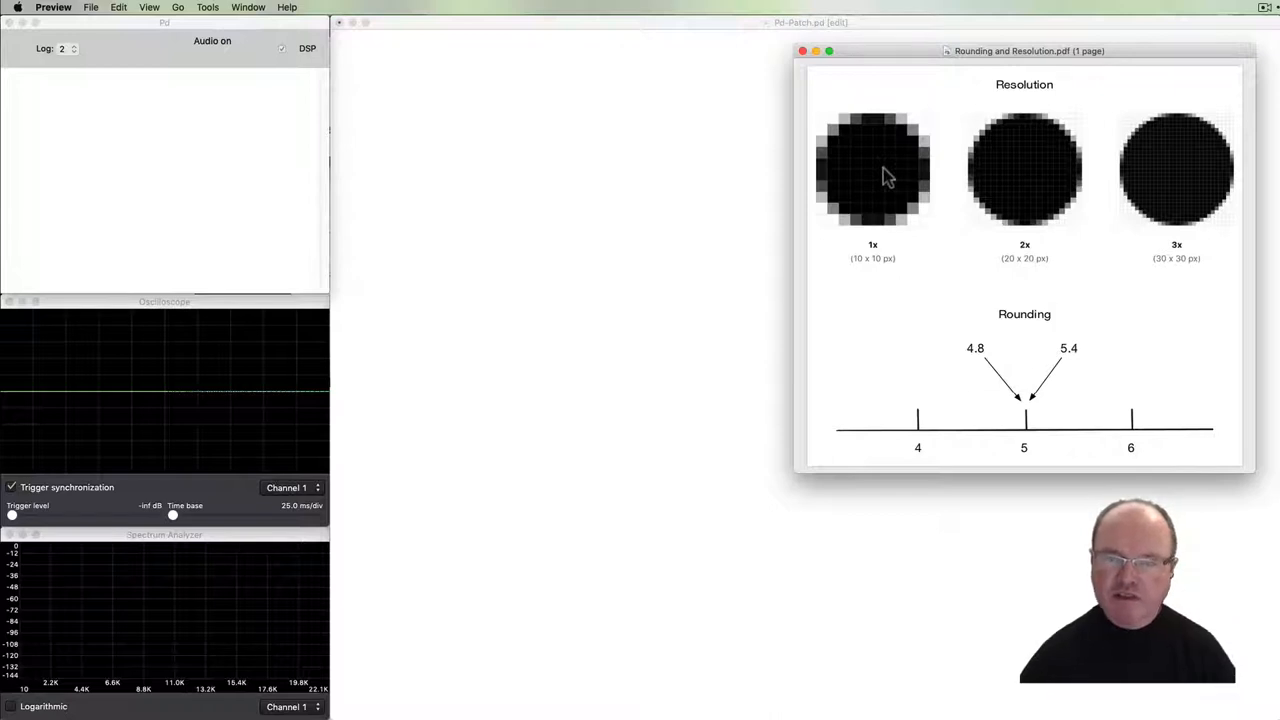
pyautogui.moveTo(1184, 191)
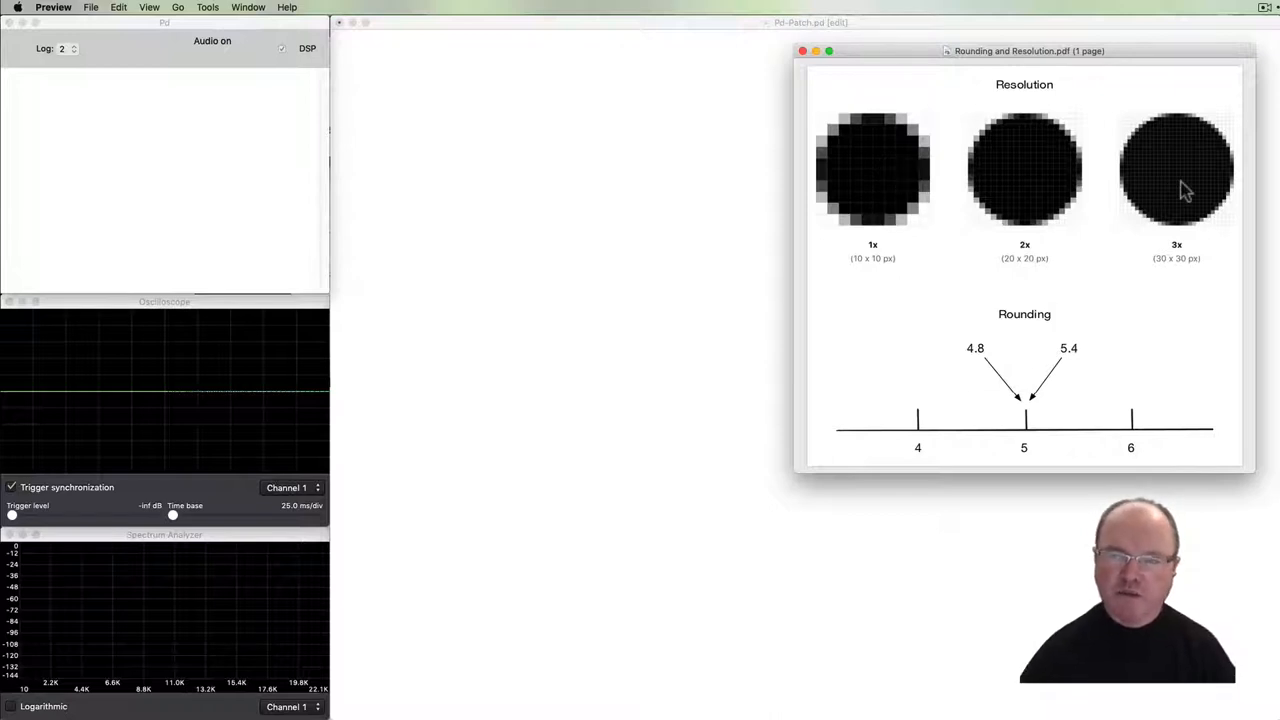
pyautogui.moveTo(1003, 193)
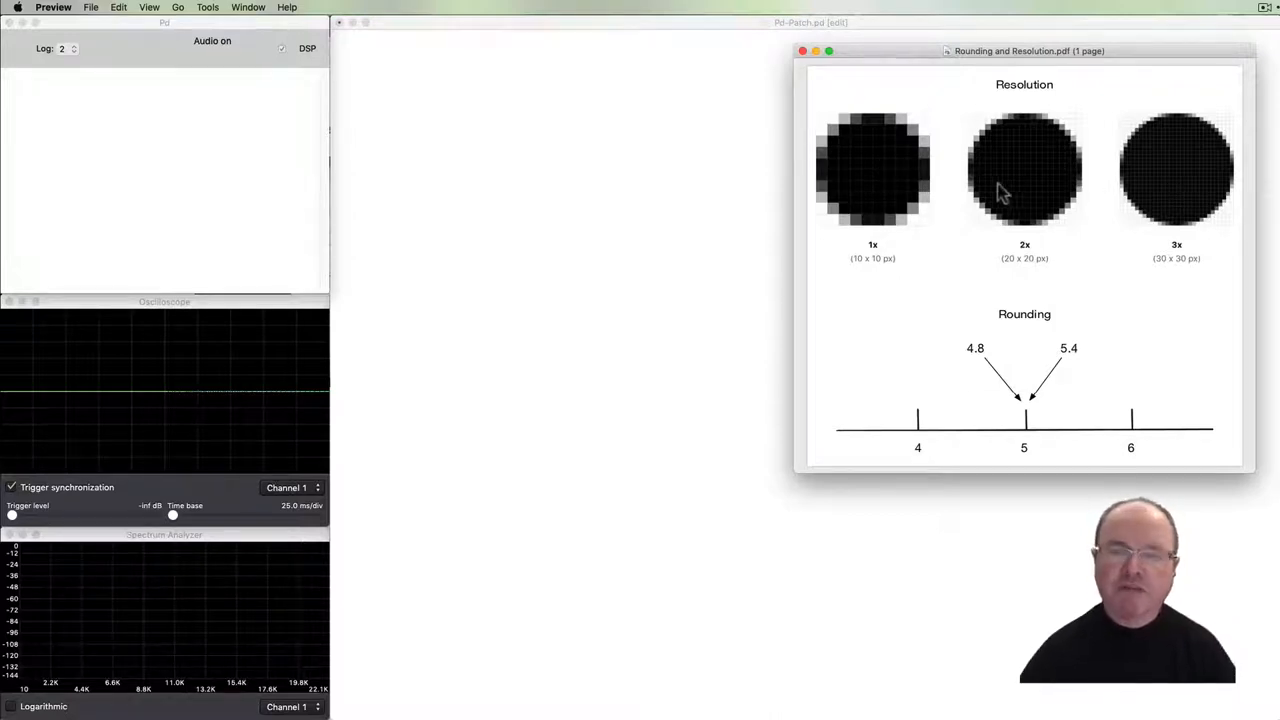
pyautogui.moveTo(878, 193)
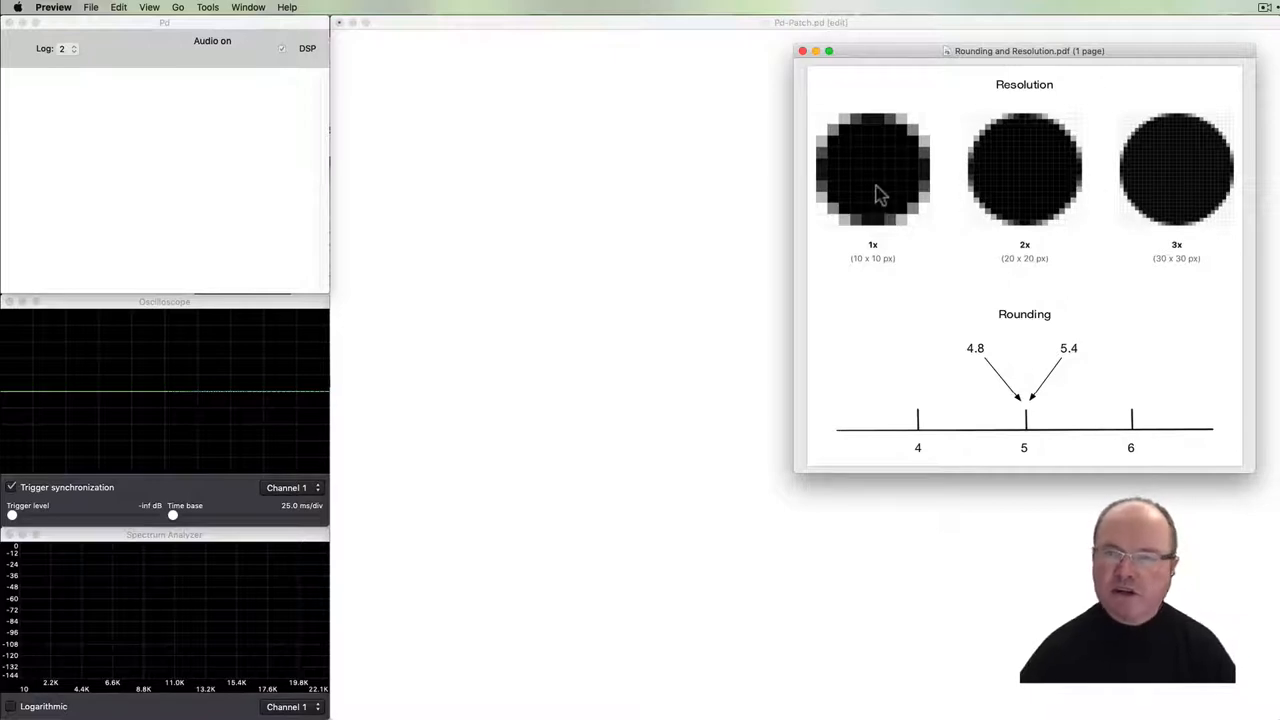
pyautogui.moveTo(897, 152)
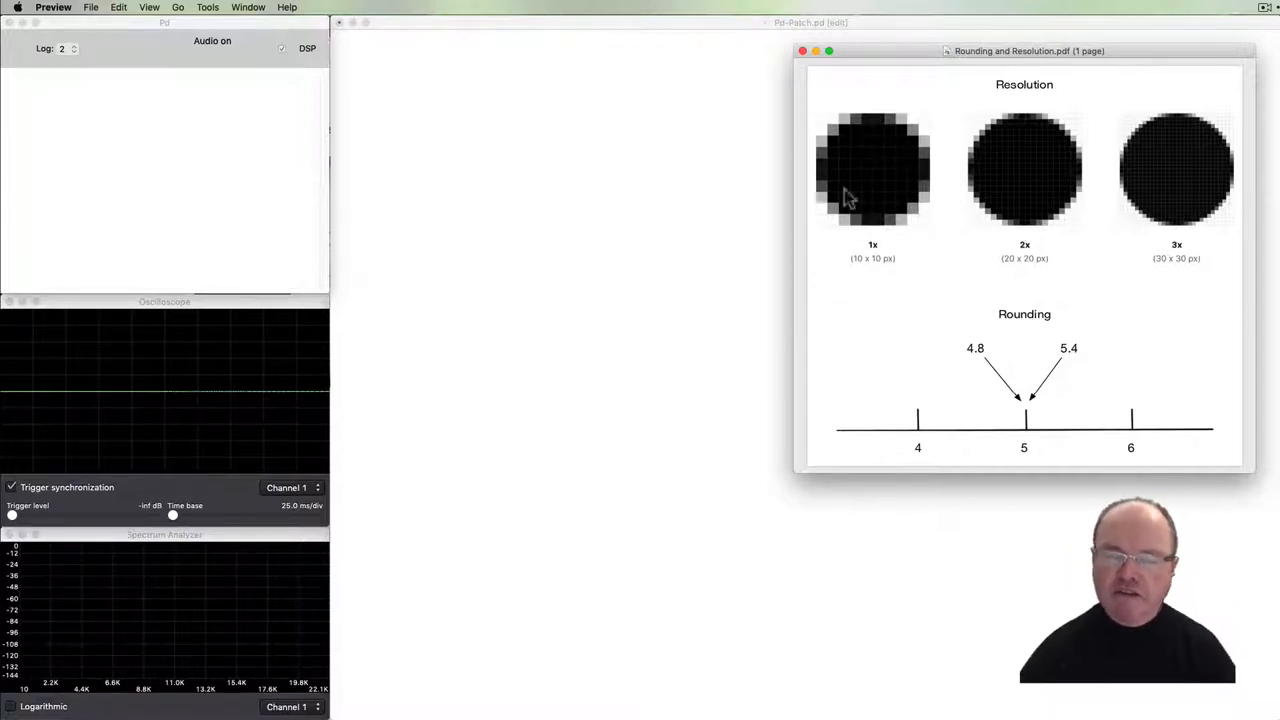
pyautogui.moveTo(890, 228)
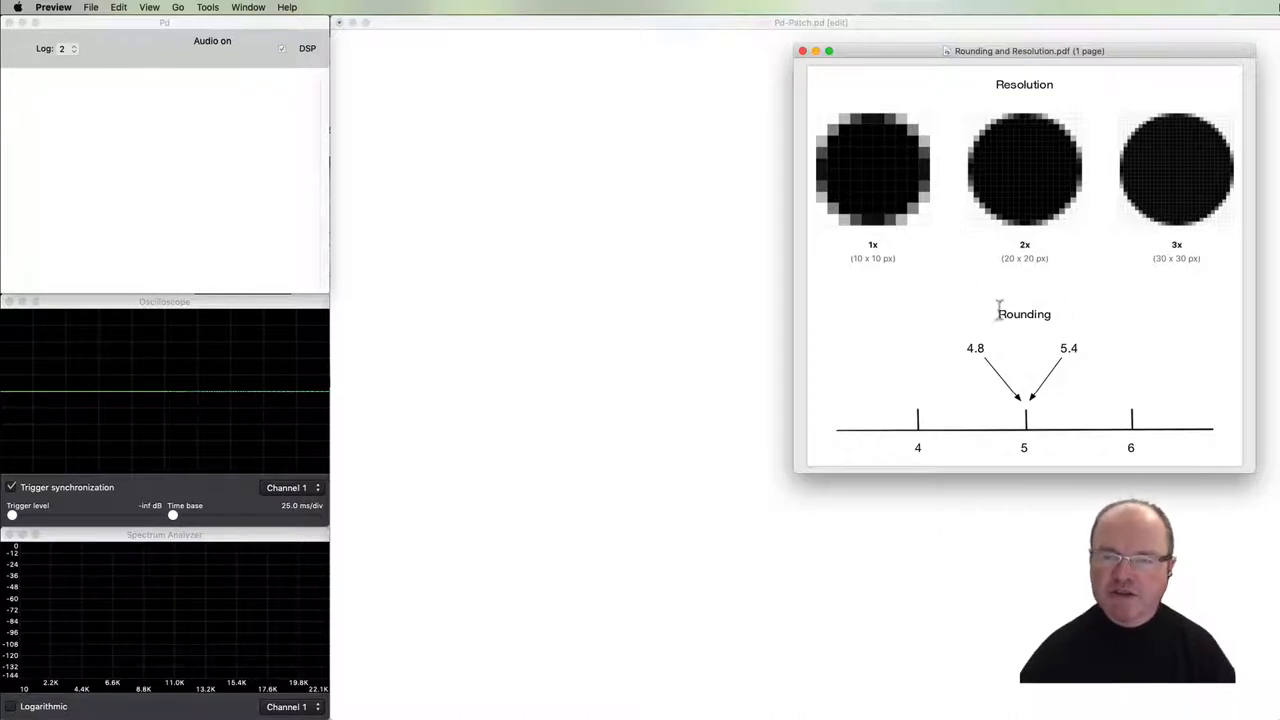
pyautogui.moveTo(980, 313)
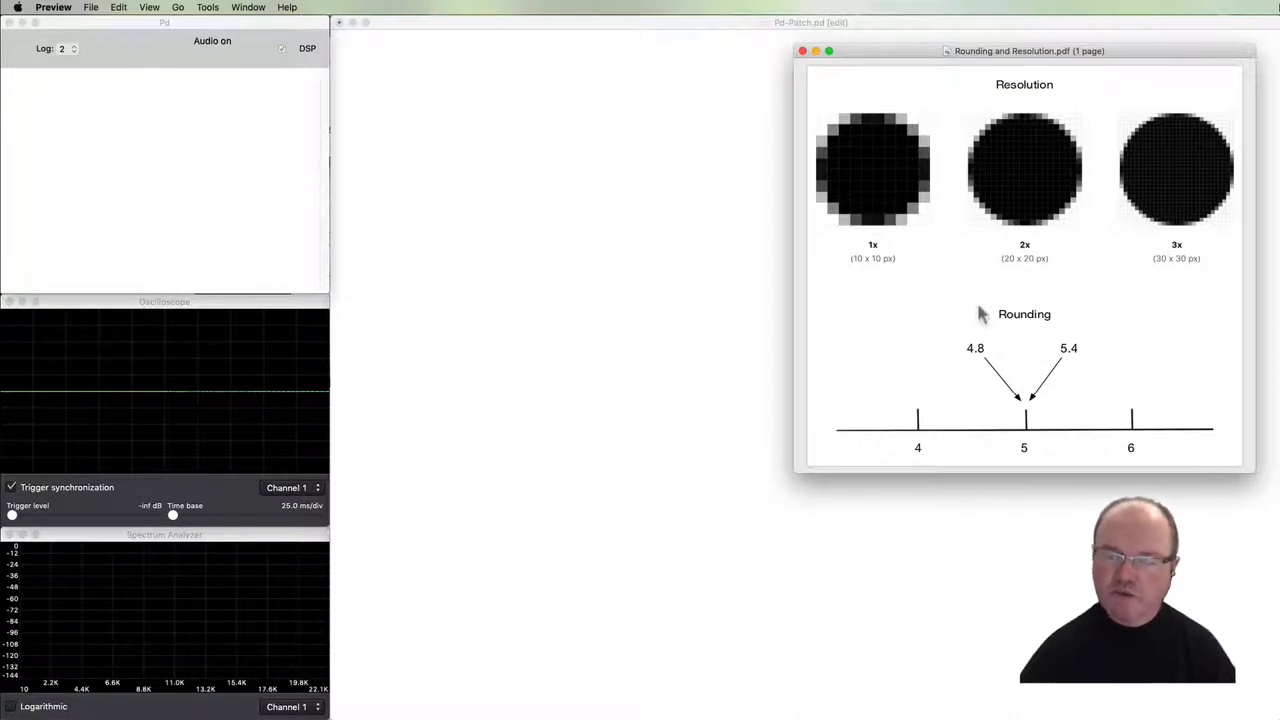
pyautogui.moveTo(948, 313)
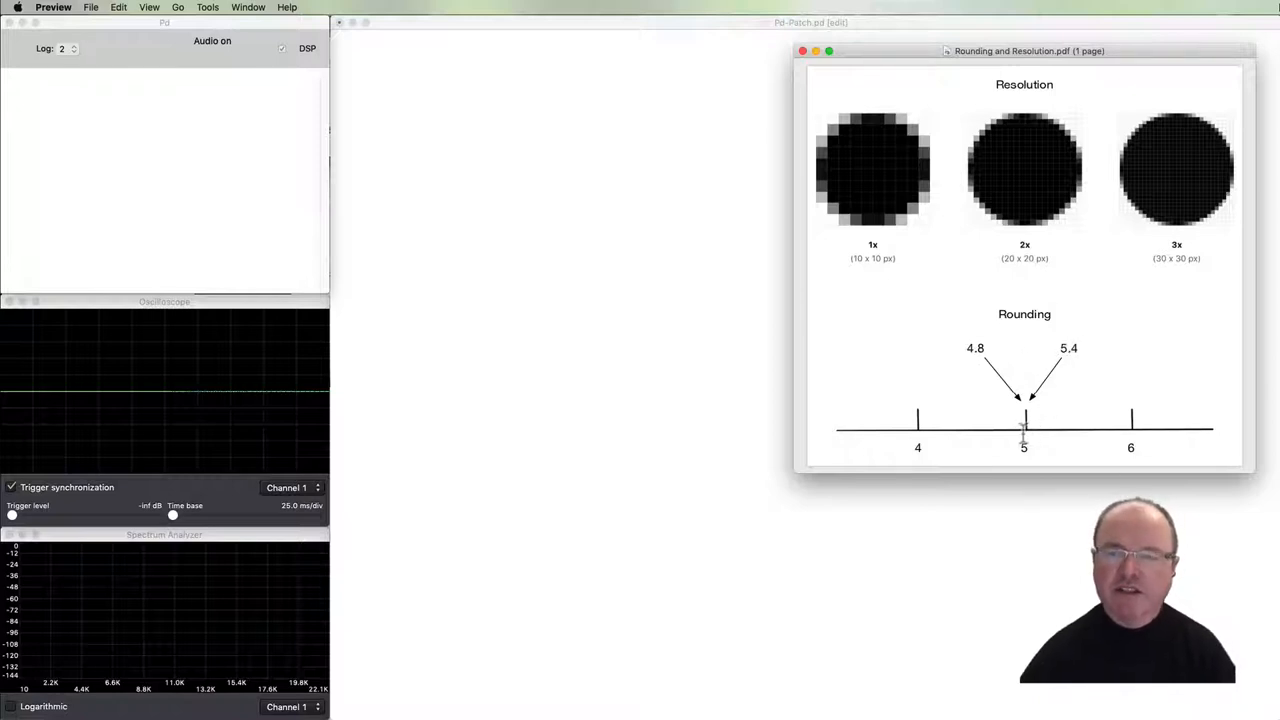
pyautogui.moveTo(1060, 357)
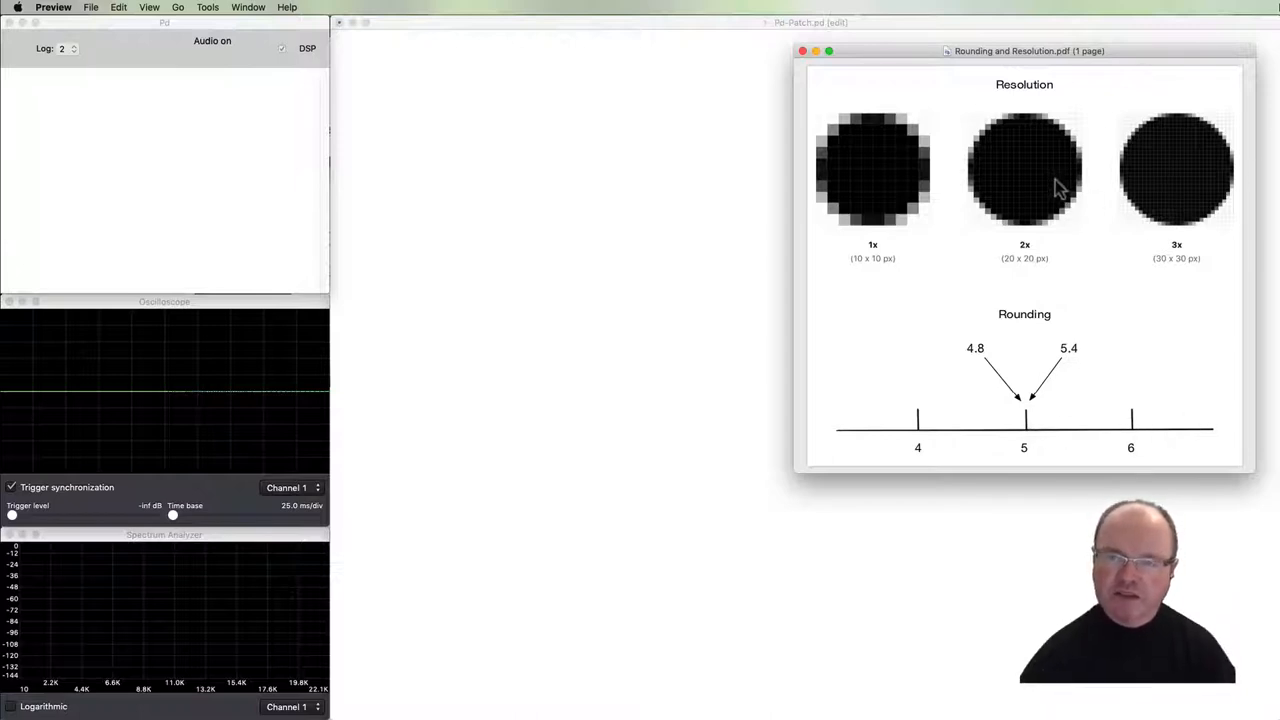
pyautogui.moveTo(1228, 170)
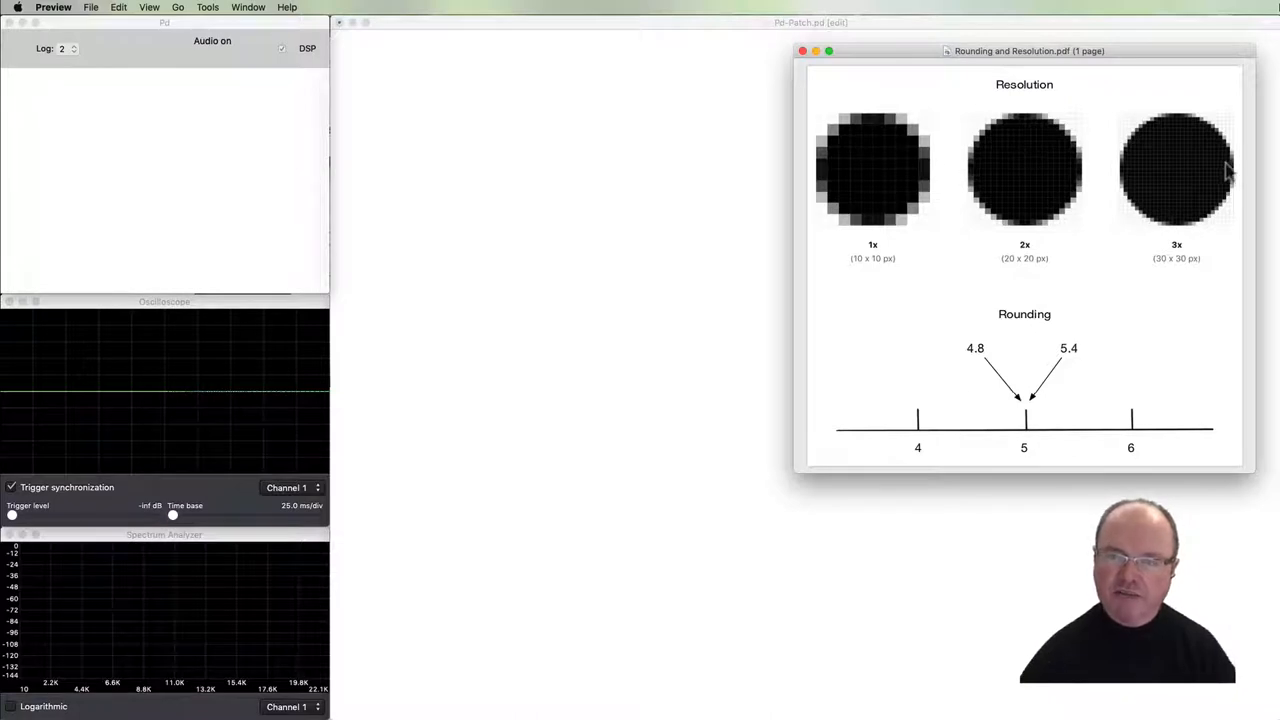
pyautogui.moveTo(1060, 180)
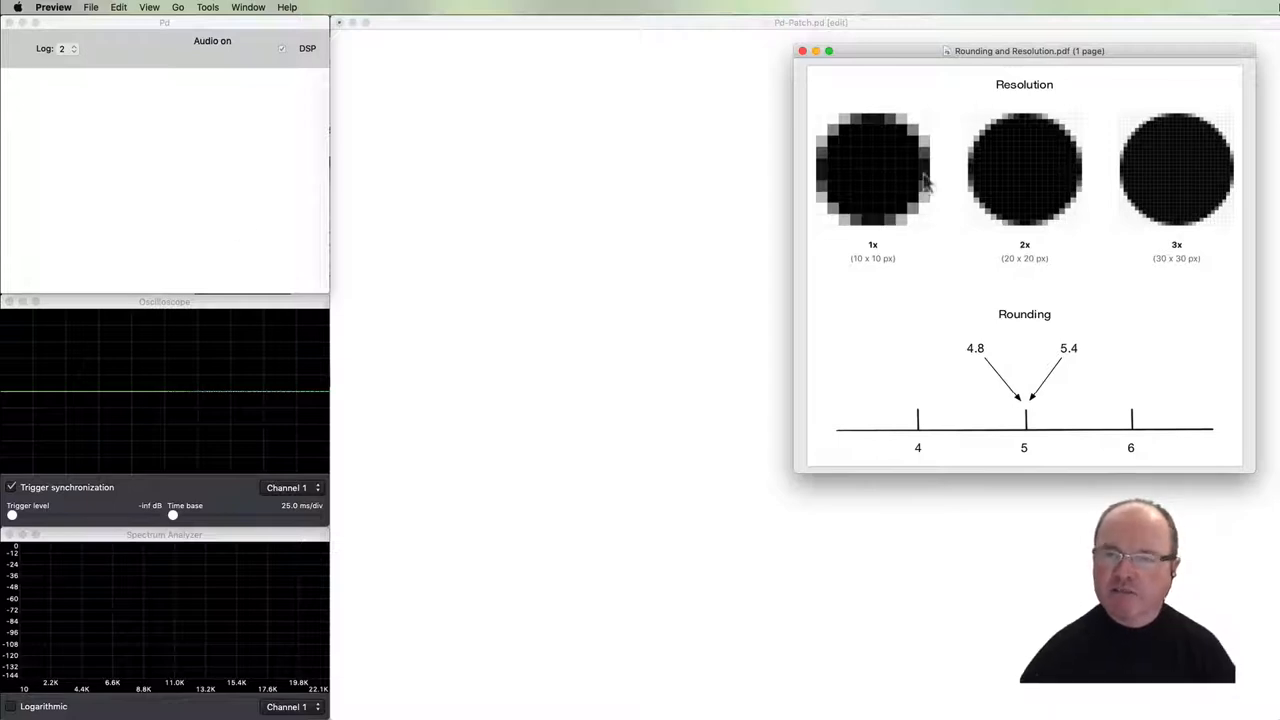
pyautogui.moveTo(1065, 250)
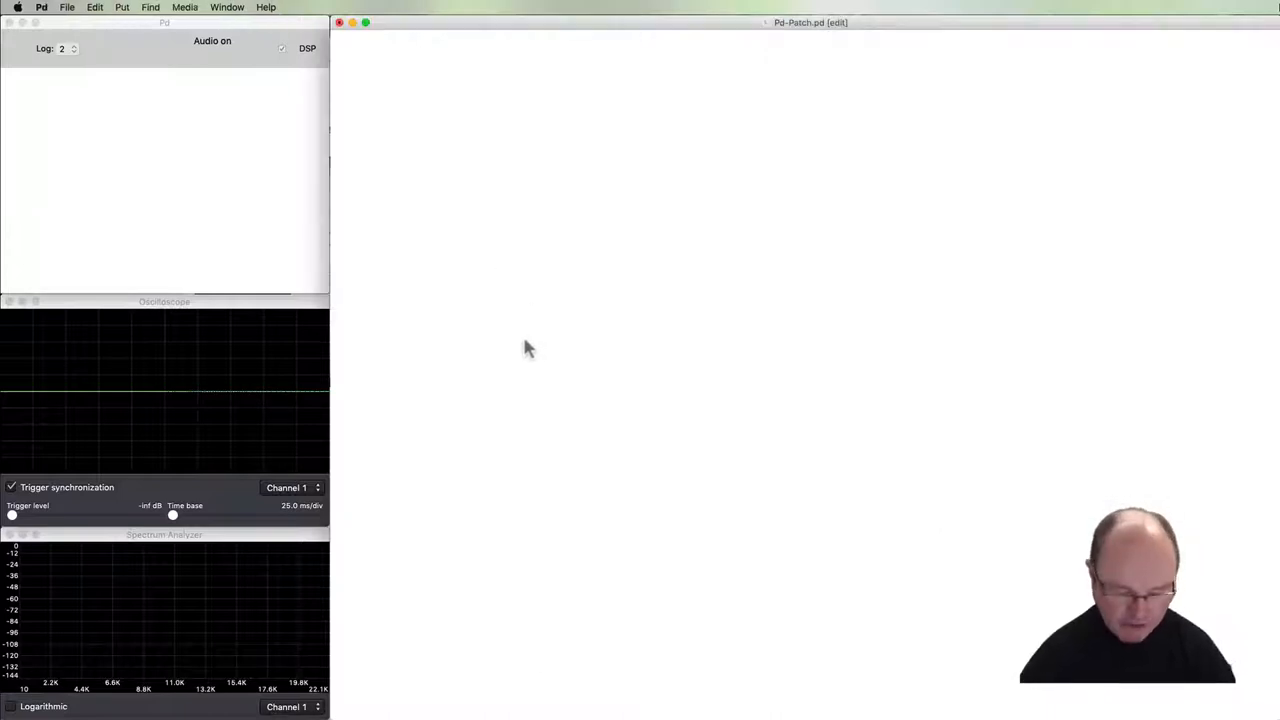
# Create an osc~ 258 object and move it up toward the upper left.
pyautogui.write('os')
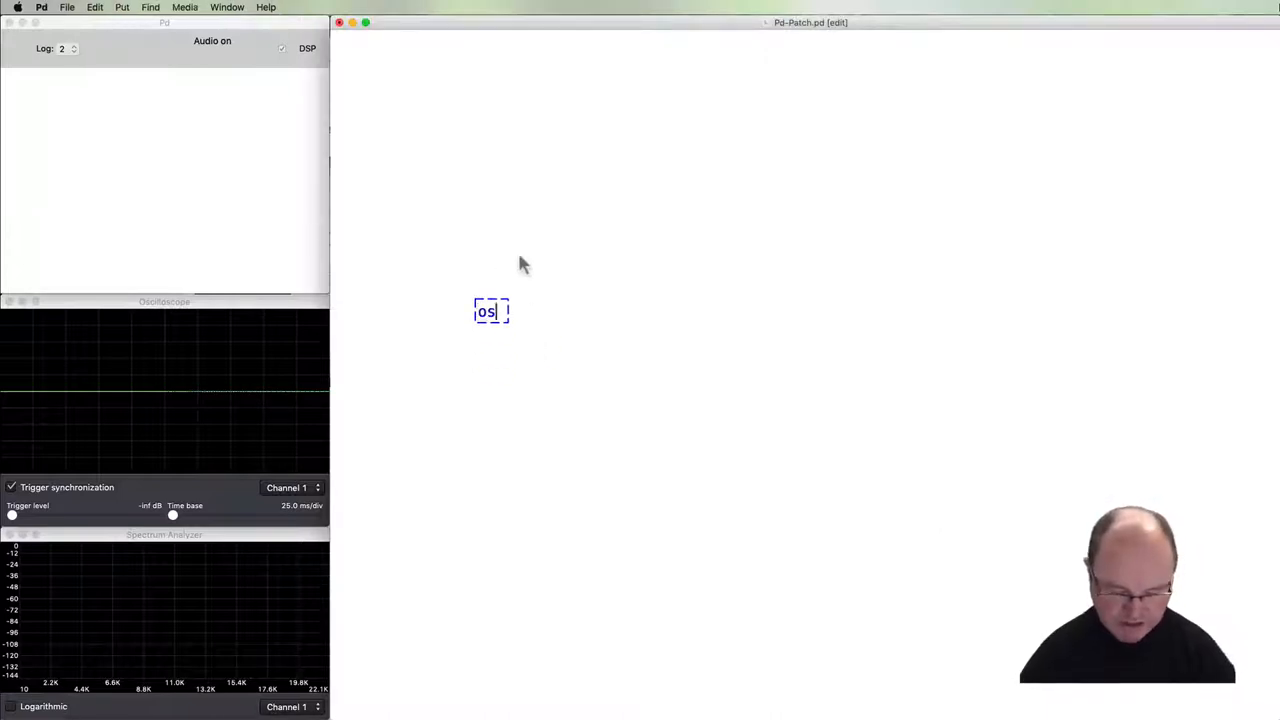
pyautogui.write('c~')
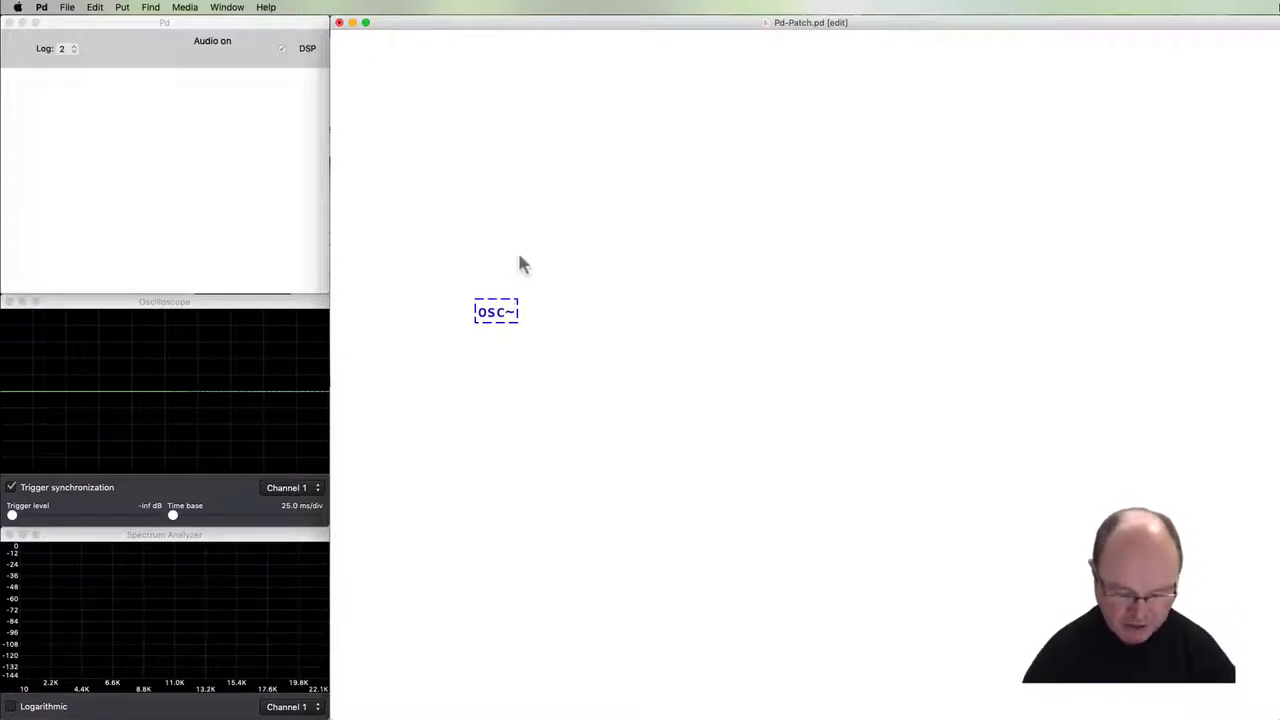
pyautogui.write('258')
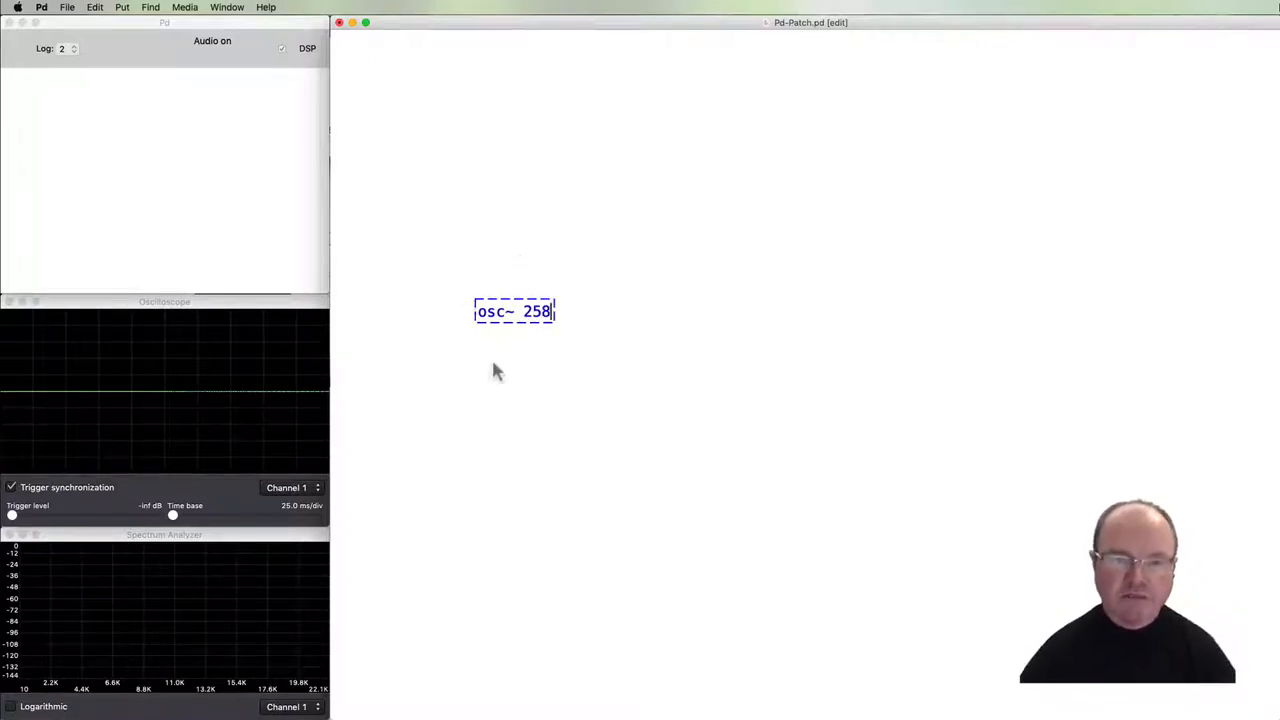
pyautogui.moveTo(513, 310); pyautogui.dragTo(496, 226)
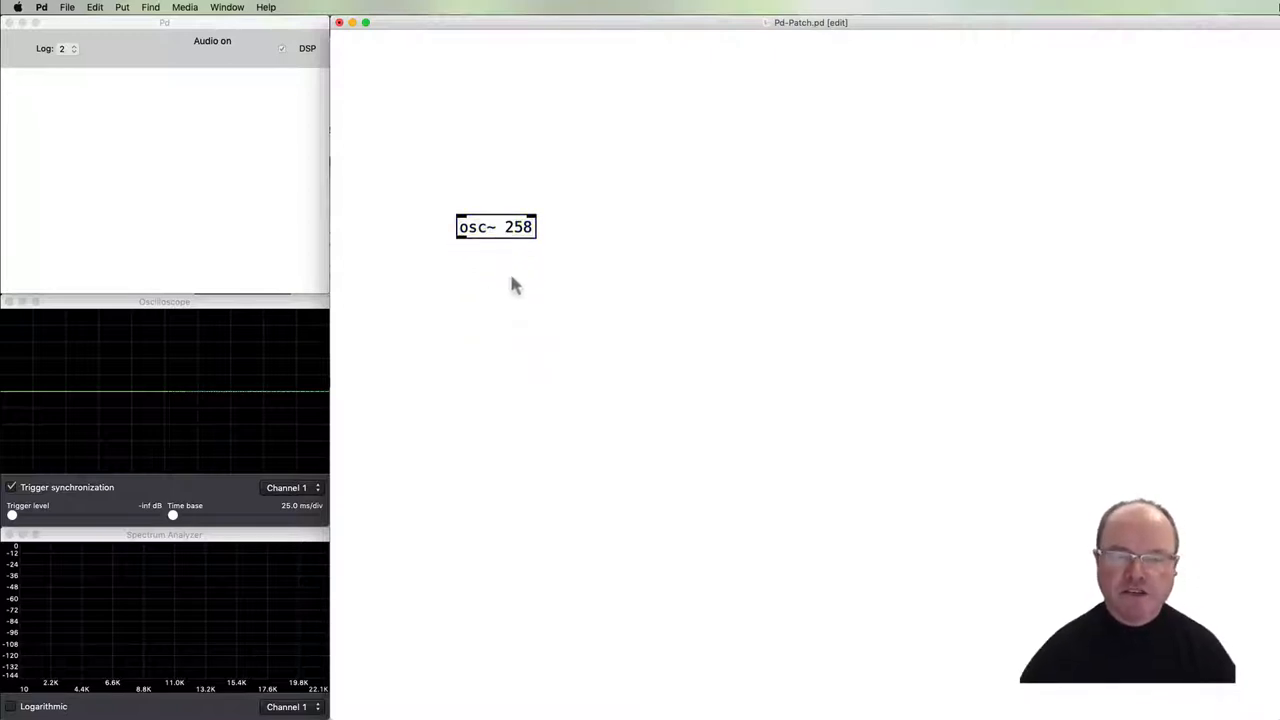
pyautogui.moveTo(475, 335)
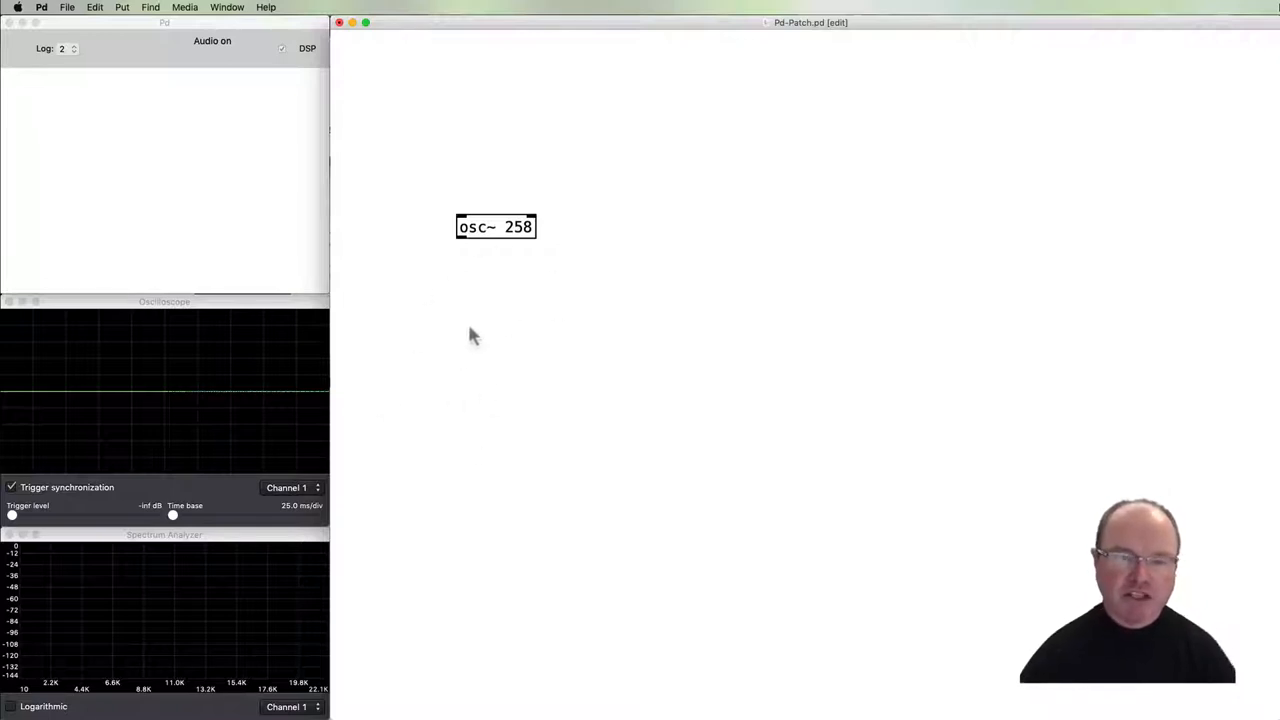
pyautogui.moveTo(482, 322)
pyautogui.write('e')
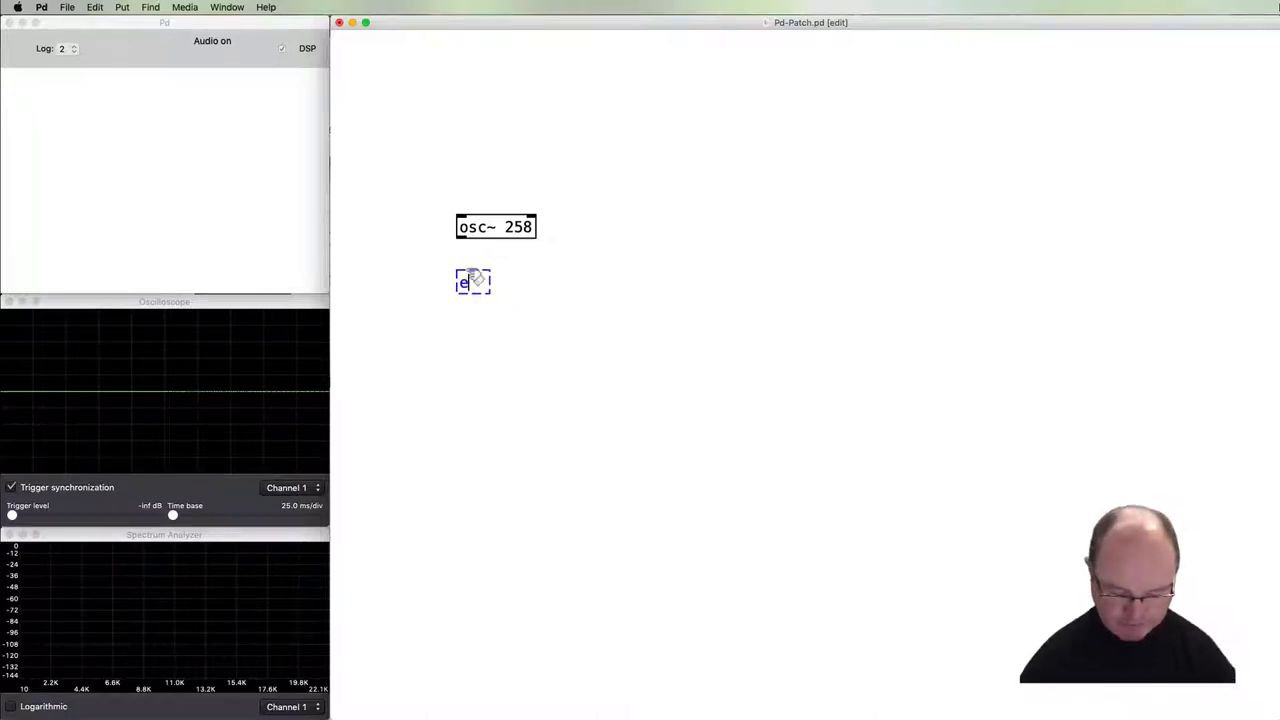
# Type expr~ round($v1 / $f2) into a new object box.
pyautogui.write('xpr~')
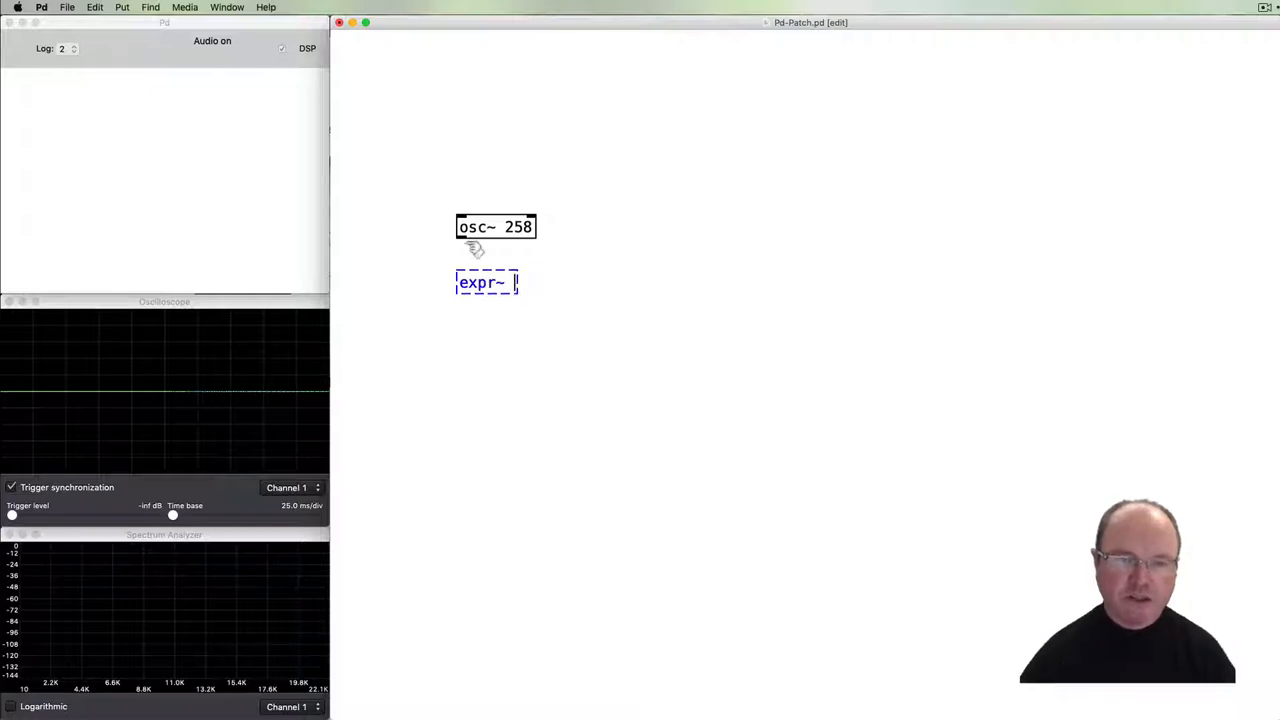
pyautogui.moveTo(552, 427)
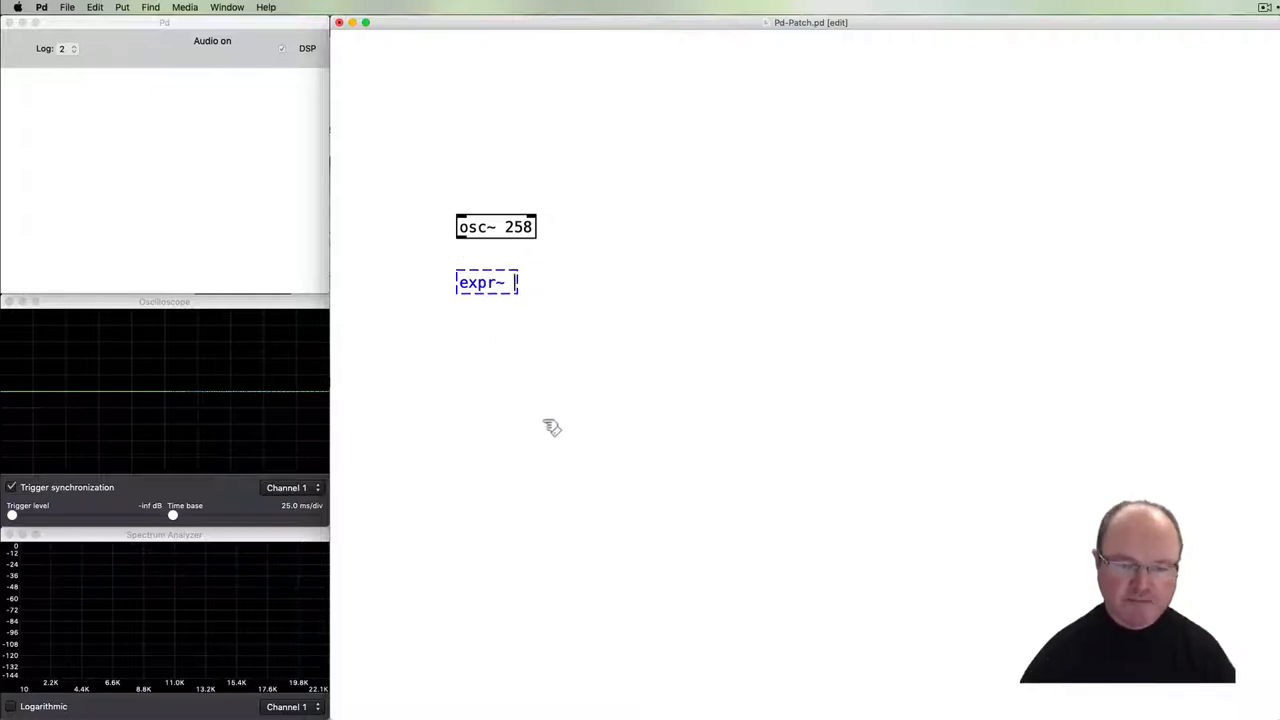
pyautogui.write('round(')
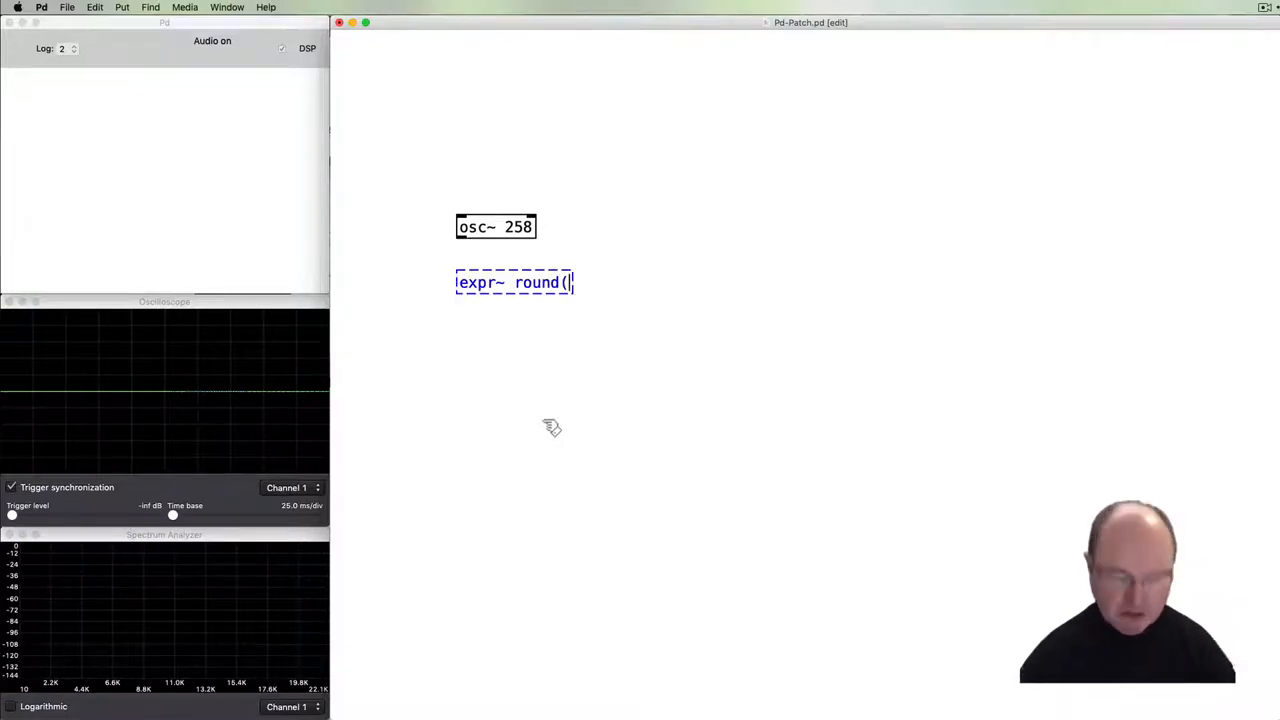
pyautogui.write('$v1')
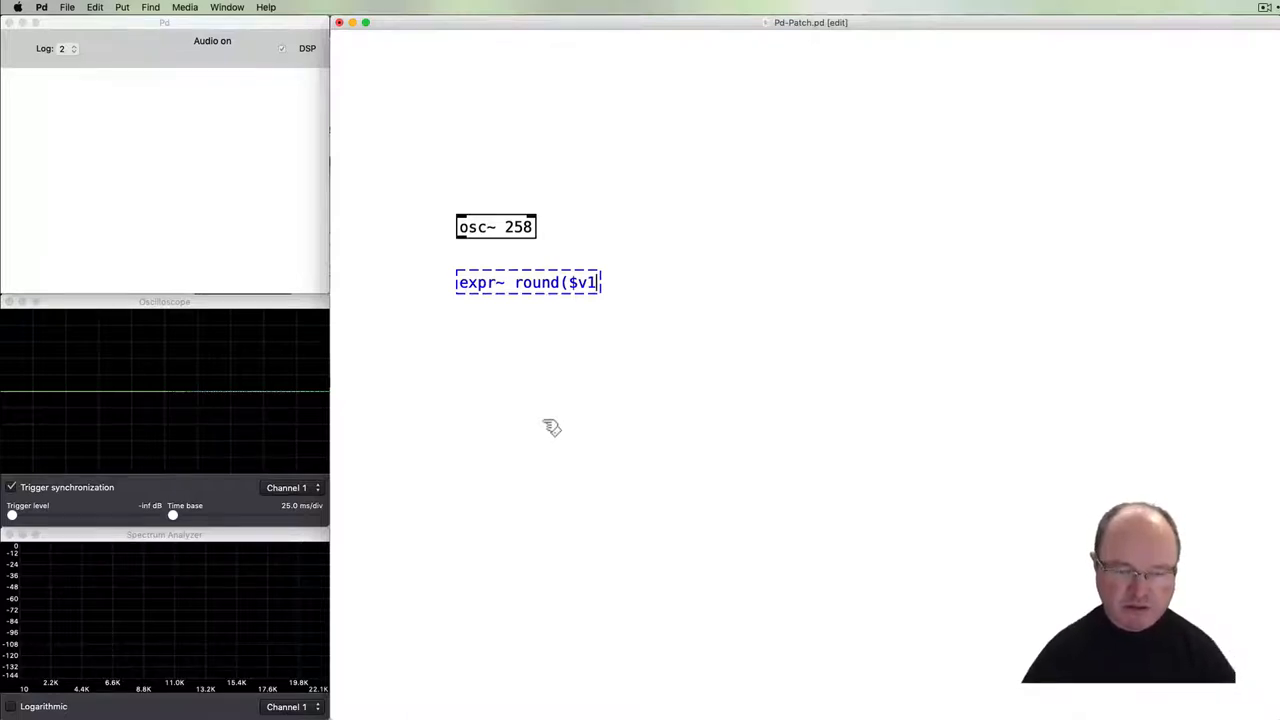
pyautogui.write('/')
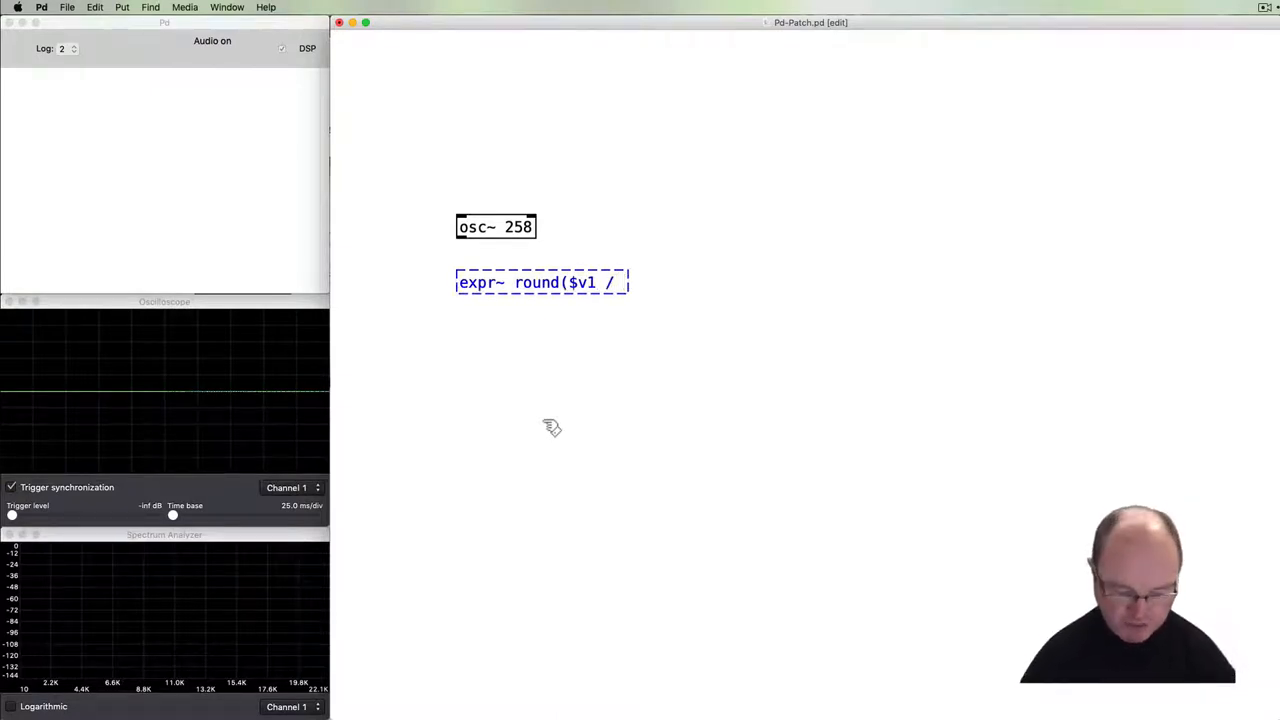
pyautogui.write('$f2)')
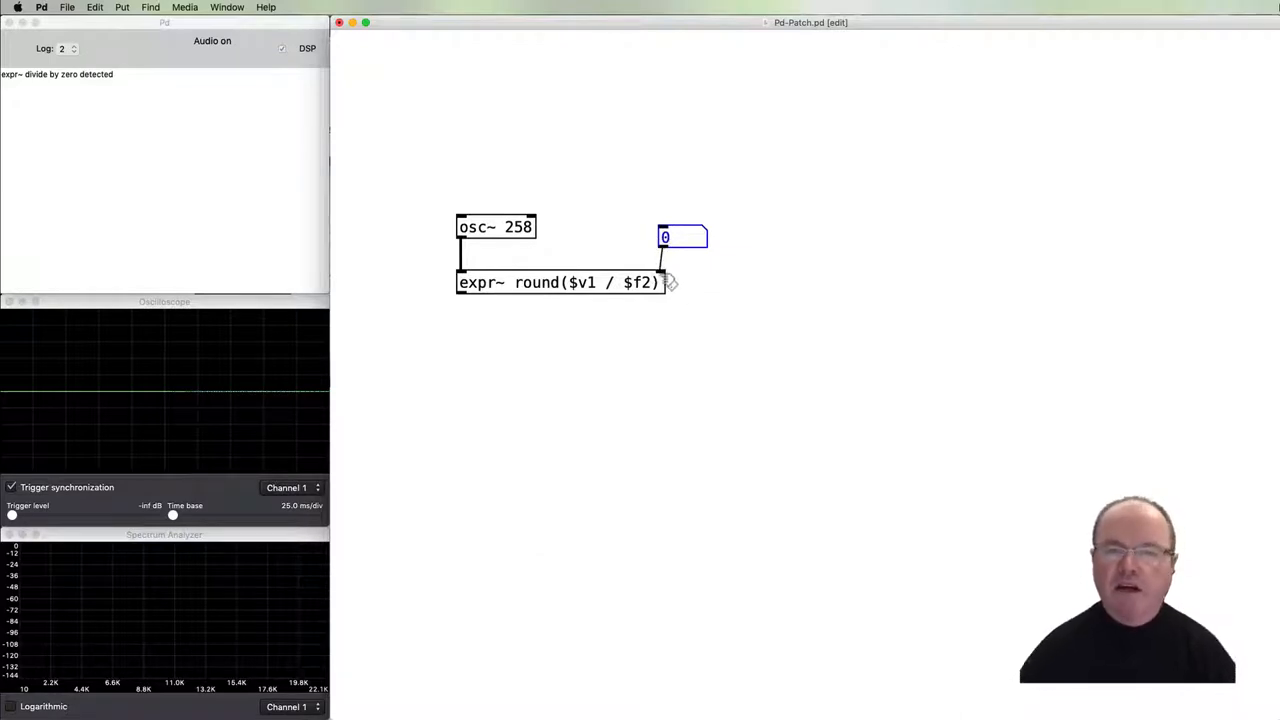
# Enter 0.2 as the divisor in the number box feeding expr~'s right inlet.
pyautogui.write('0.1')
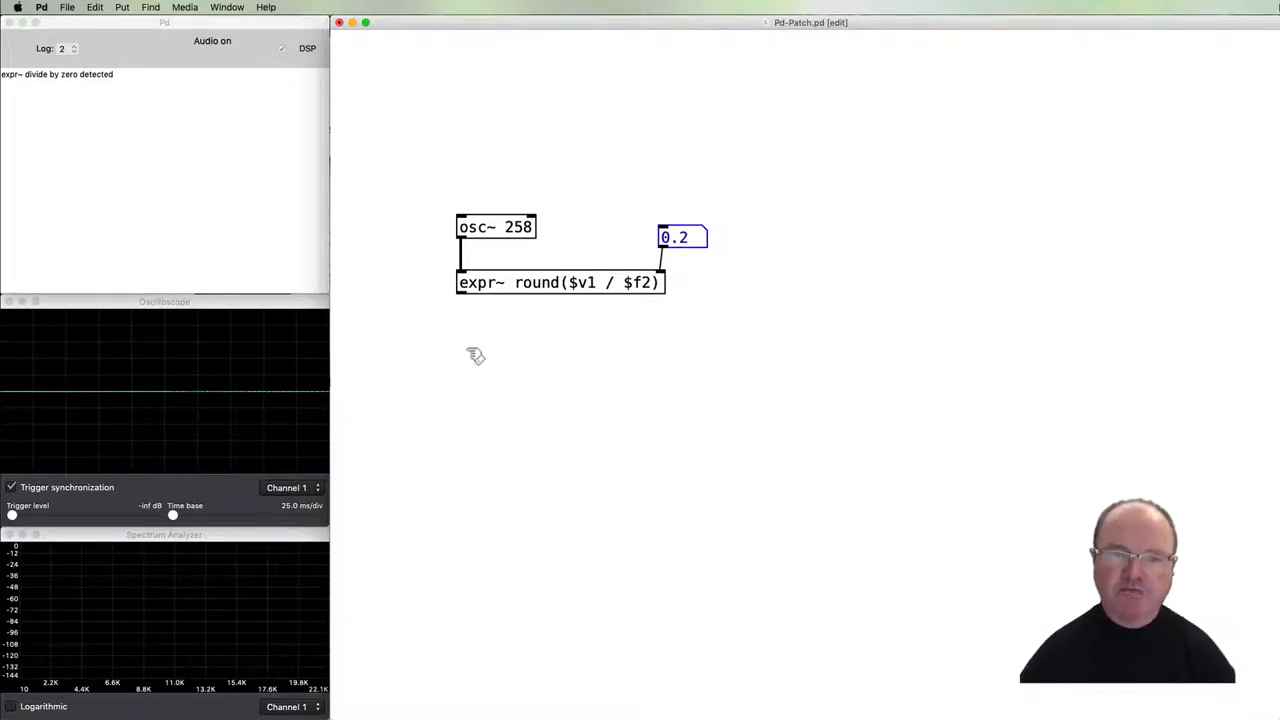
pyautogui.moveTo(477, 347)
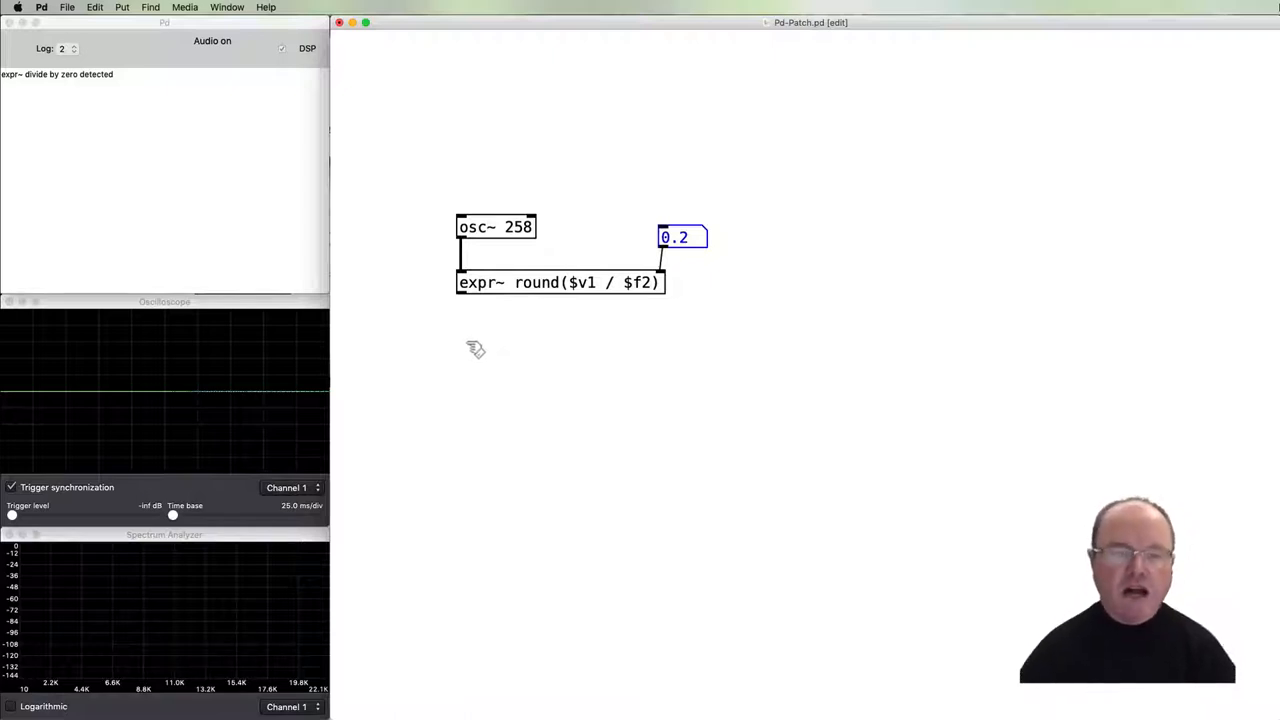
pyautogui.moveTo(536, 327)
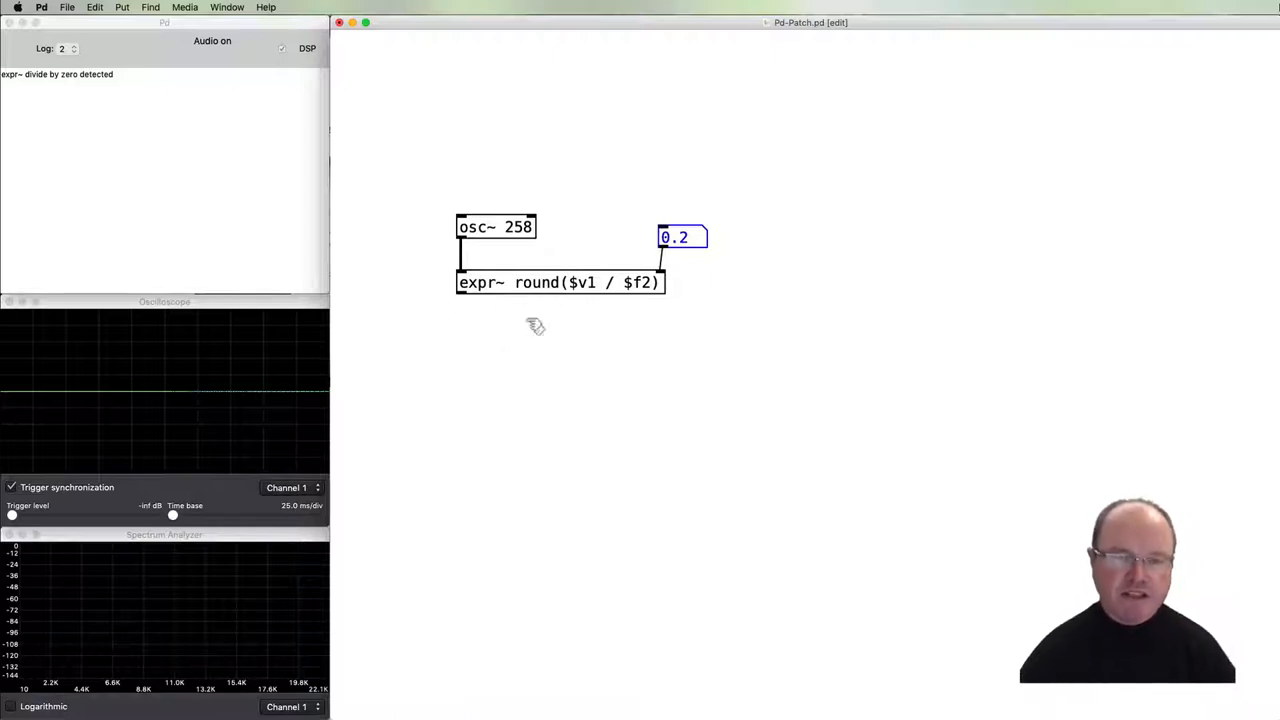
pyautogui.moveTo(540, 389)
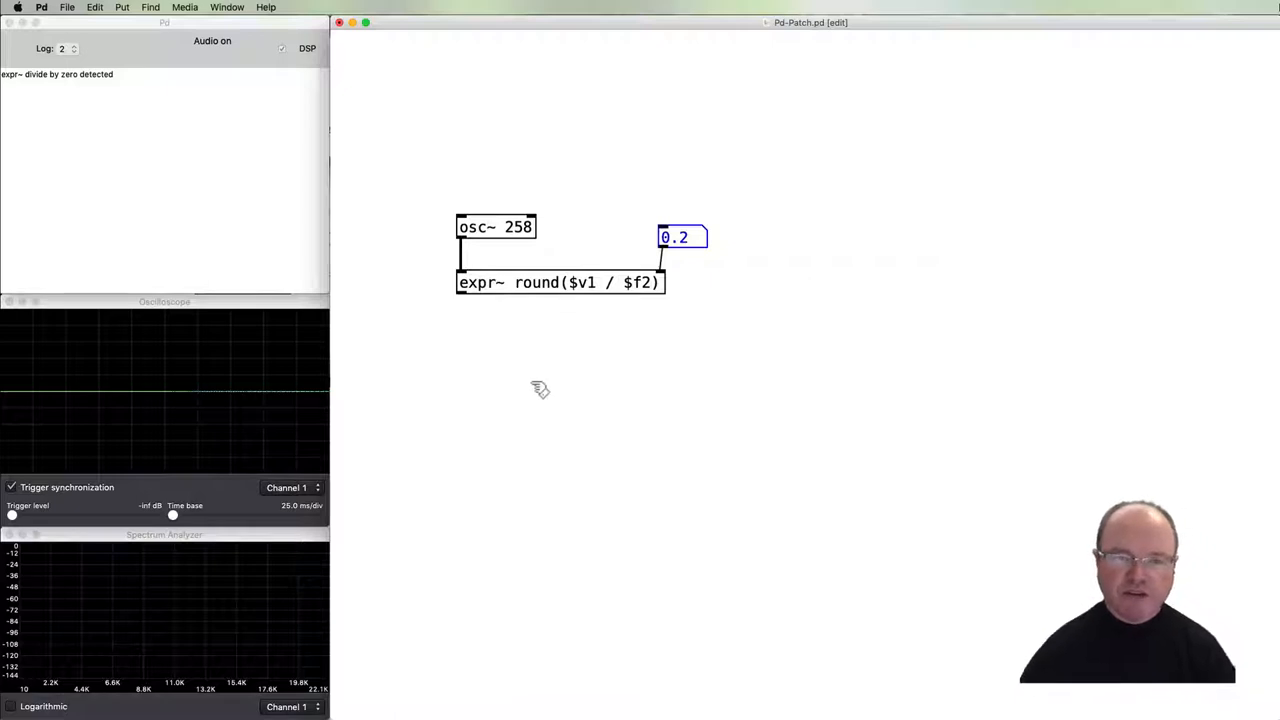
pyautogui.moveTo(567, 308)
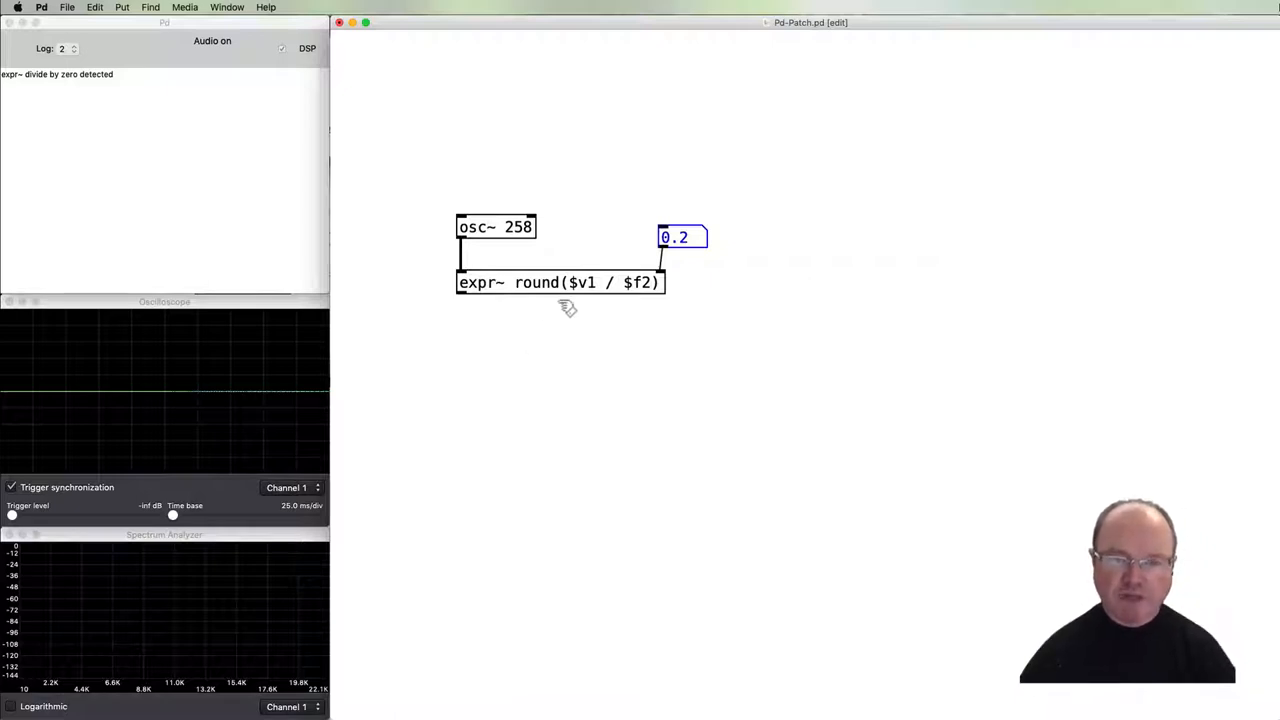
pyautogui.moveTo(513, 383)
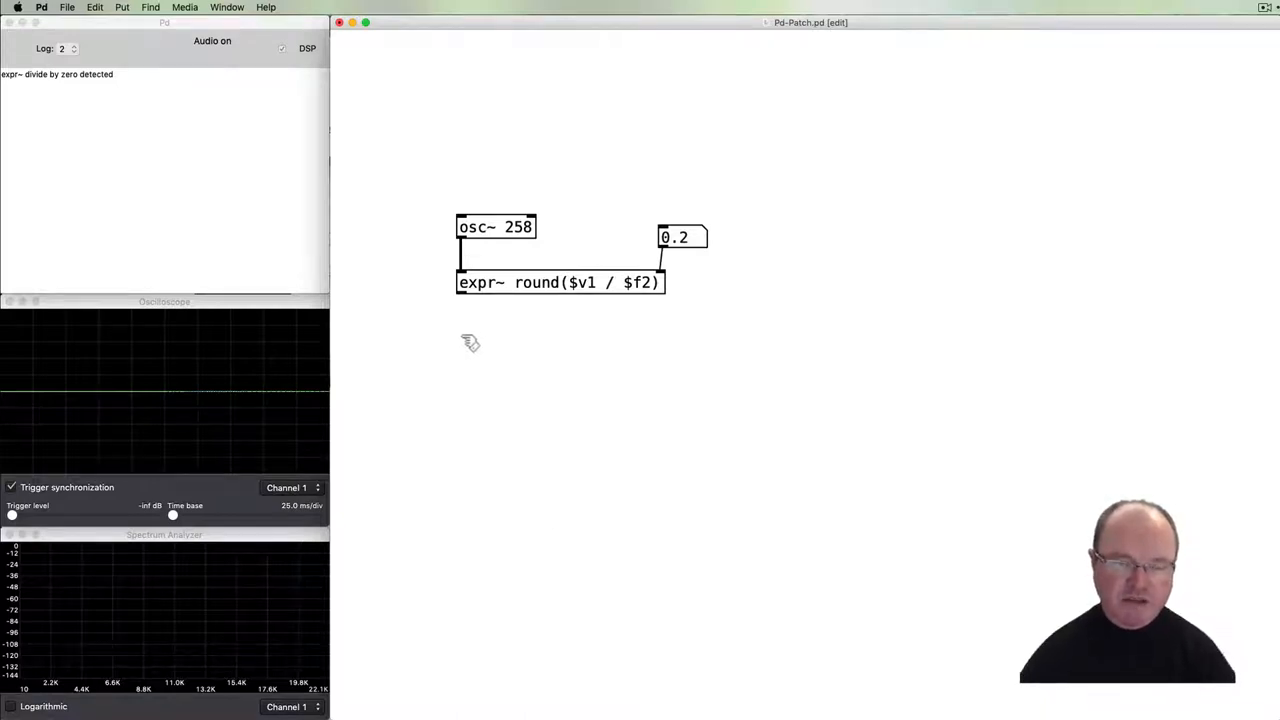
pyautogui.moveTo(443, 343)
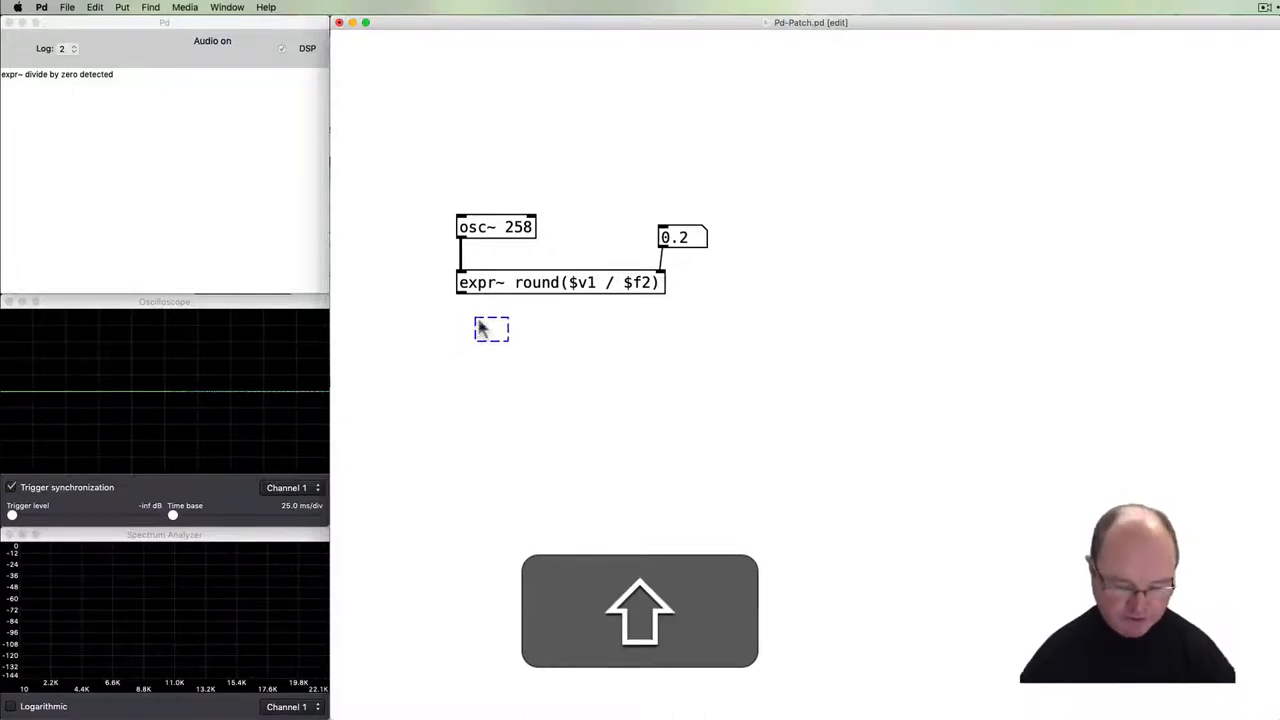
# Create a *~ object below expr~ to multiply by the divisor.
pyautogui.write('*')
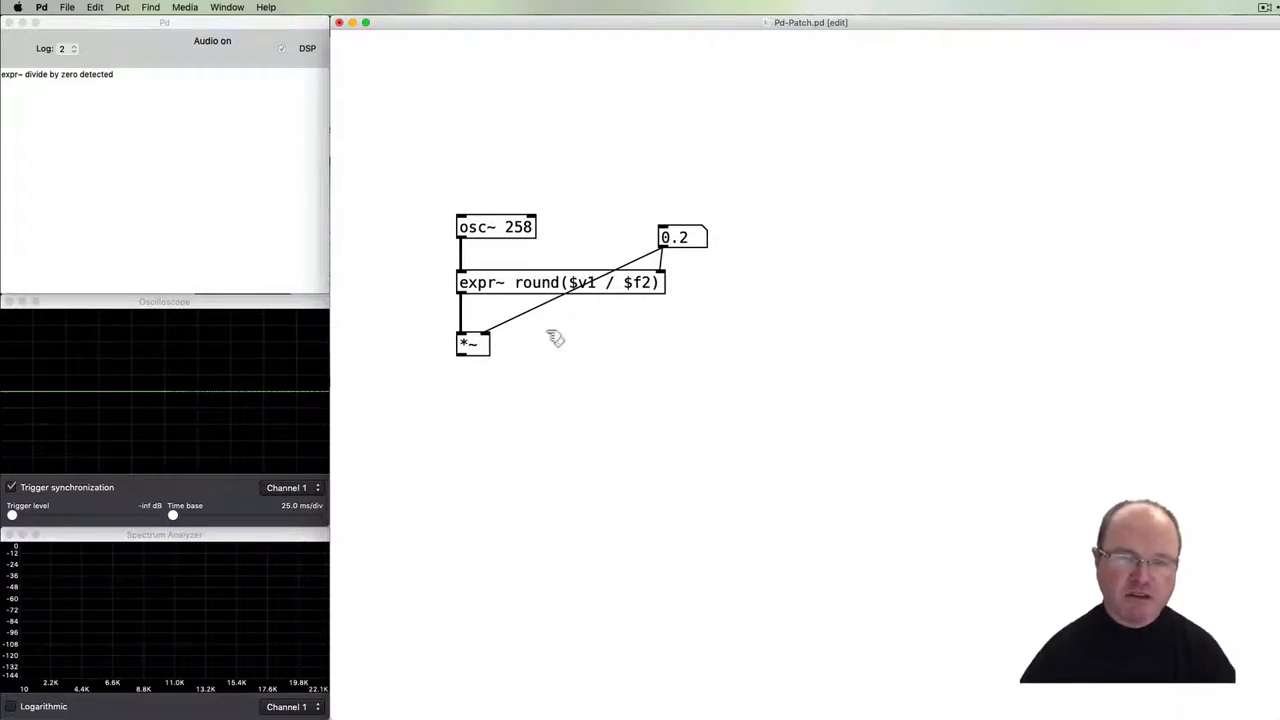
pyautogui.moveTo(542, 352)
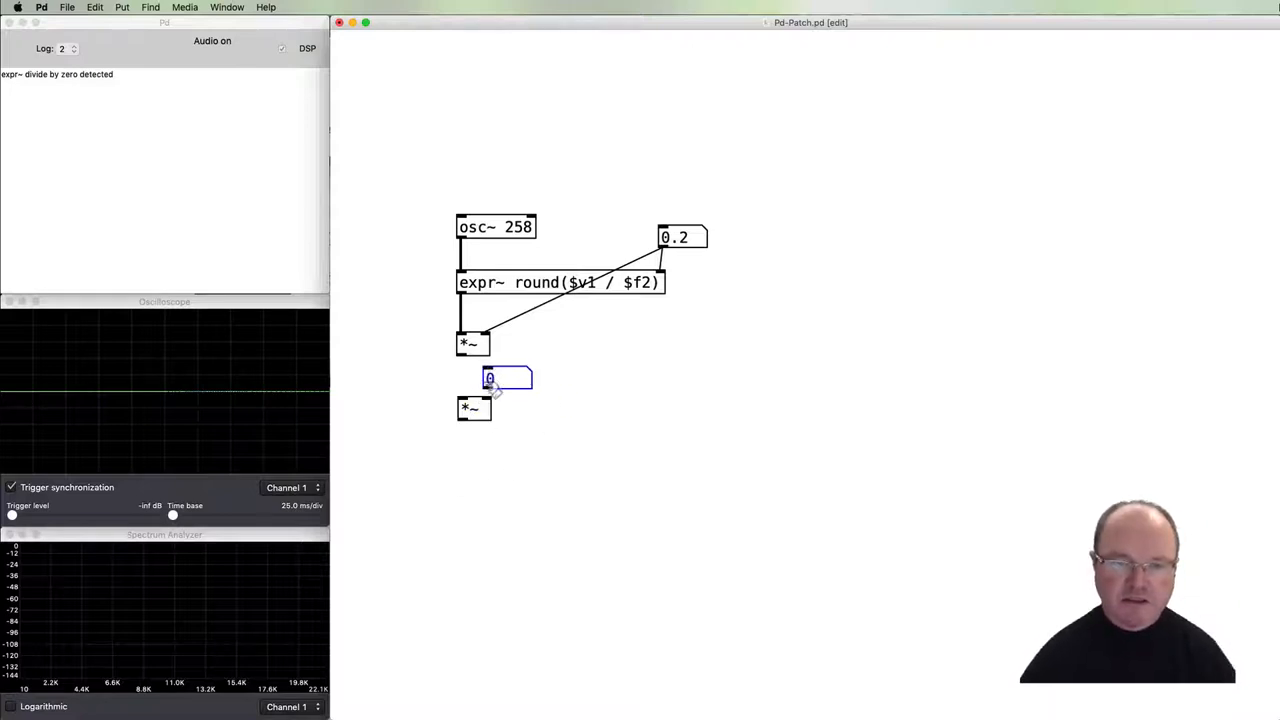
# Open the level number box's Properties and edit its upper limit.
pyautogui.rightClick(506, 378)
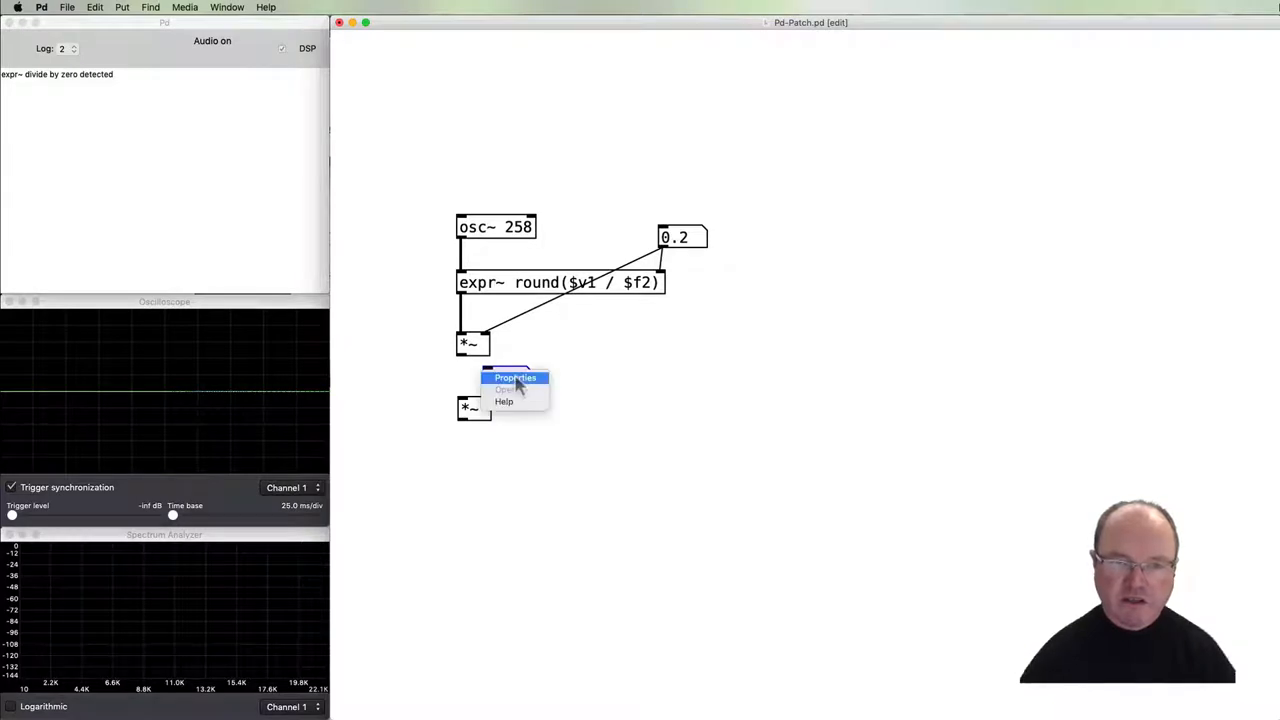
pyautogui.click(515, 378)
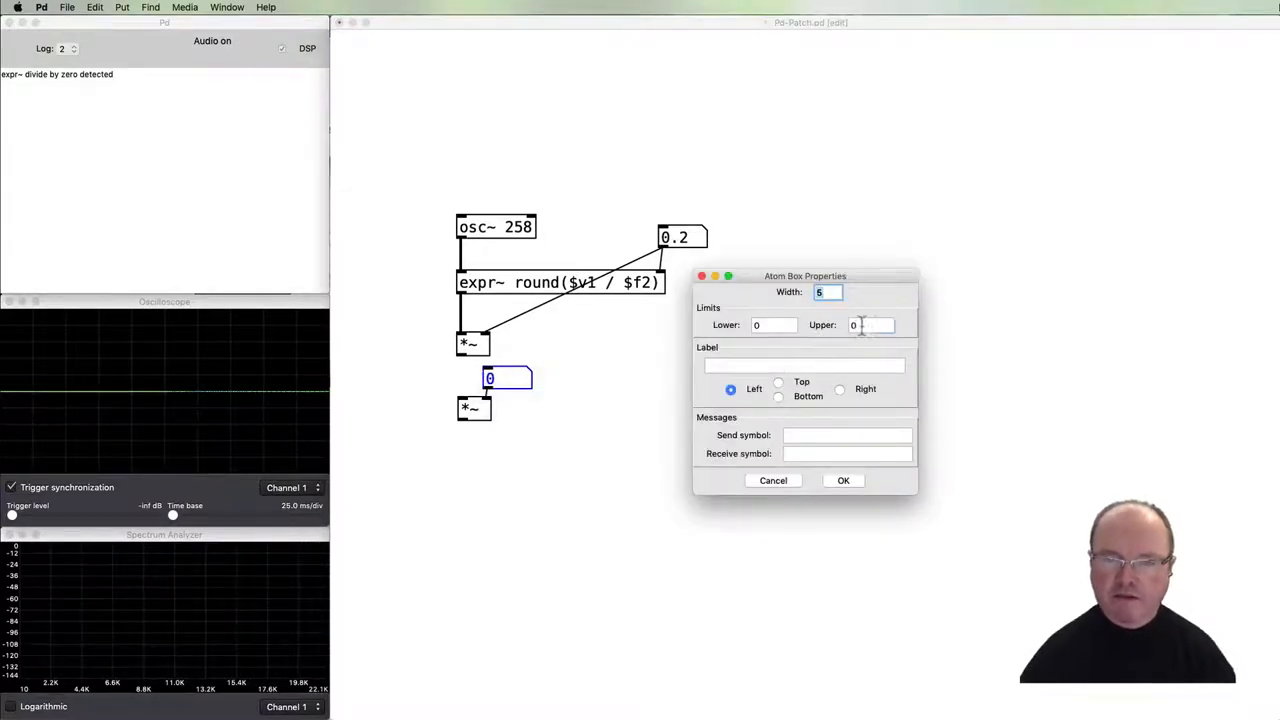
pyautogui.click(843, 480)
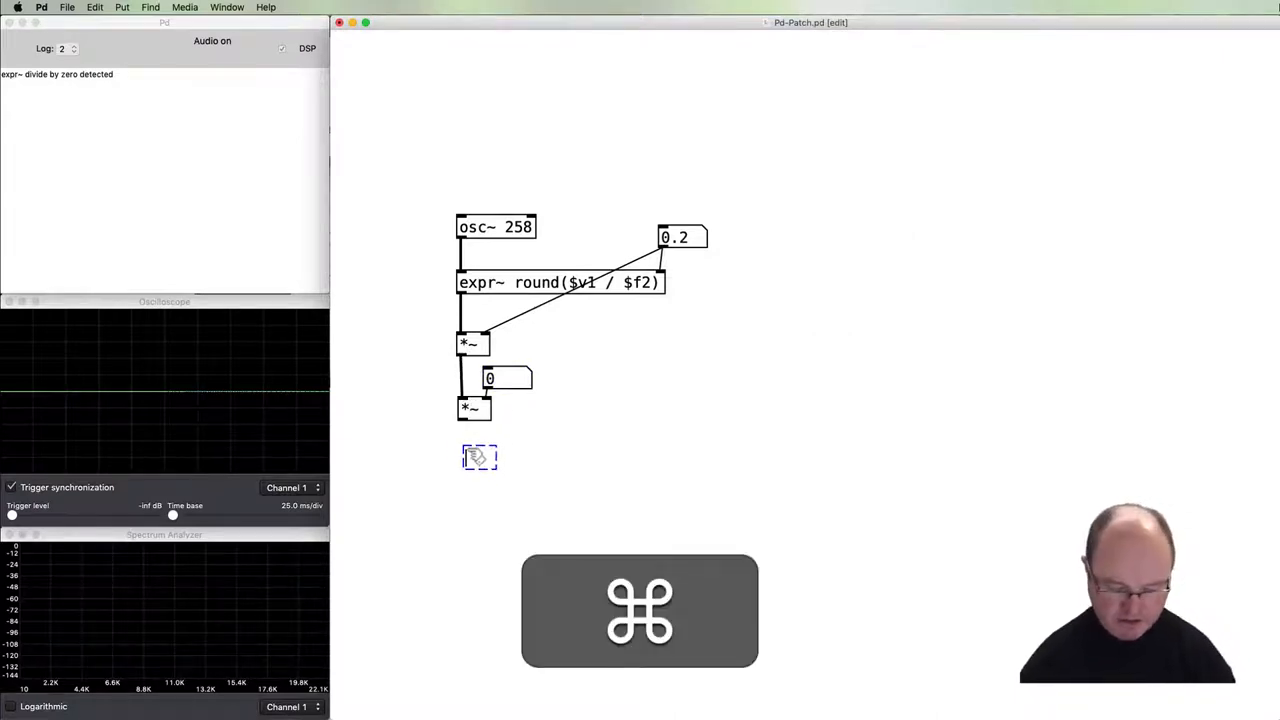
# Place a dac~ output object and raise the level number box to hear sound.
pyautogui.write('dac~')
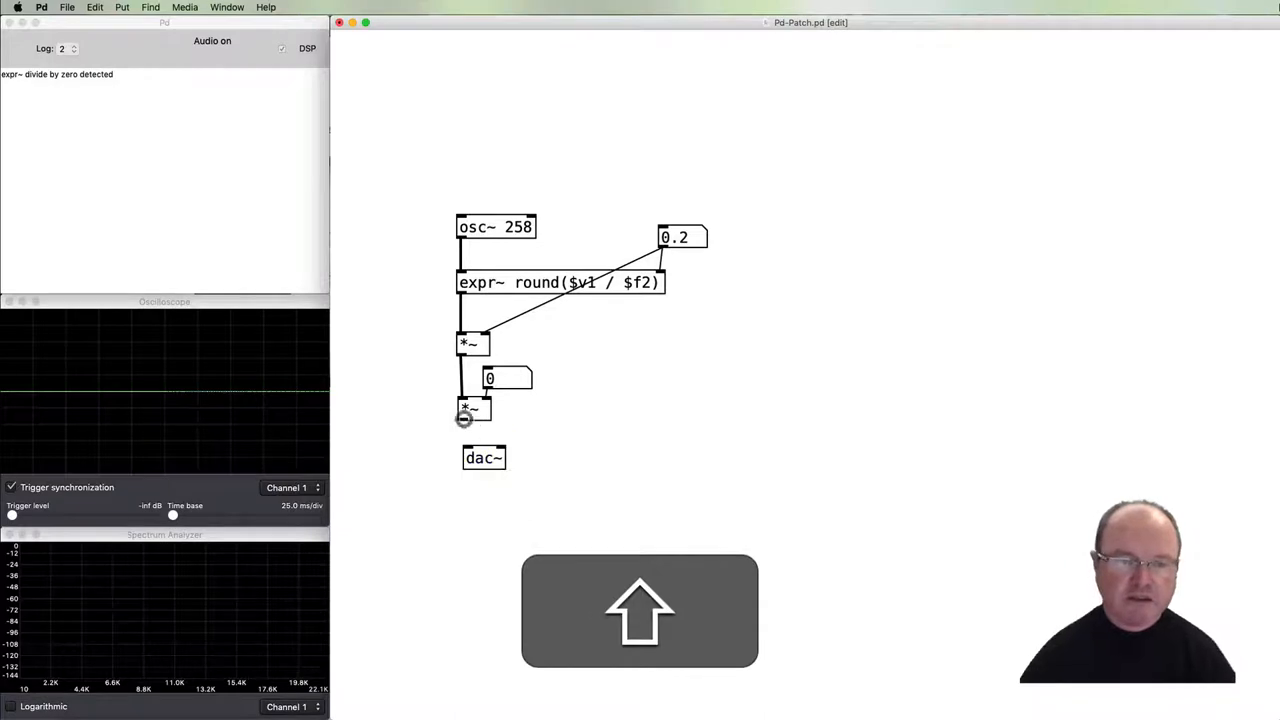
pyautogui.click(473, 414)
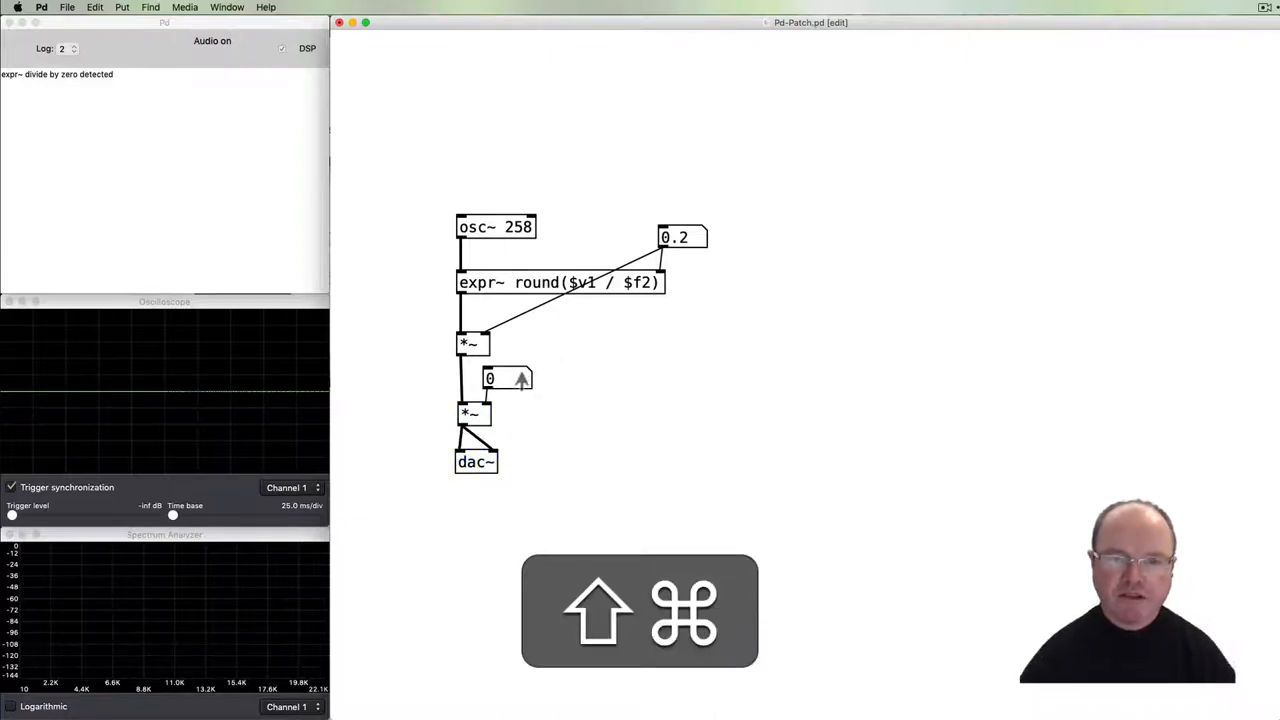
pyautogui.moveTo(490, 378); pyautogui.dragTo(525, 358)
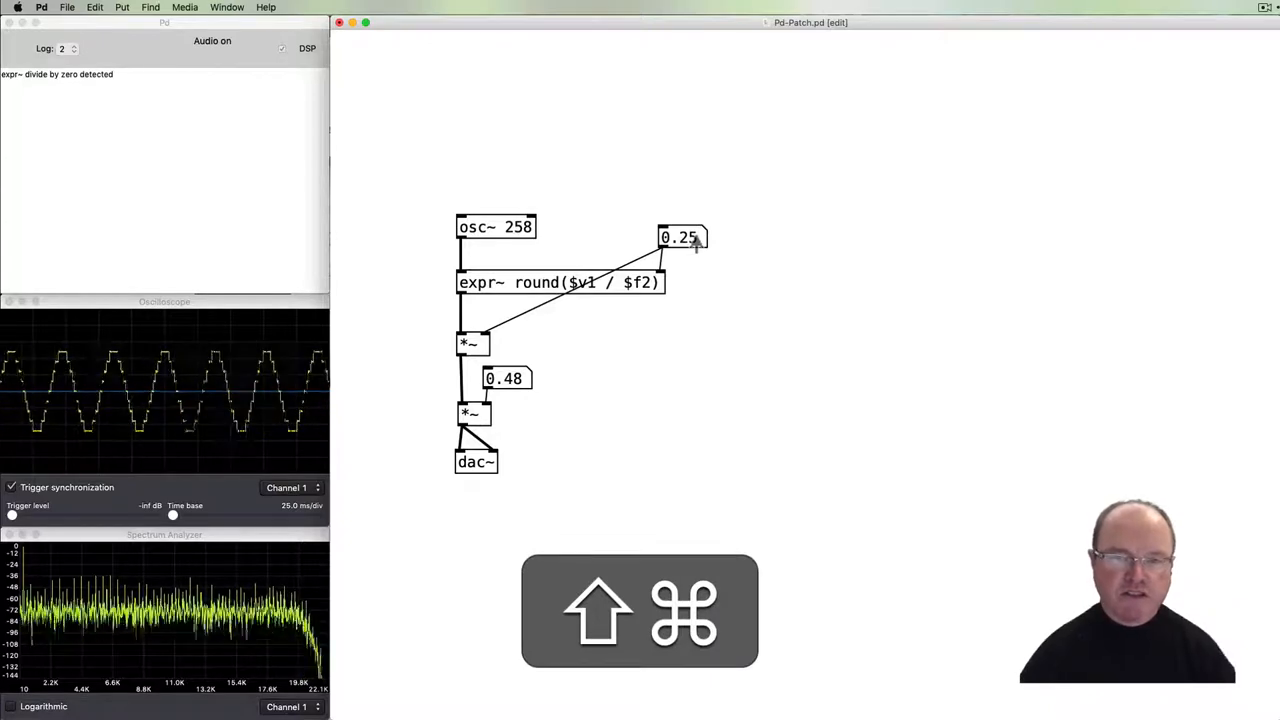
# Drag the divisor number box down and up, finally above 1 to 1.02.
pyautogui.moveTo(683, 237); pyautogui.dragTo(683, 255)
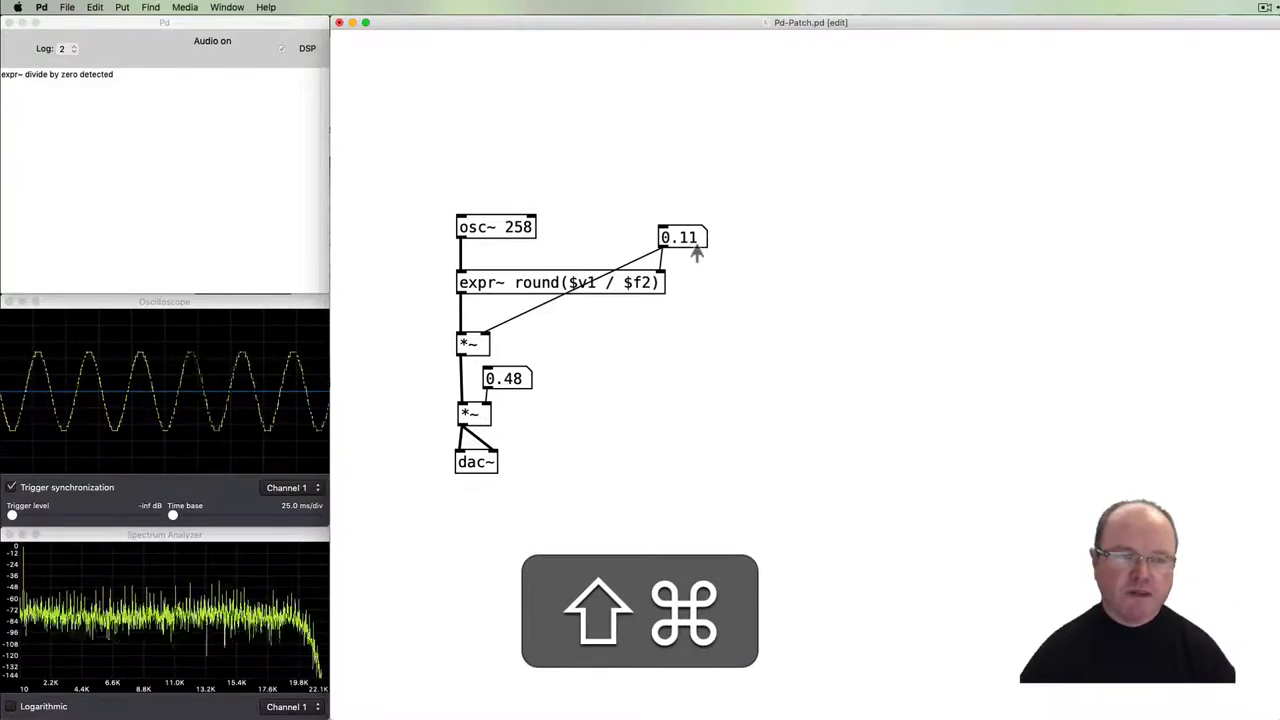
pyautogui.moveTo(682, 237); pyautogui.dragTo(682, 244)
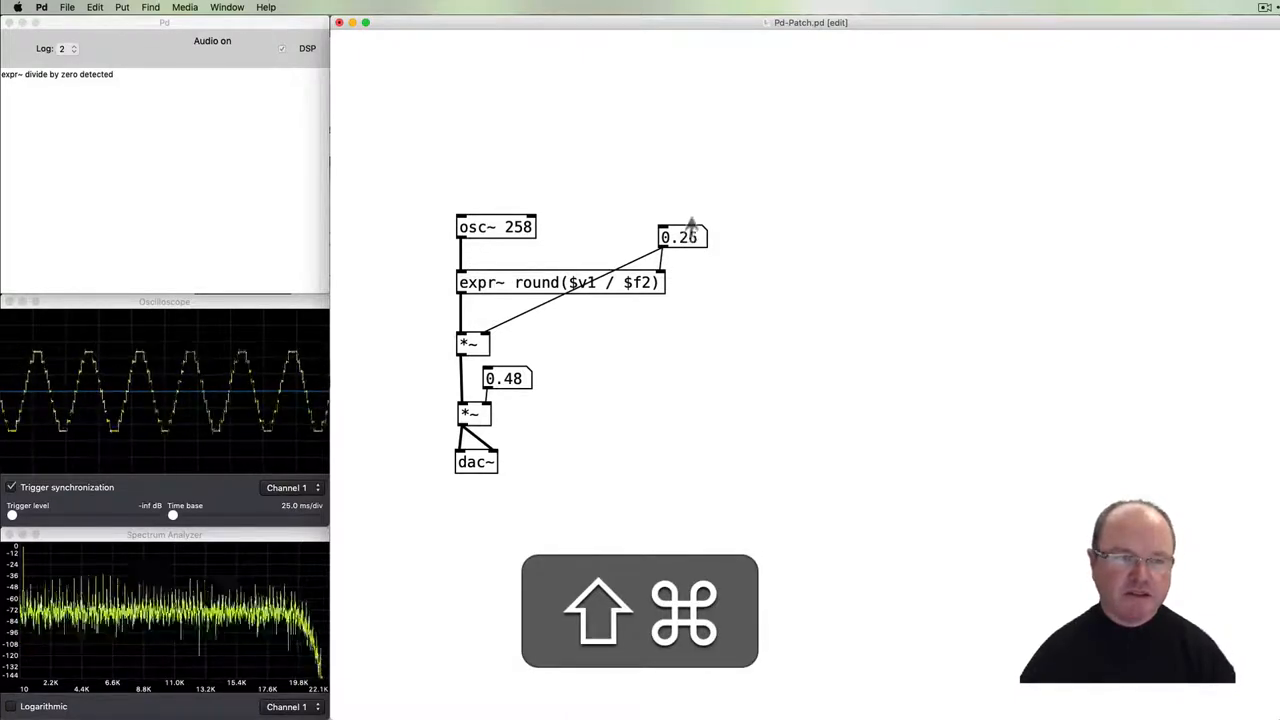
pyautogui.moveTo(682, 237); pyautogui.dragTo(682, 215)
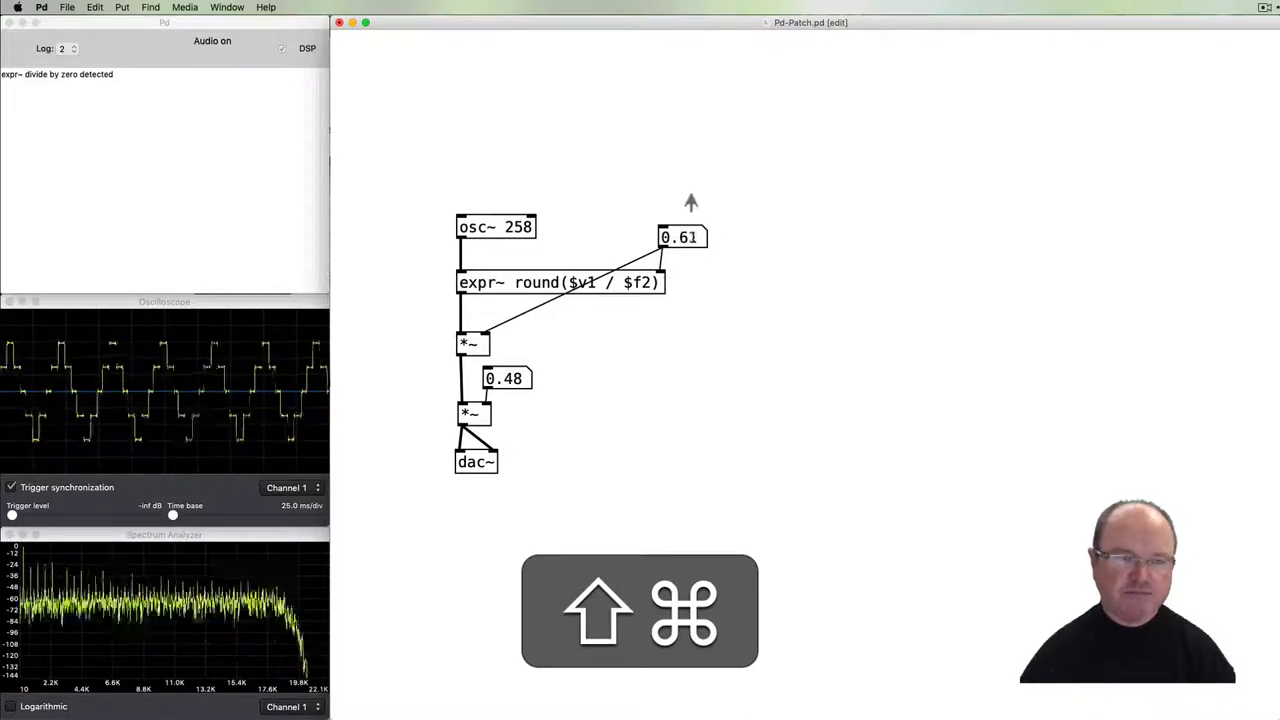
pyautogui.moveTo(683, 237); pyautogui.dragTo(690, 230)
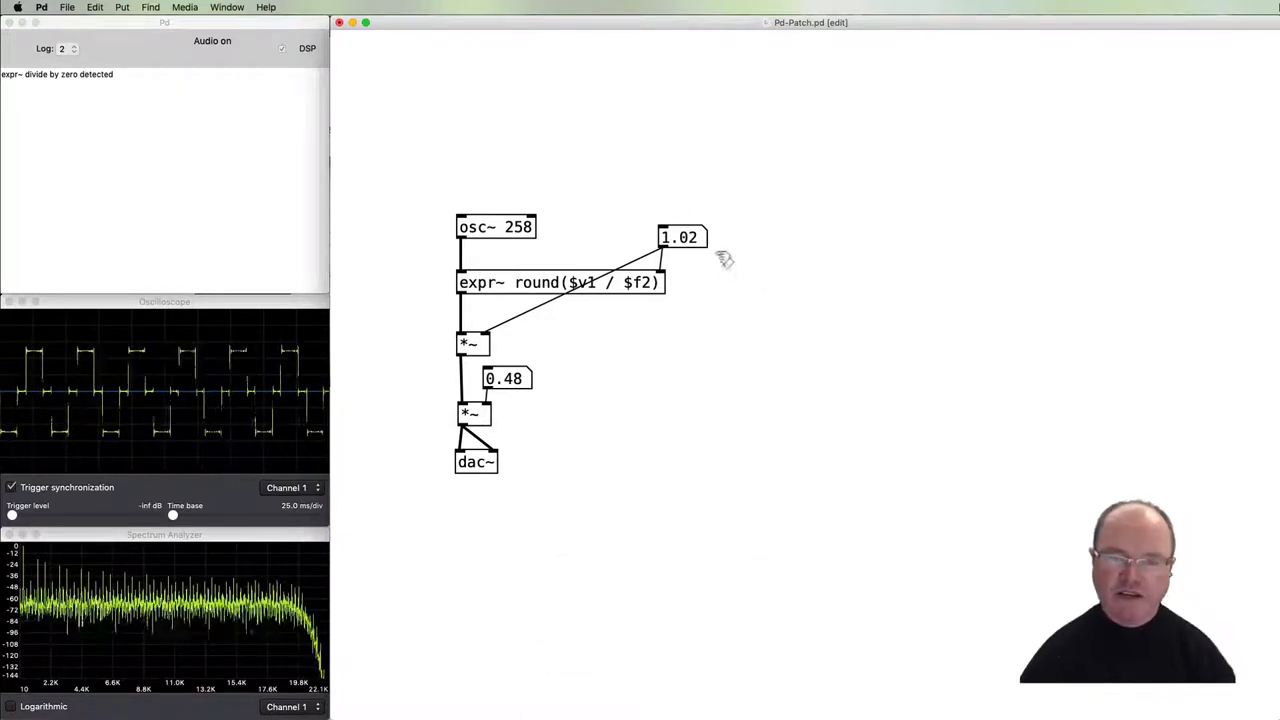
pyautogui.moveTo(620, 313)
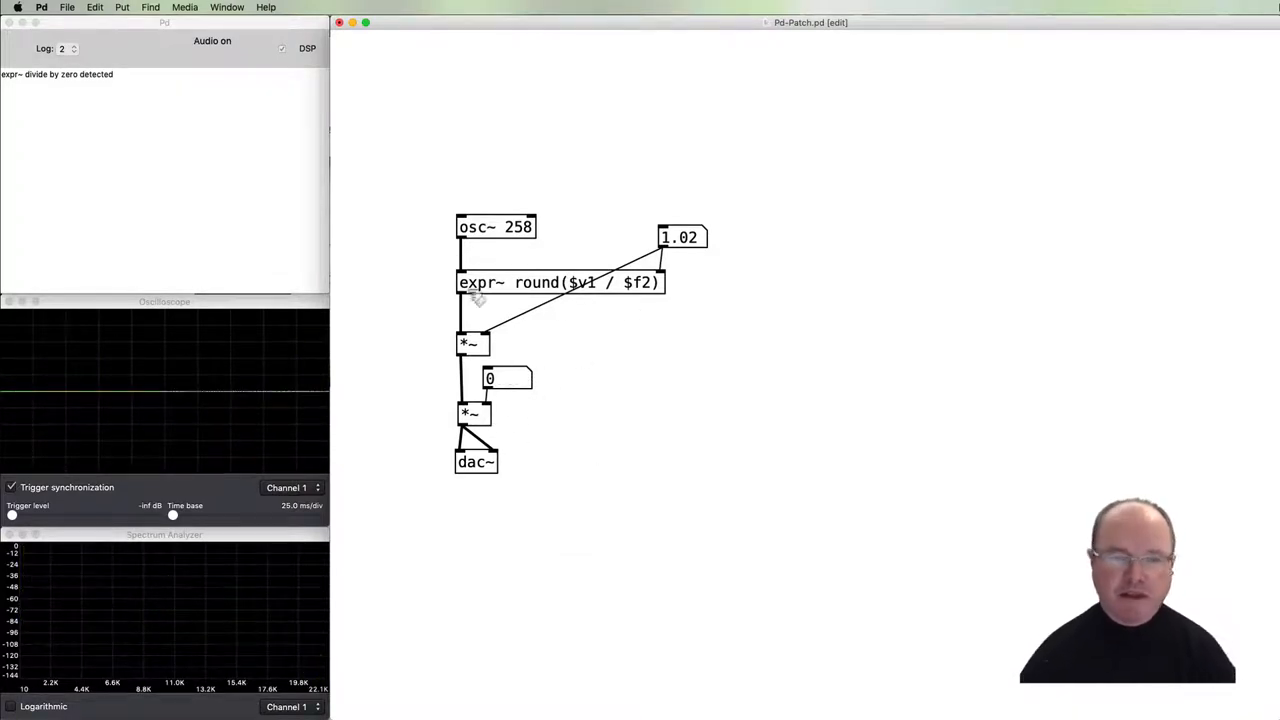
pyautogui.moveTo(570, 510)
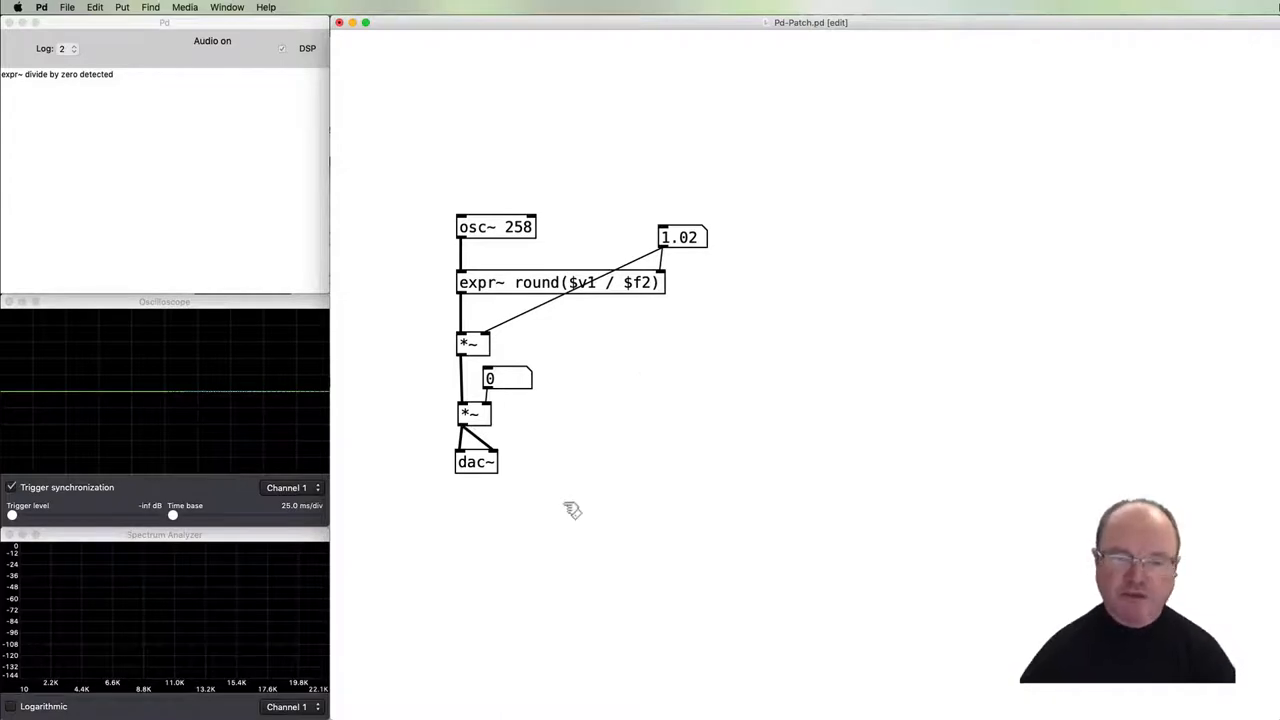
pyautogui.moveTo(715, 300)
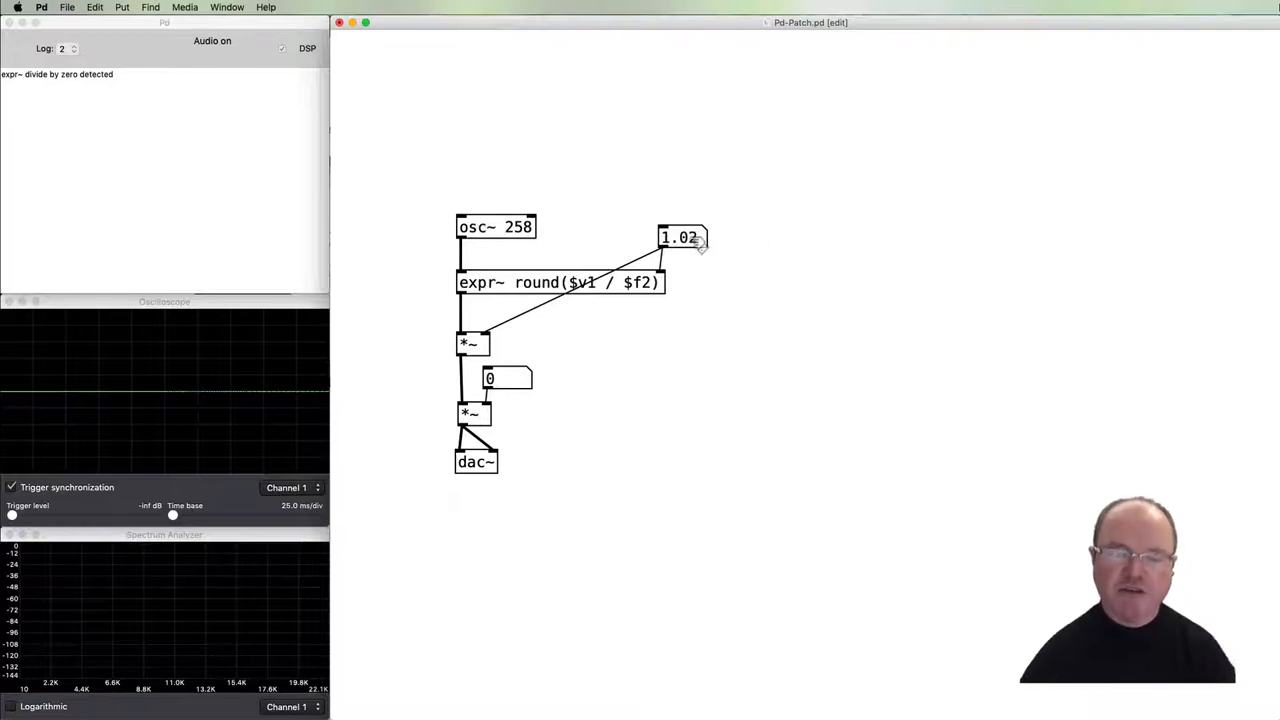
pyautogui.moveTo(675, 167)
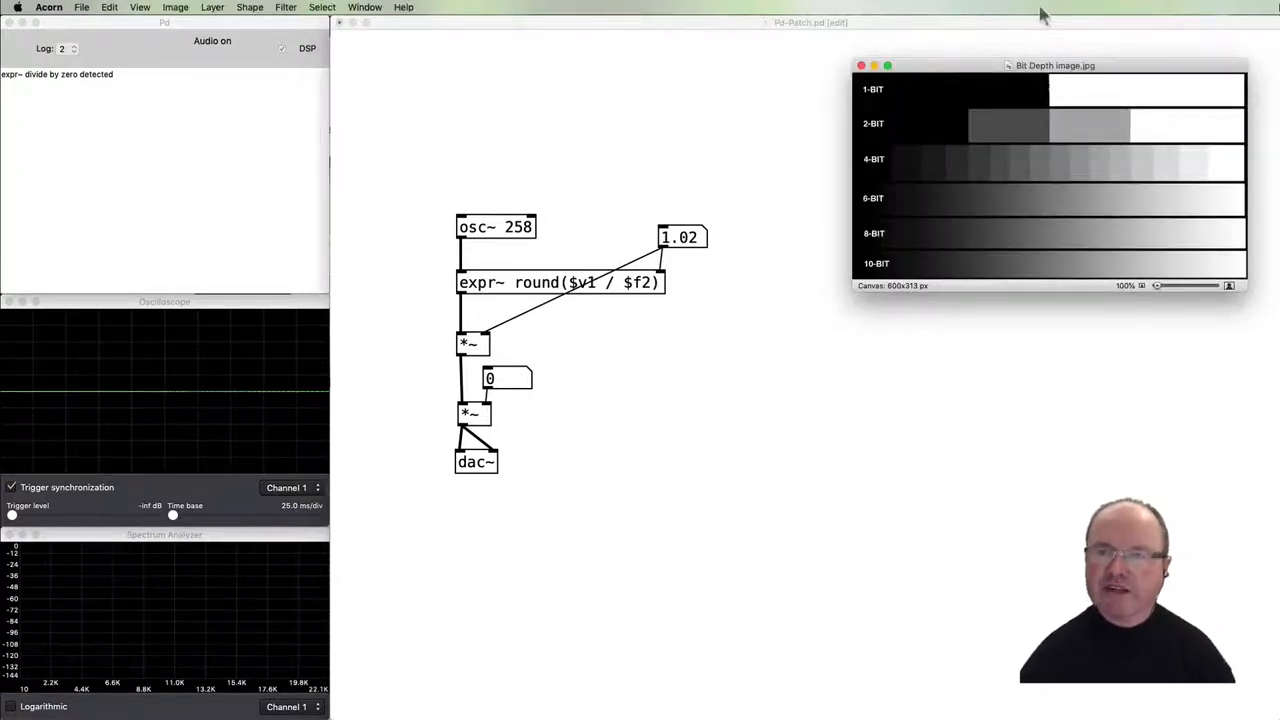
pyautogui.moveTo(926, 158)
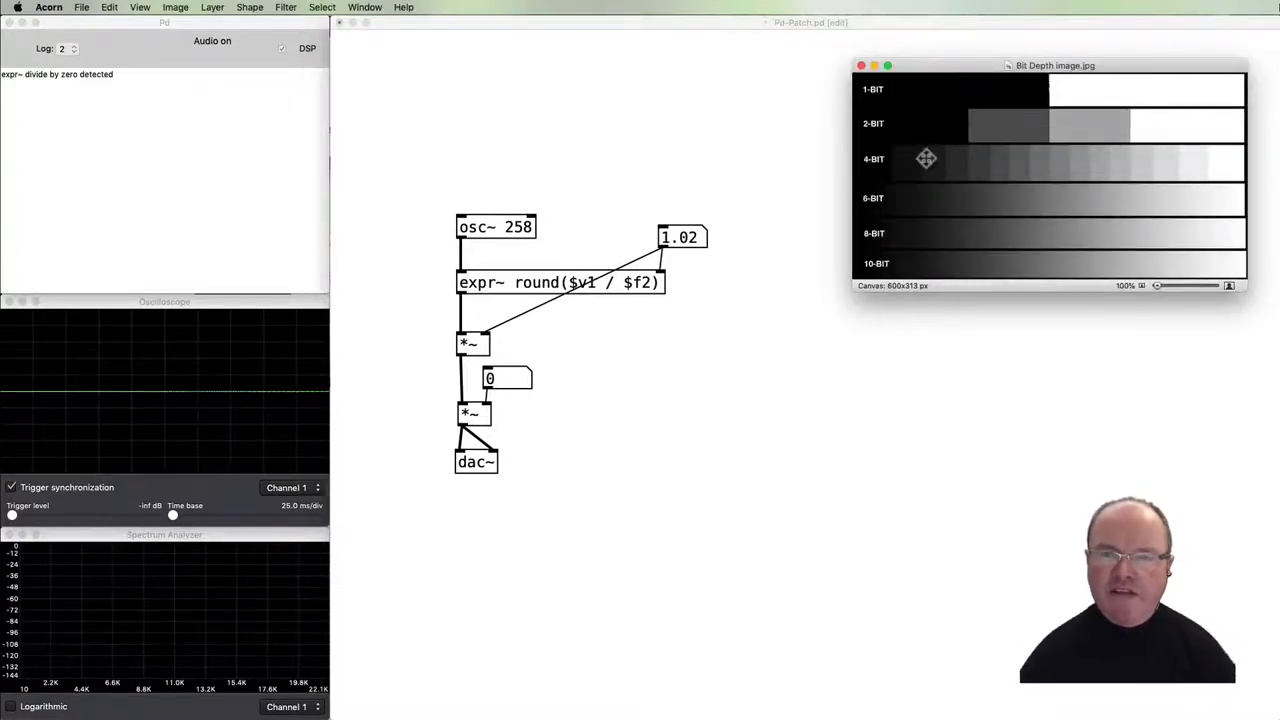
pyautogui.moveTo(993, 146)
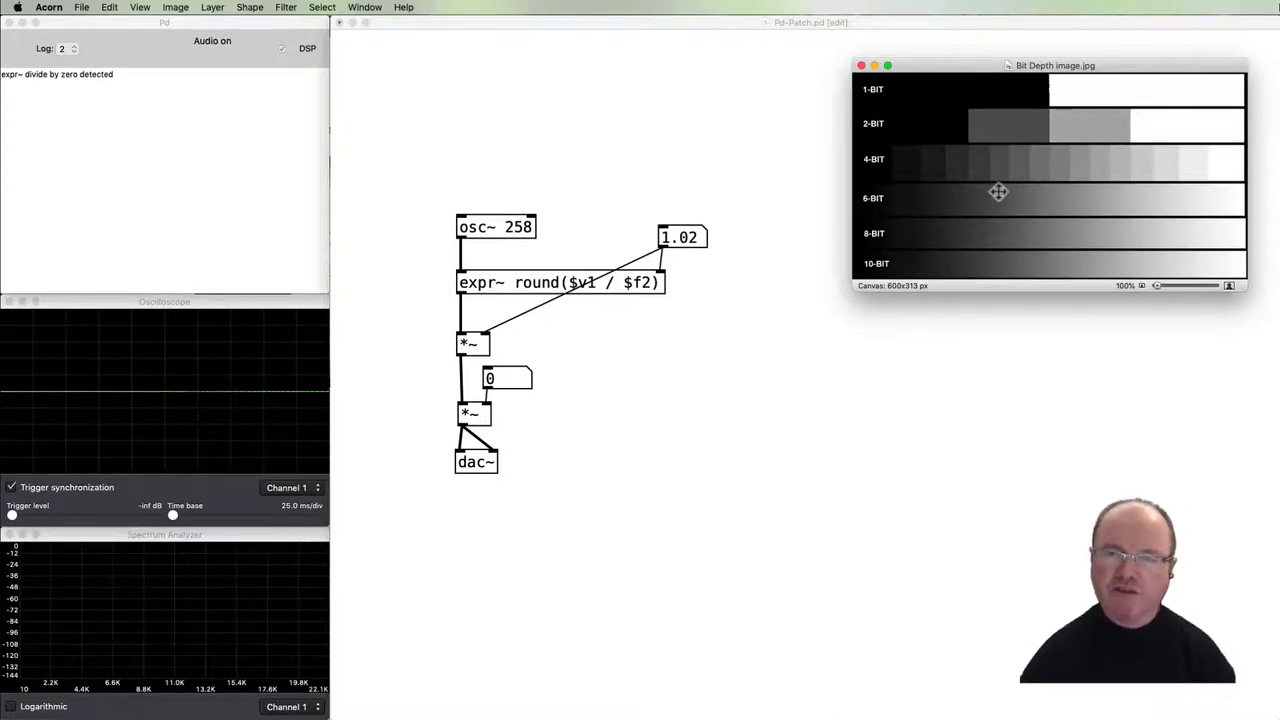
pyautogui.moveTo(870, 123)
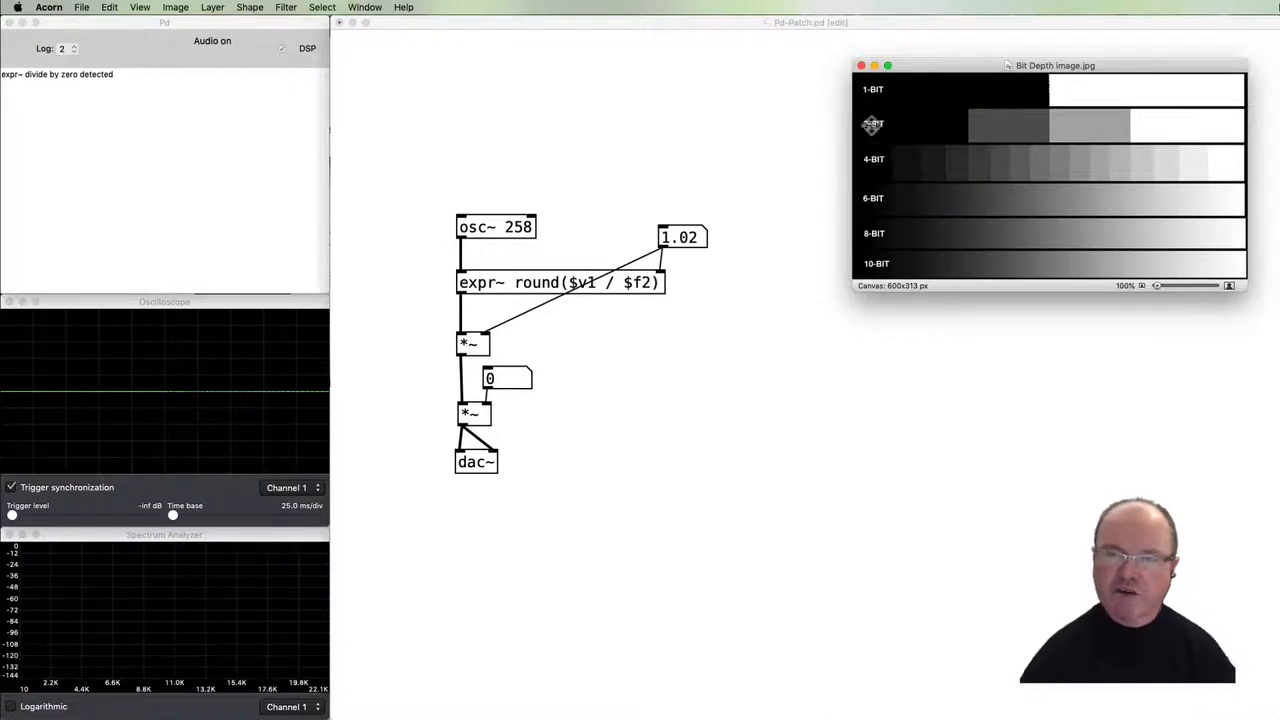
pyautogui.moveTo(966, 134)
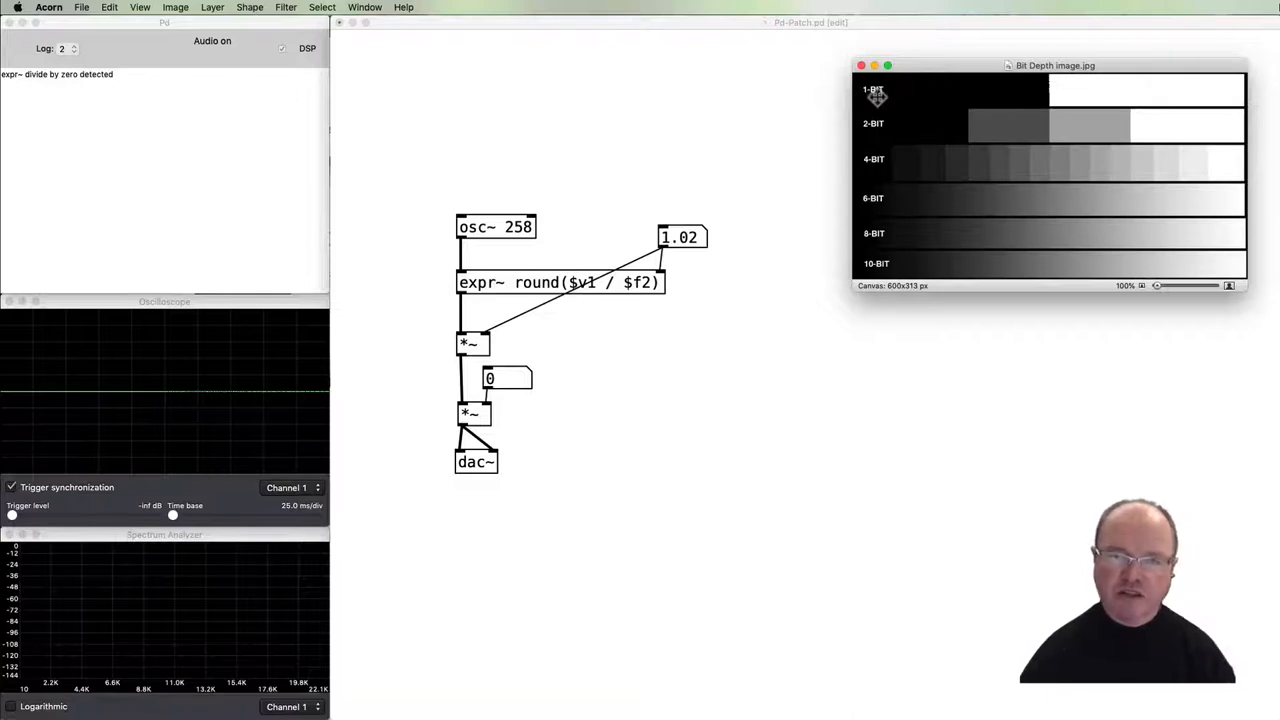
pyautogui.moveTo(977, 96)
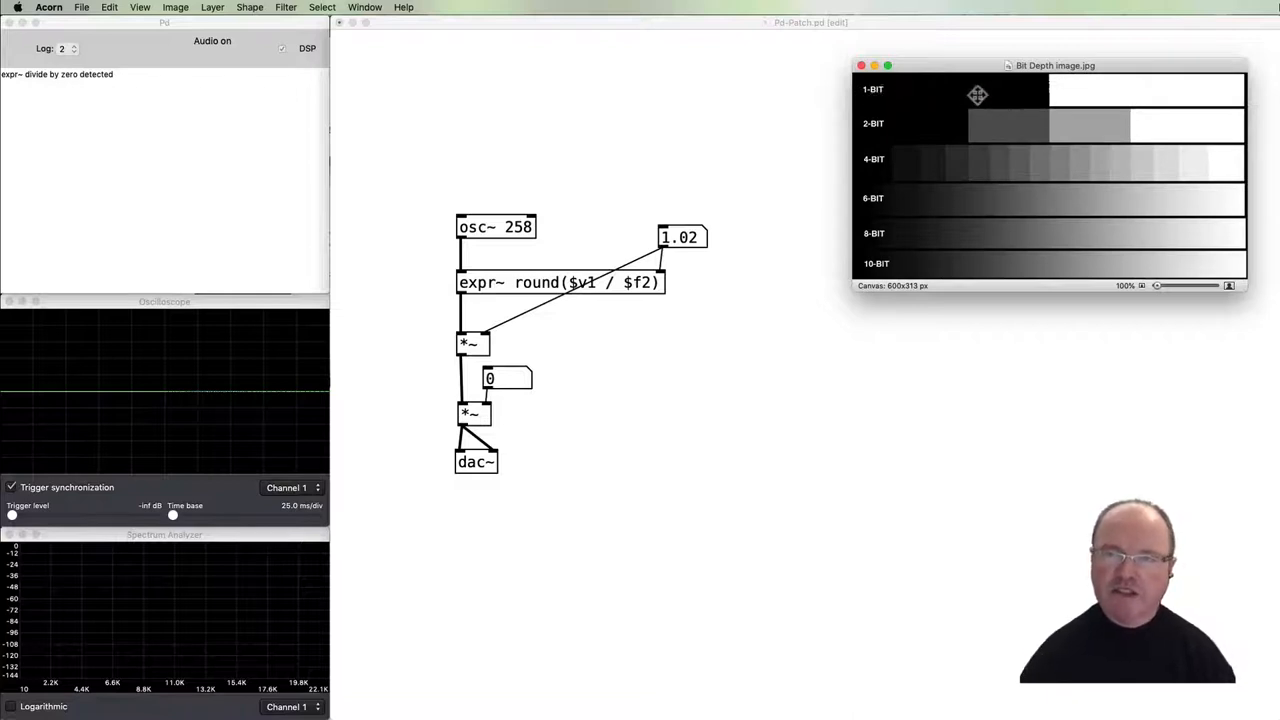
pyautogui.moveTo(986, 124)
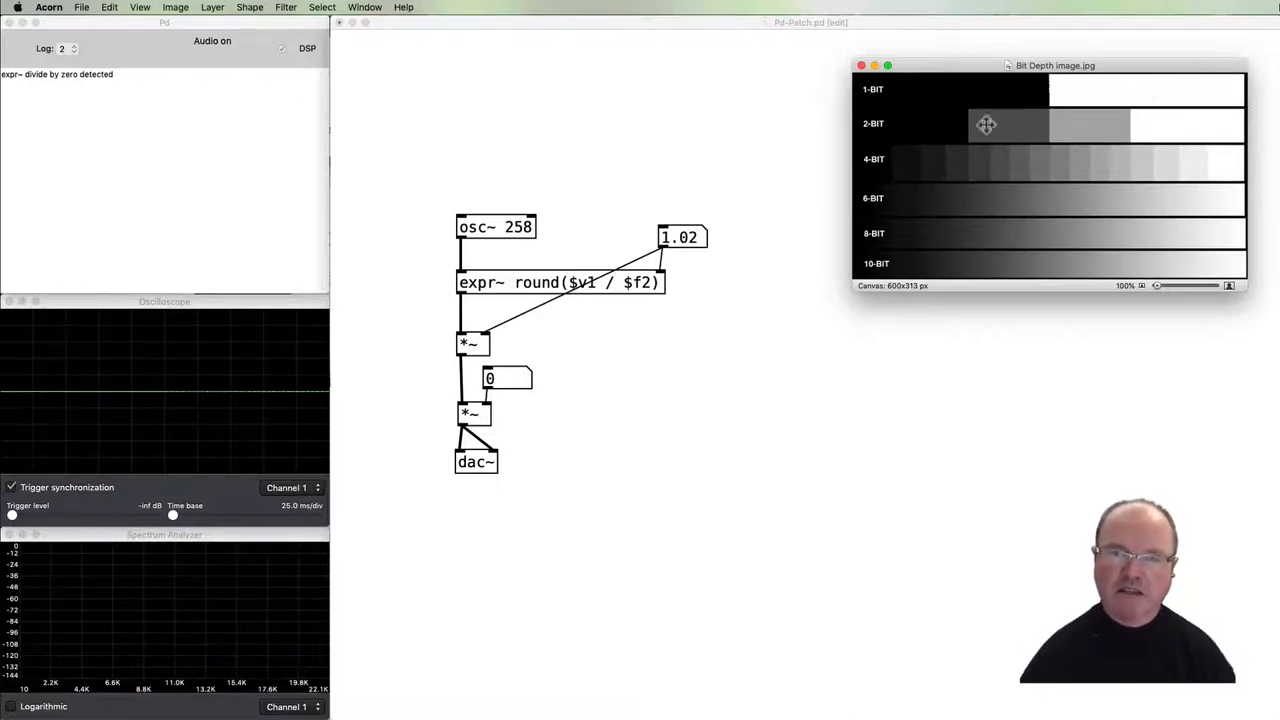
pyautogui.moveTo(880, 125)
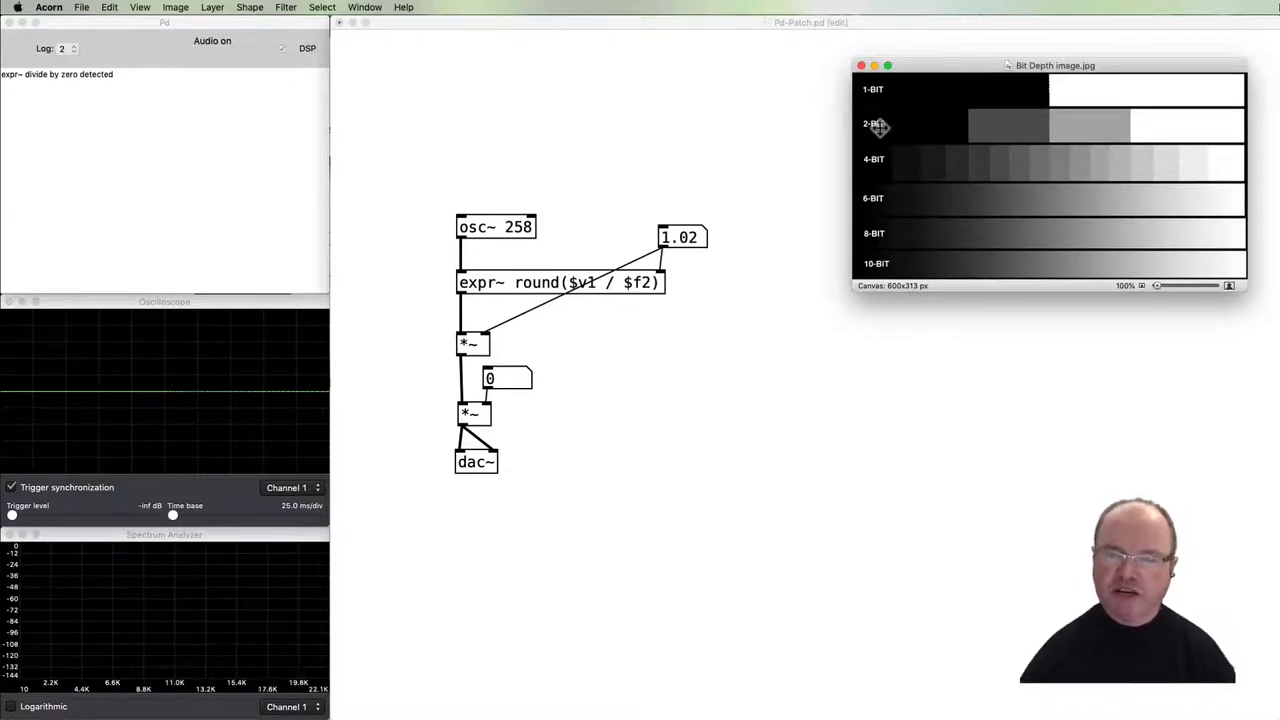
pyautogui.moveTo(1067, 124)
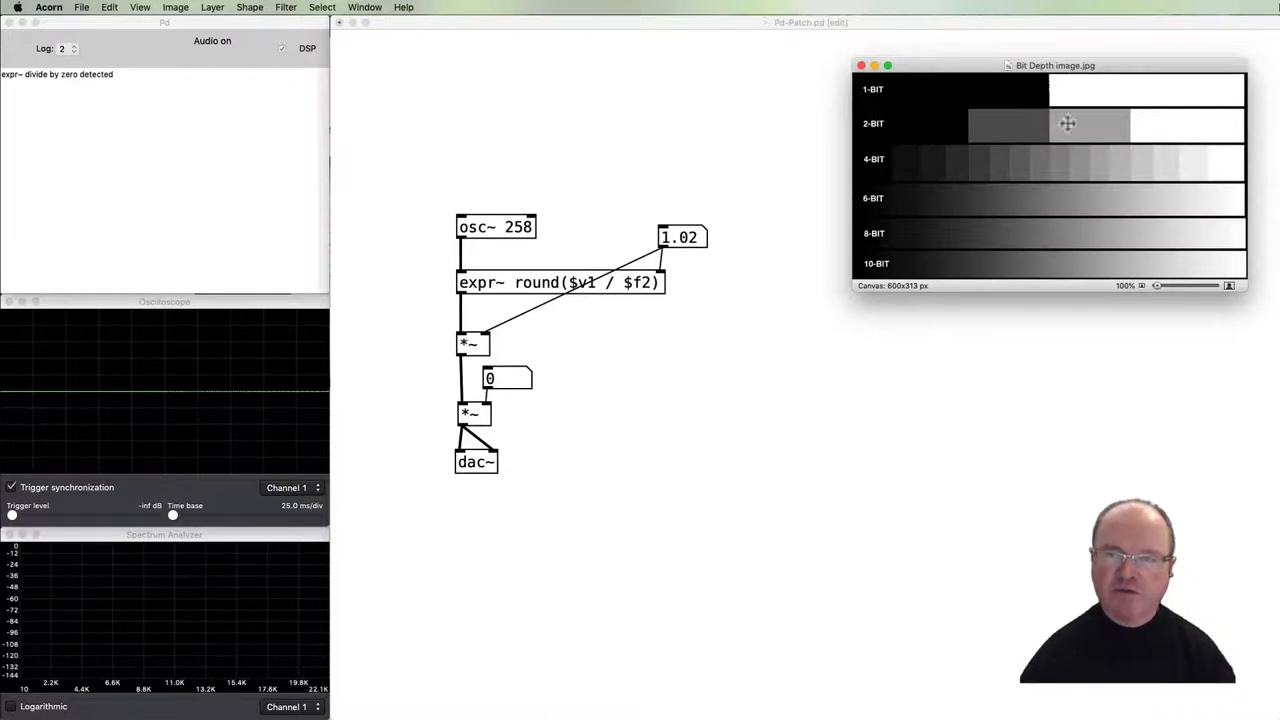
pyautogui.moveTo(863, 146)
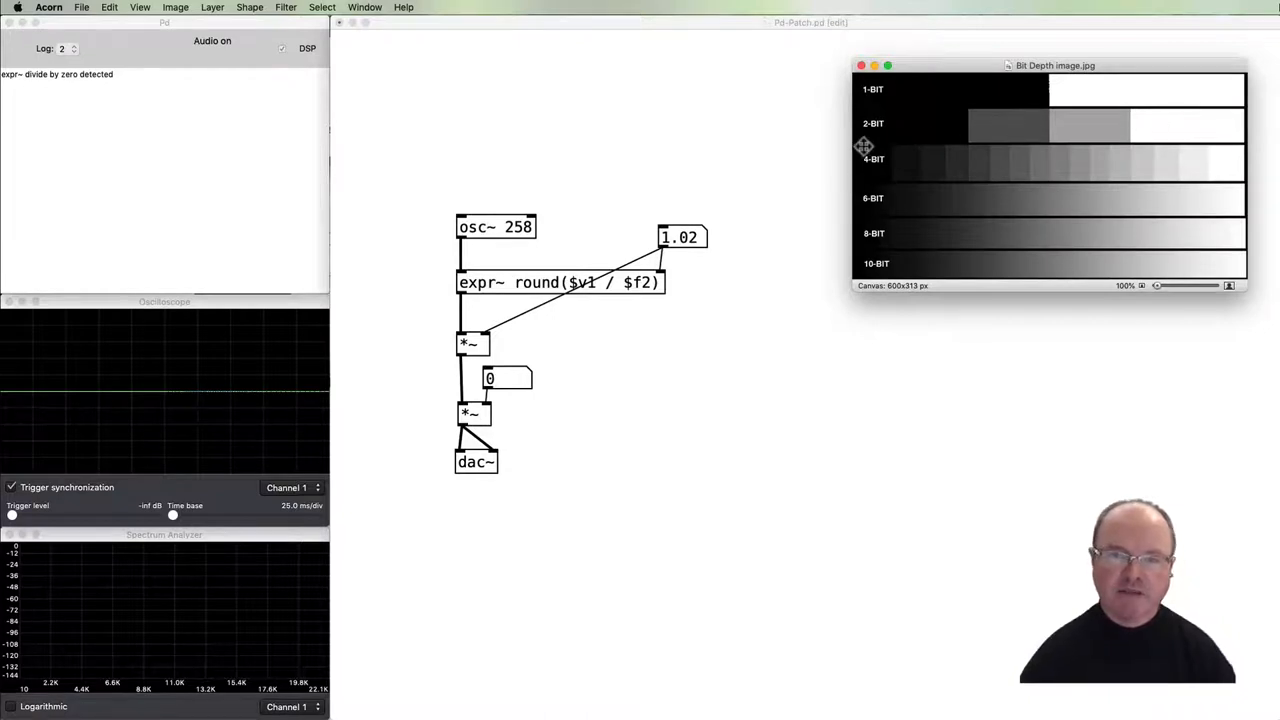
pyautogui.moveTo(882, 168)
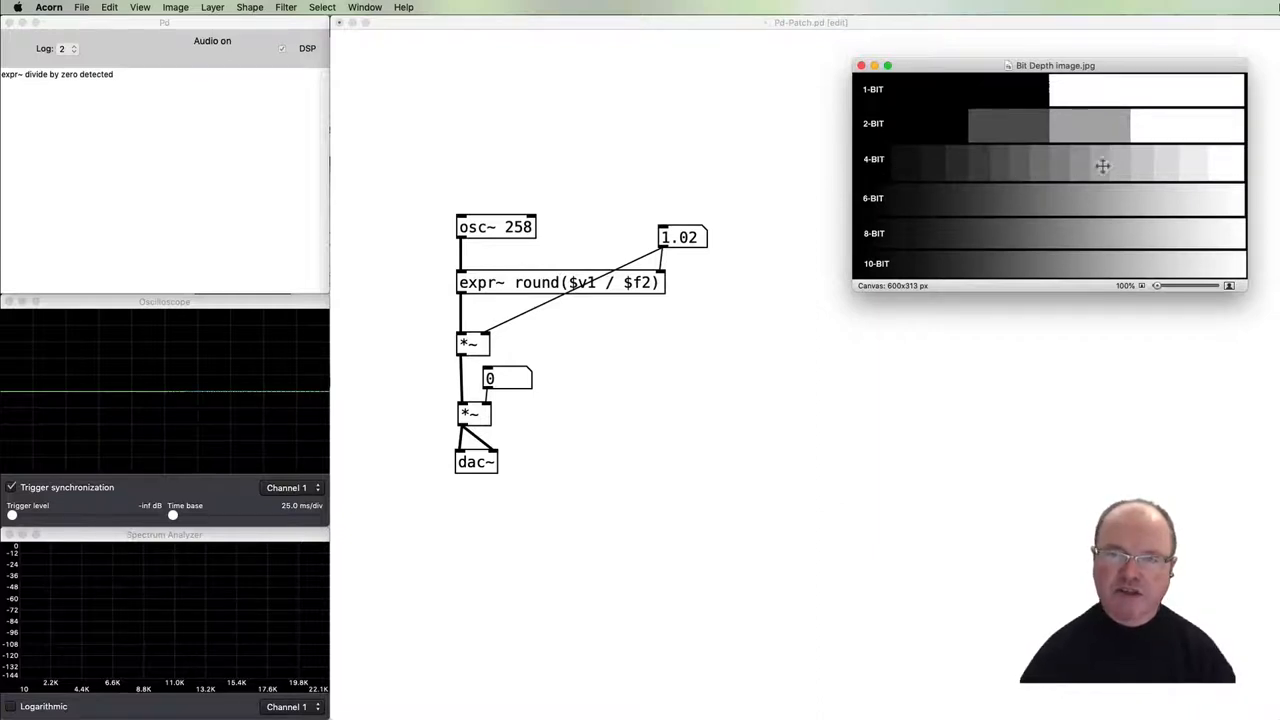
pyautogui.moveTo(979, 231)
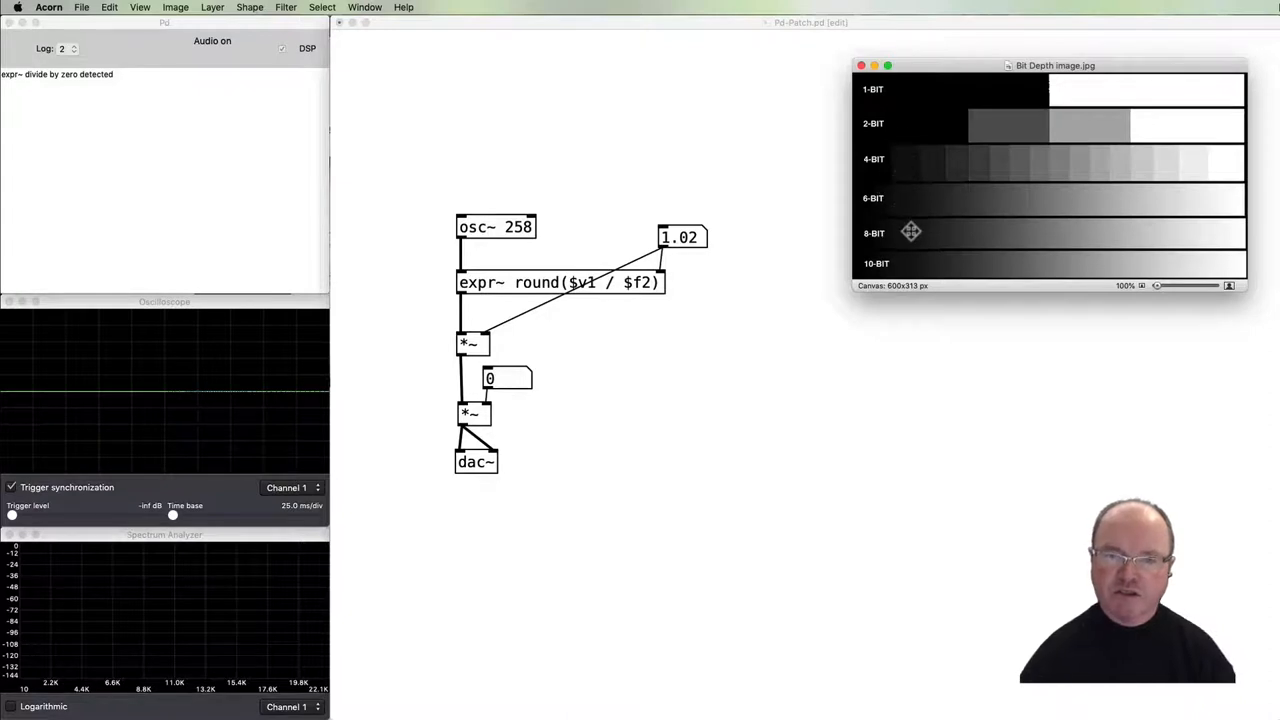
pyautogui.moveTo(1022, 191)
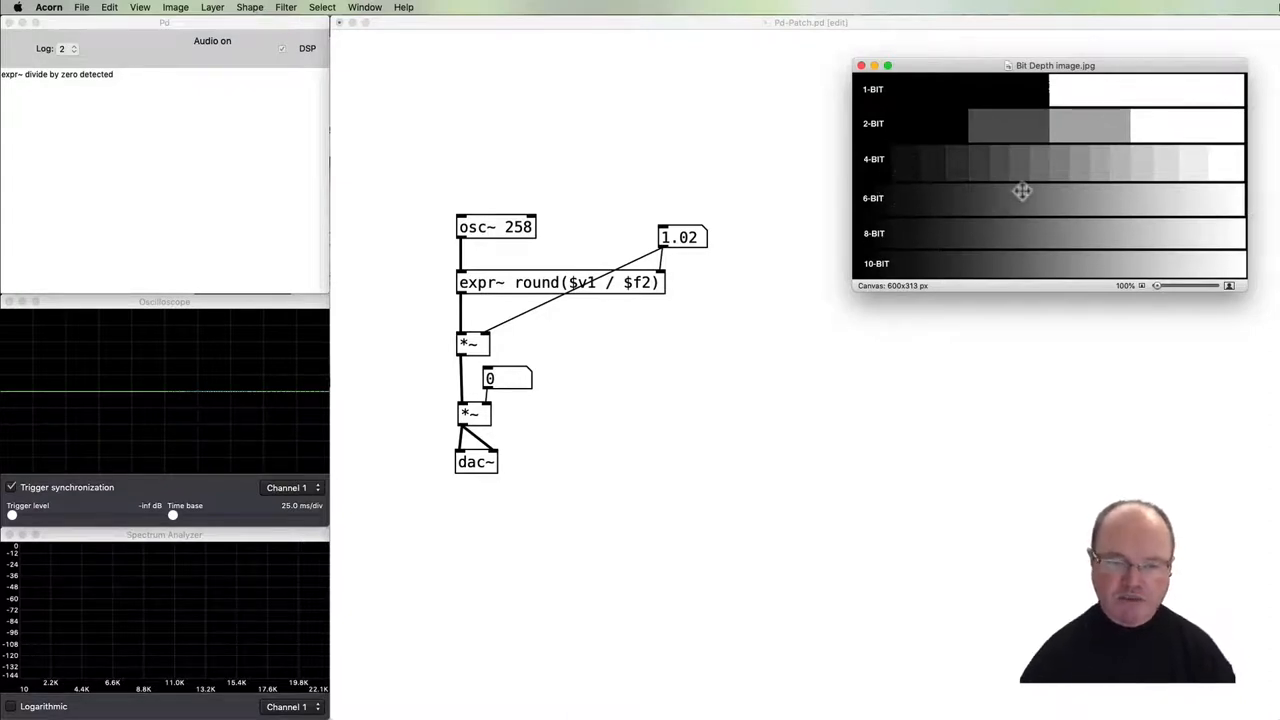
pyautogui.moveTo(780, 383)
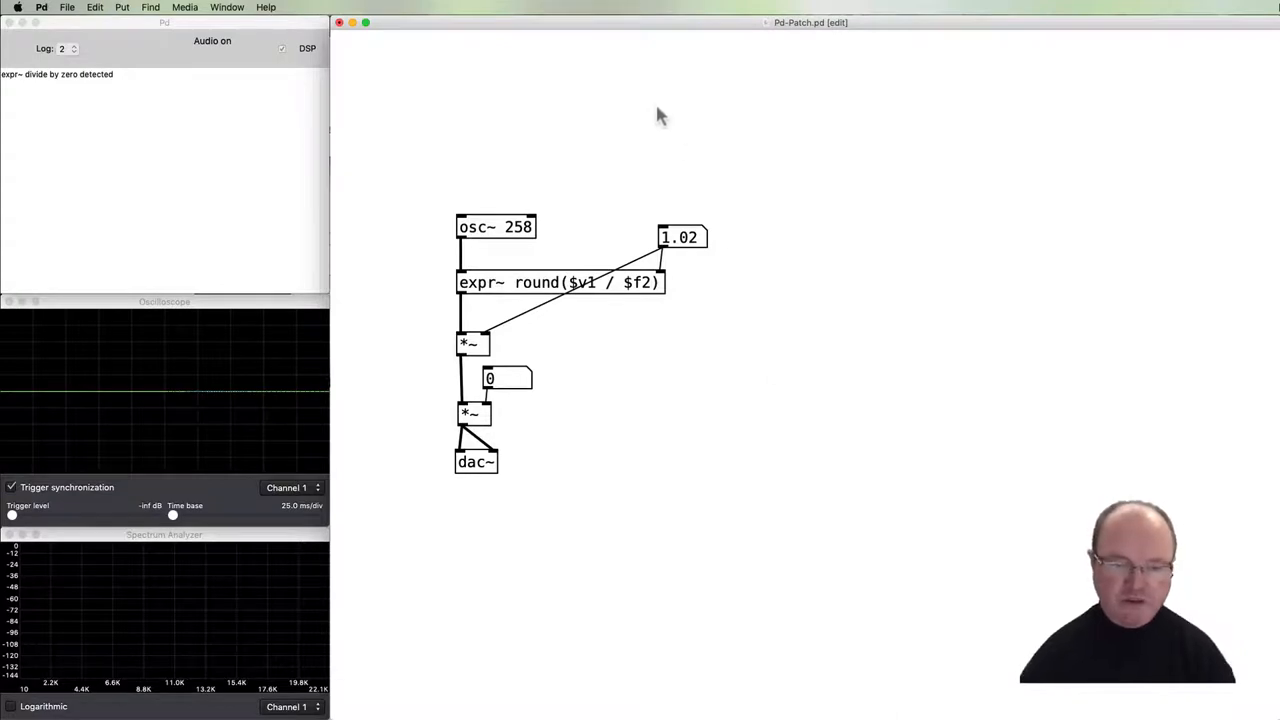
pyautogui.moveTo(663, 148)
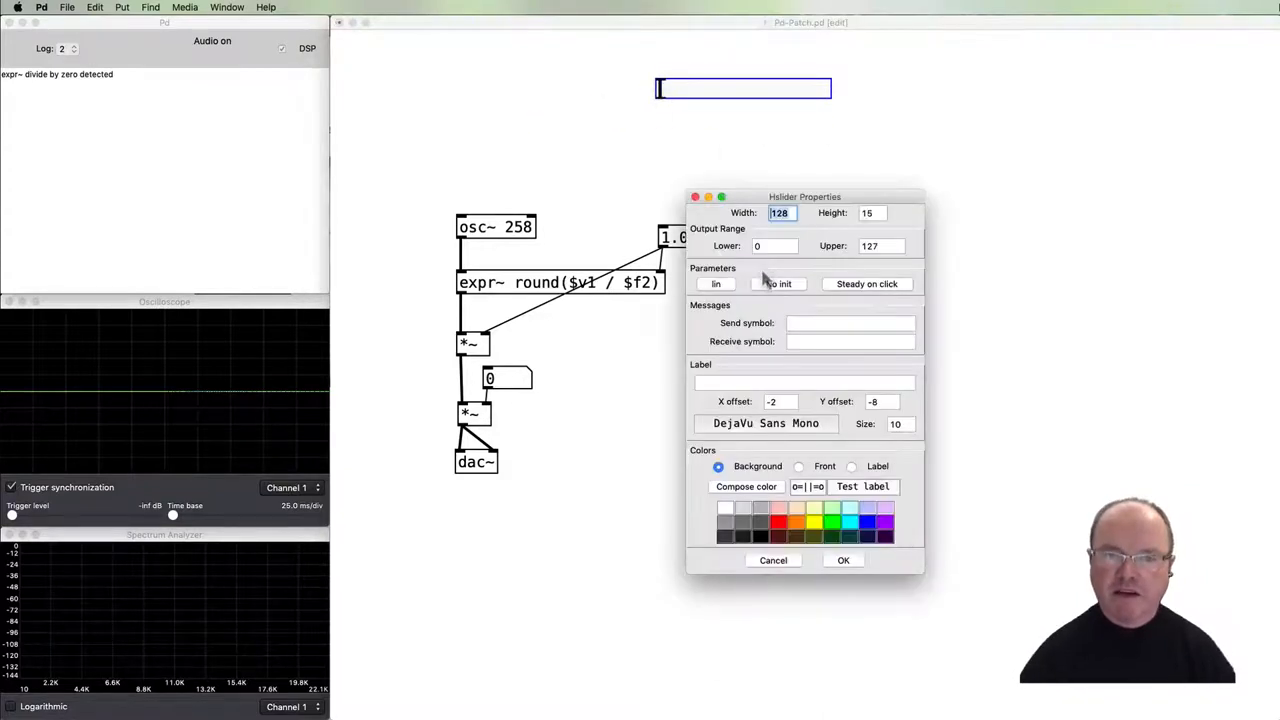
# Set the slider's upper limit to 16 and give it a light green background.
pyautogui.click(775, 246)
pyautogui.write('1')
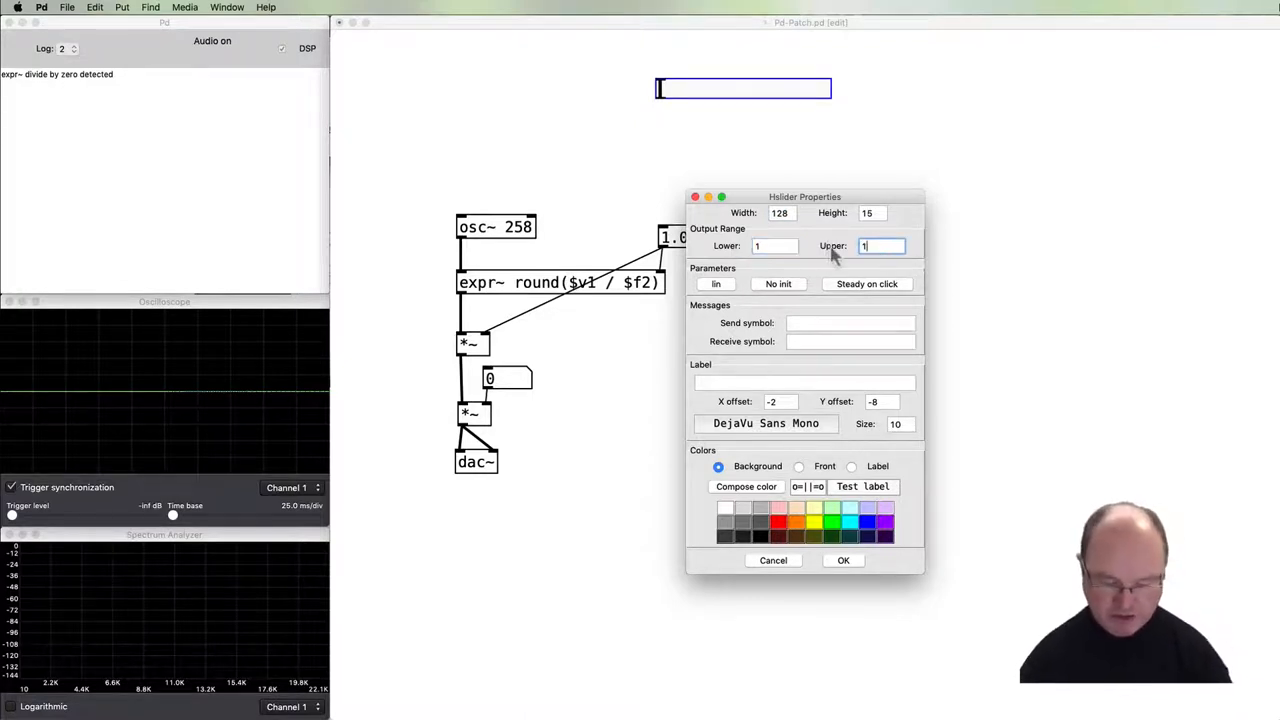
pyautogui.write('6')
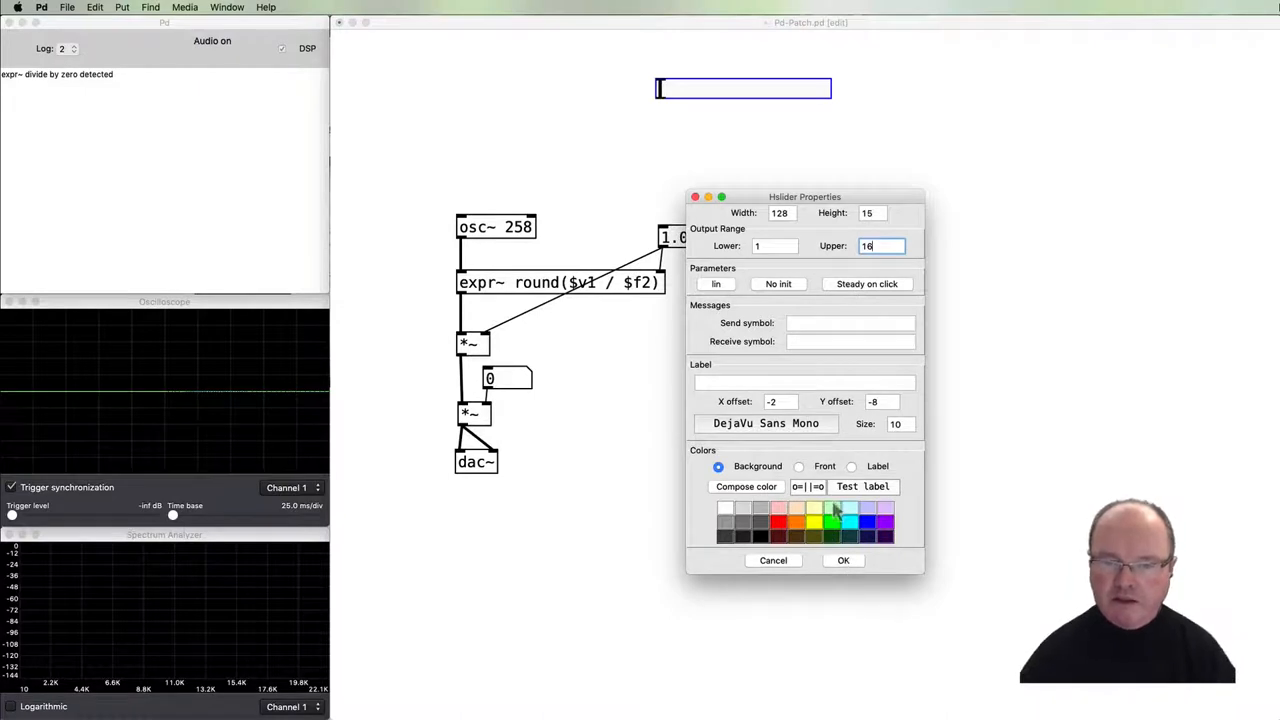
pyautogui.click(843, 560)
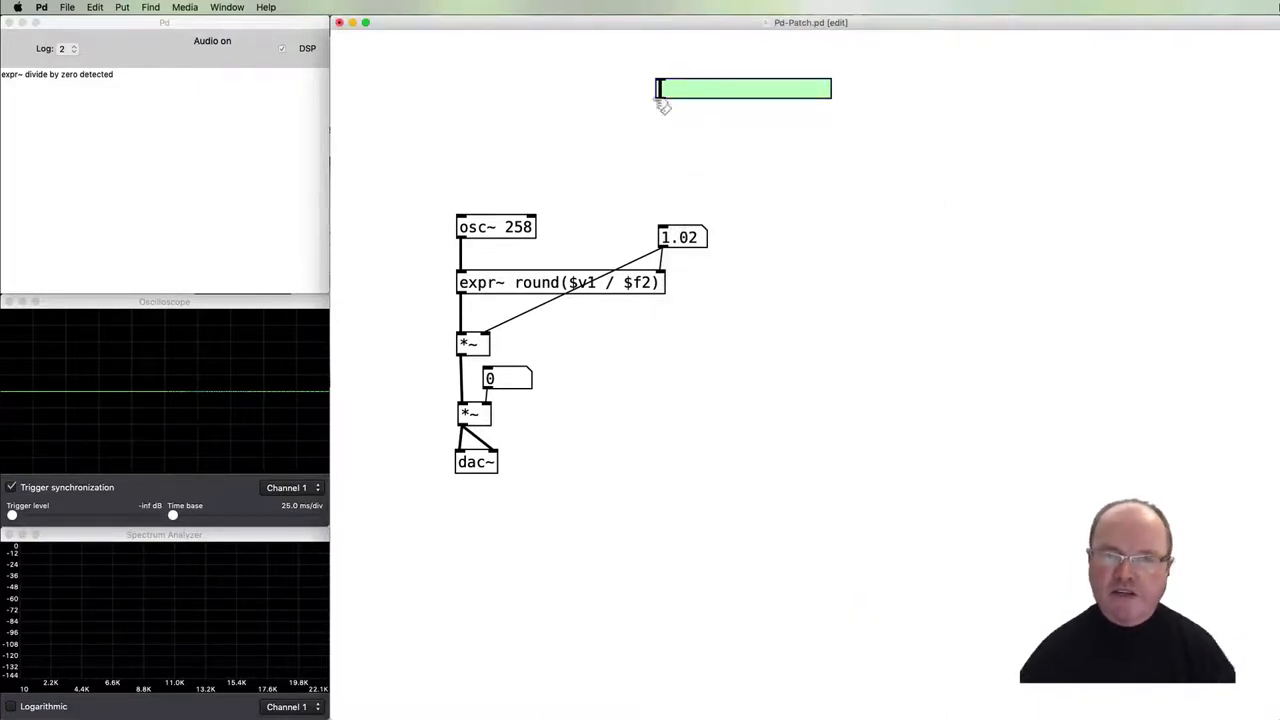
pyautogui.moveTo(694, 151)
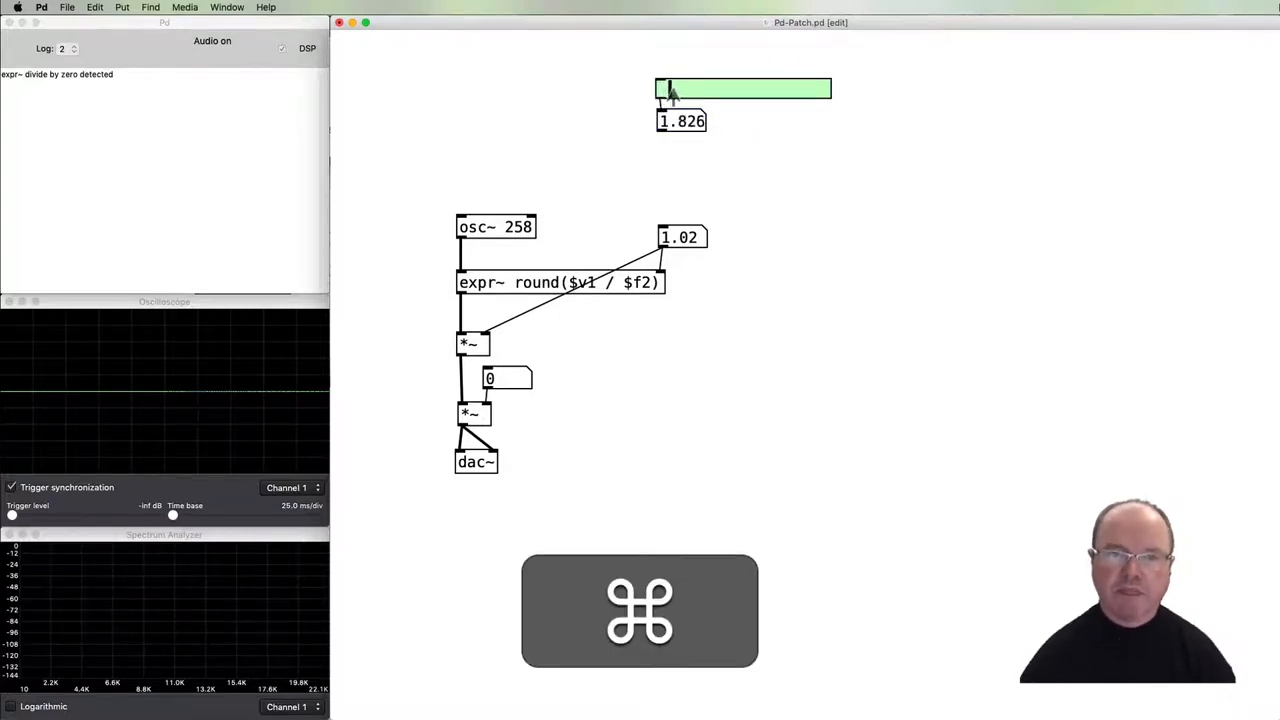
# Move the slider to about 6.8 and 5.4, then lower the number box for space.
pyautogui.moveTo(668, 89); pyautogui.dragTo(728, 89)
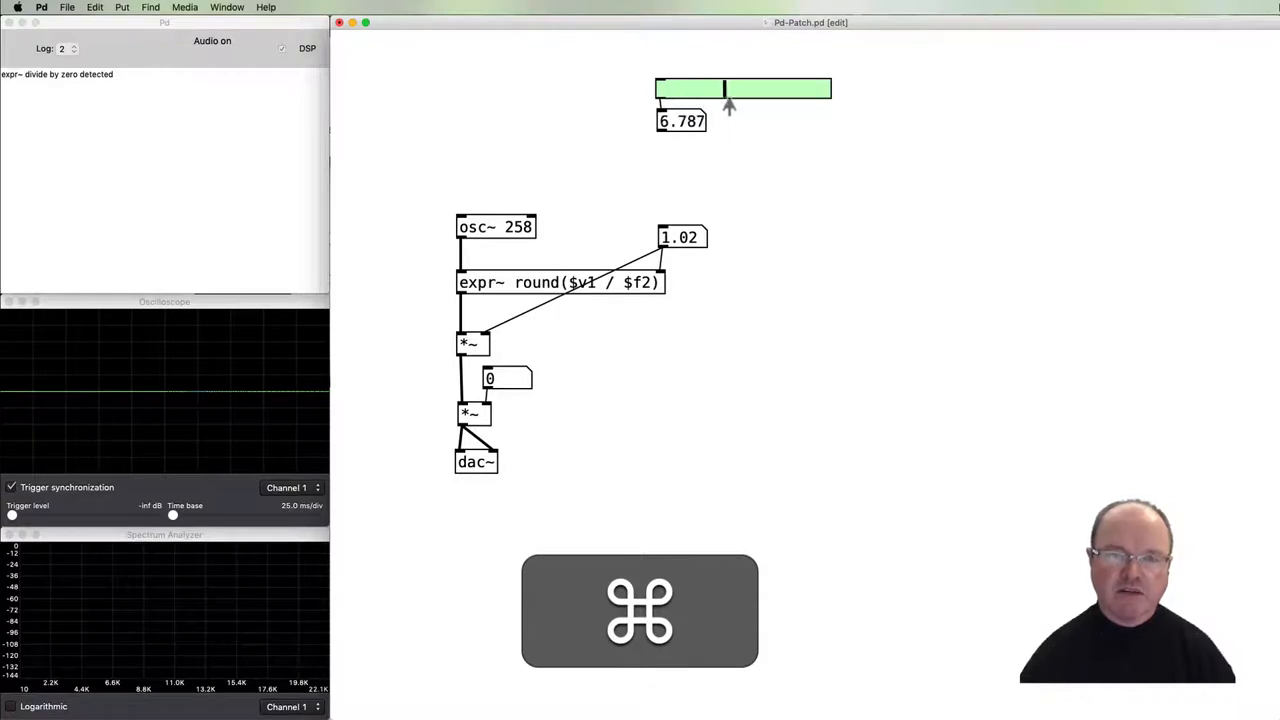
pyautogui.moveTo(728, 105); pyautogui.dragTo(838, 105)
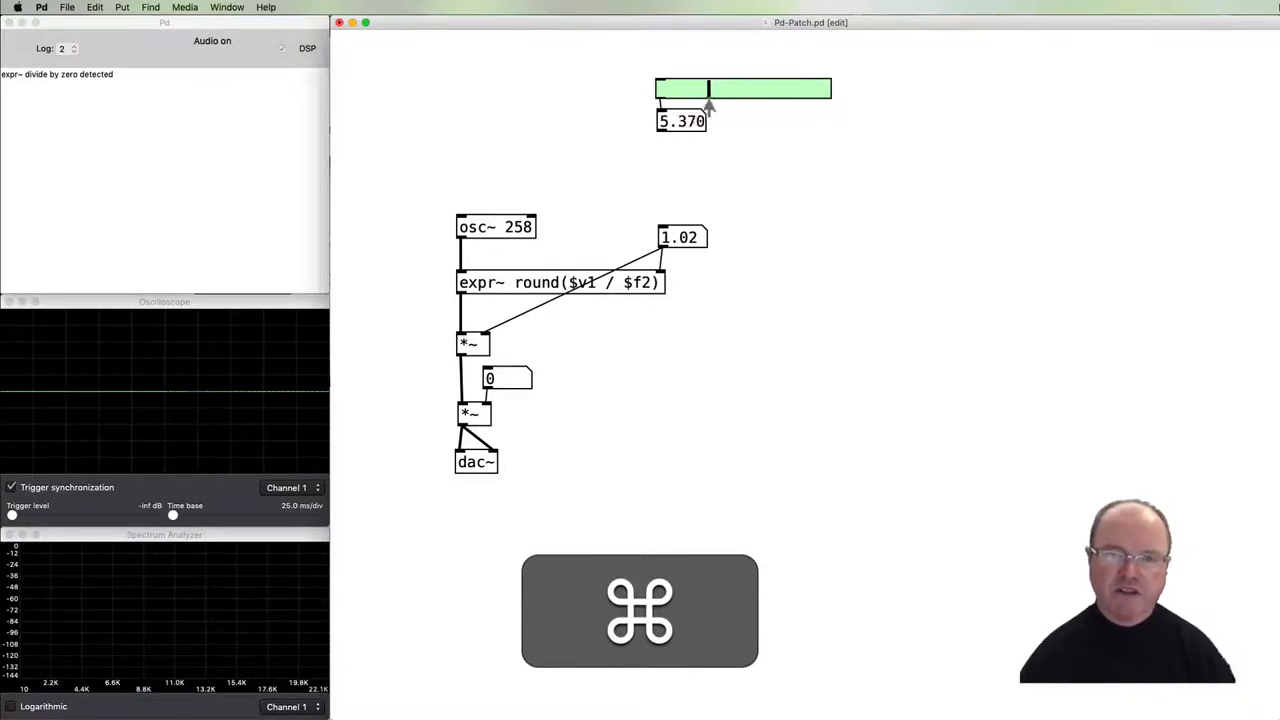
pyautogui.moveTo(710, 89); pyautogui.dragTo(675, 89)
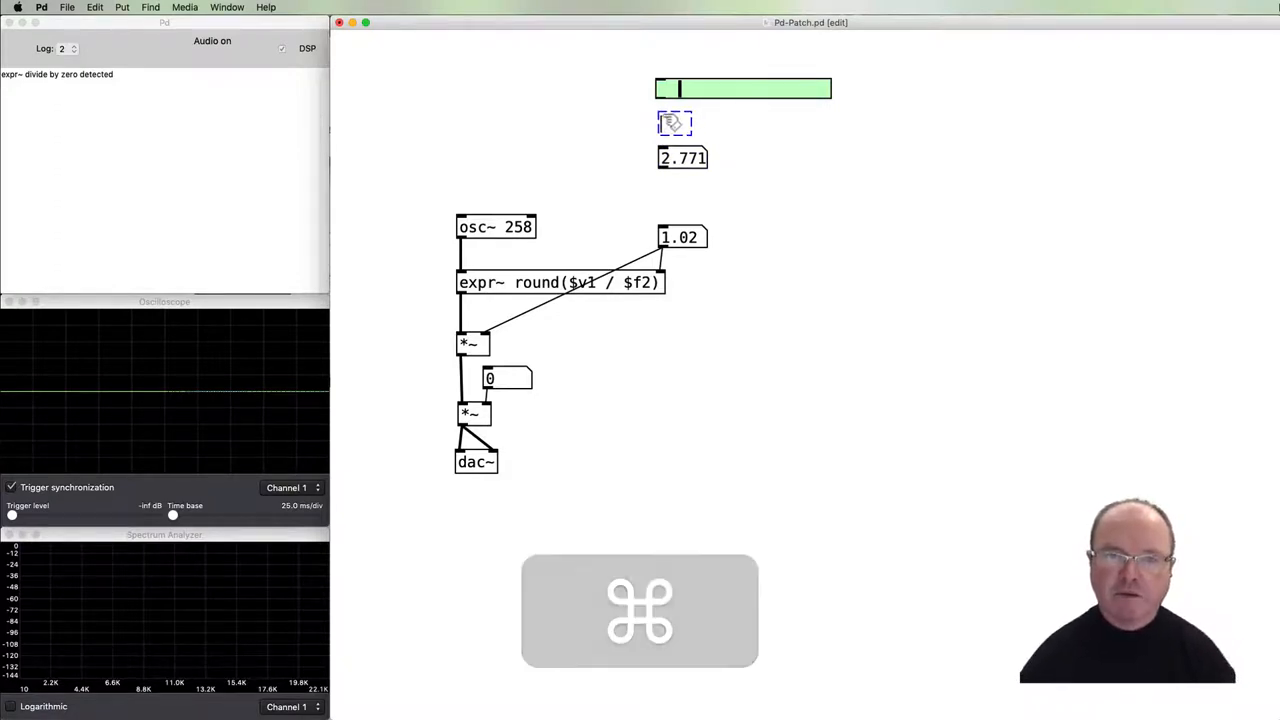
# Type int into the new object box between the slider and number box.
pyautogui.write('int')
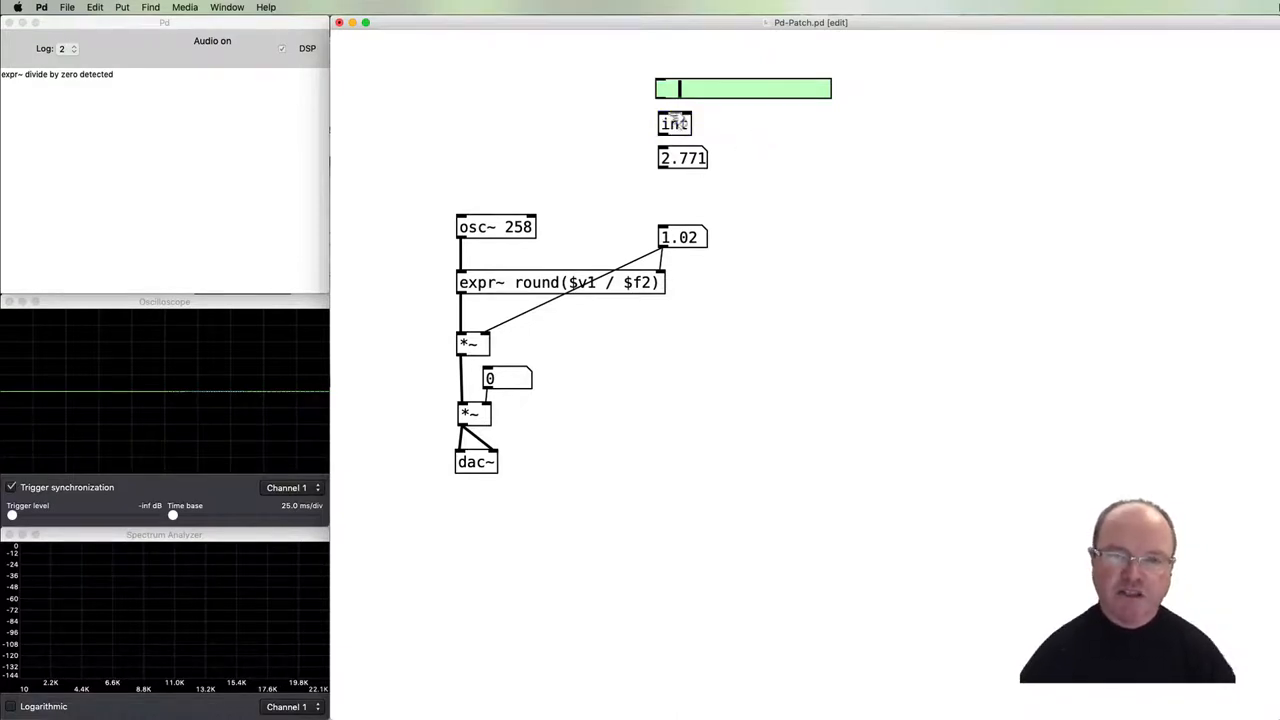
pyautogui.moveTo(668, 110)
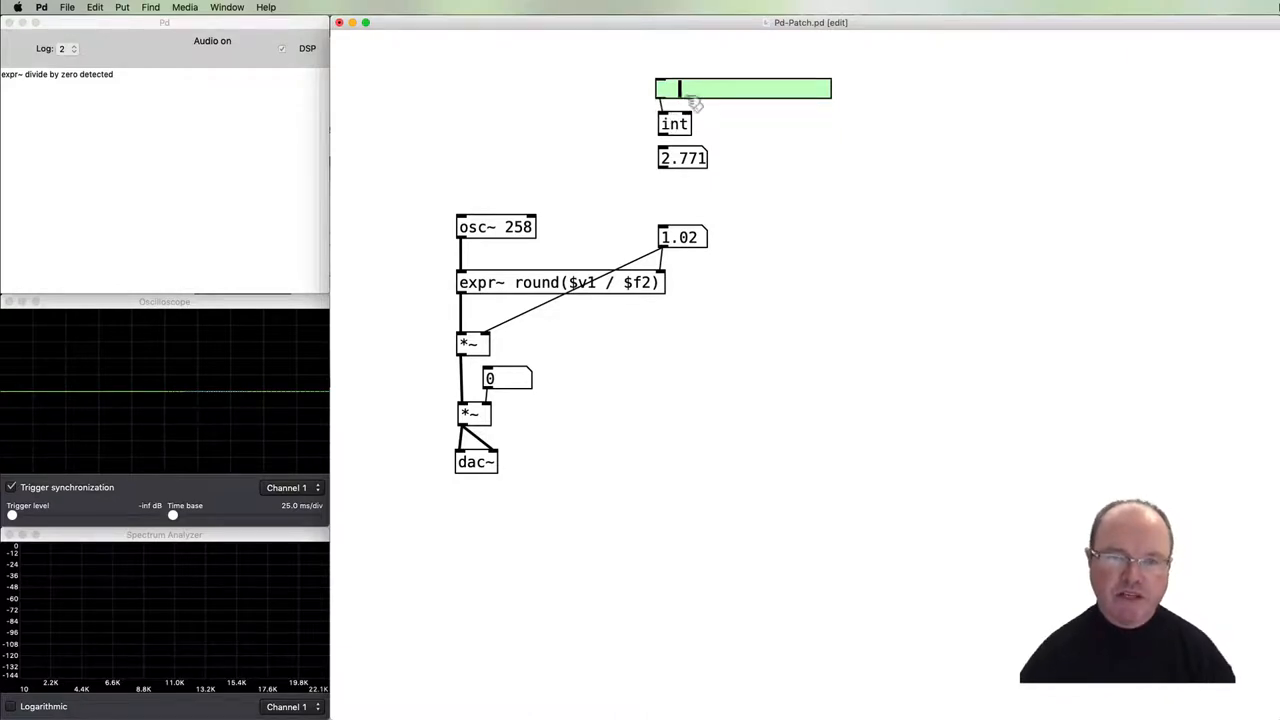
pyautogui.moveTo(816, 133)
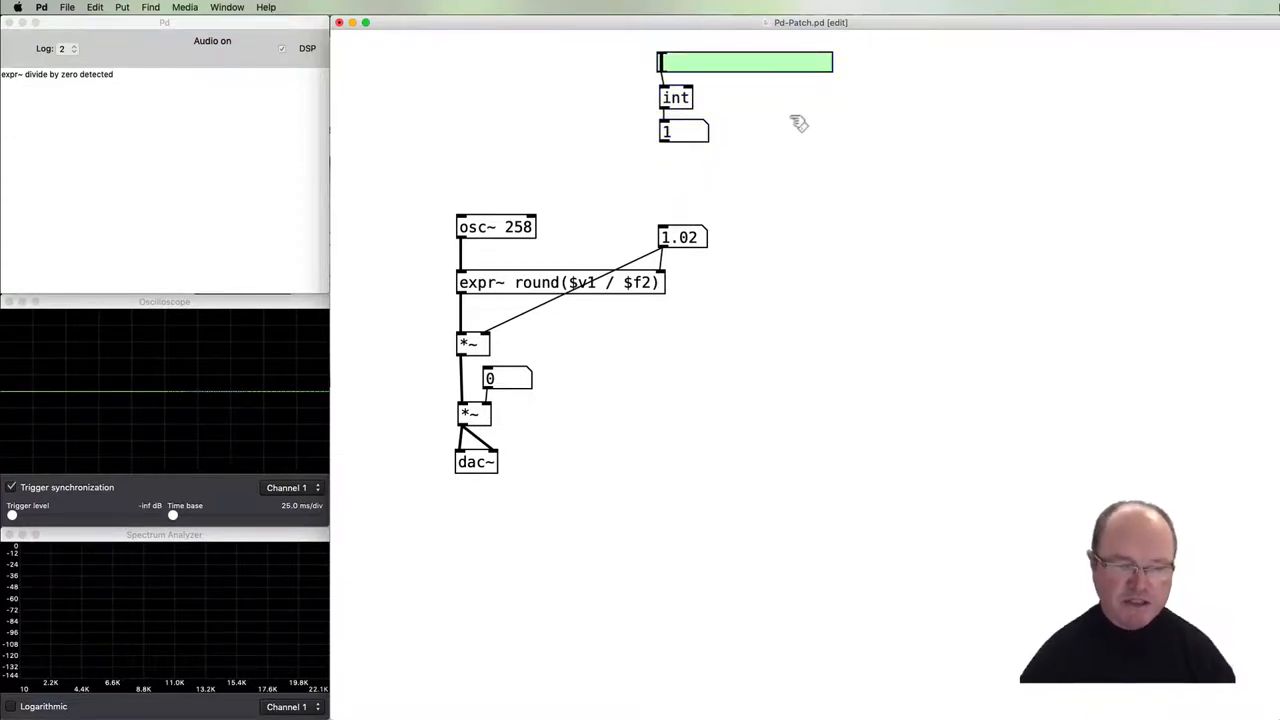
pyautogui.moveTo(744, 153)
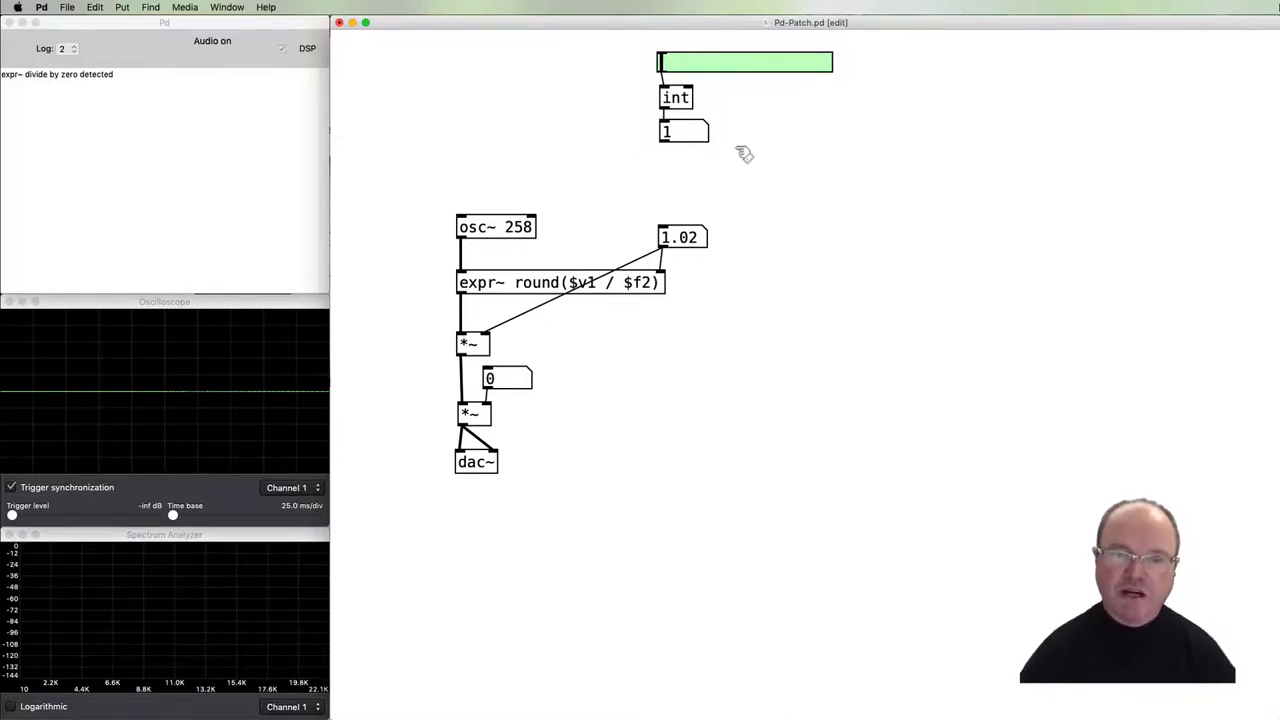
pyautogui.moveTo(685, 158)
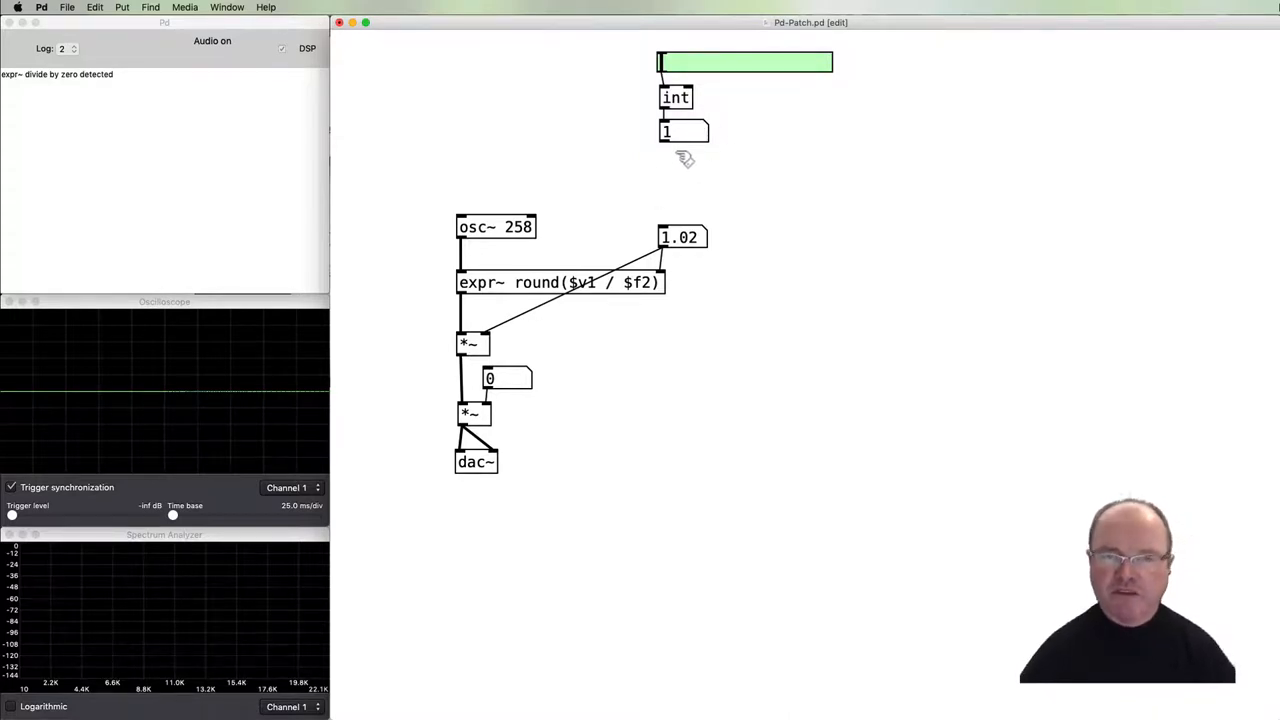
pyautogui.moveTo(672, 177)
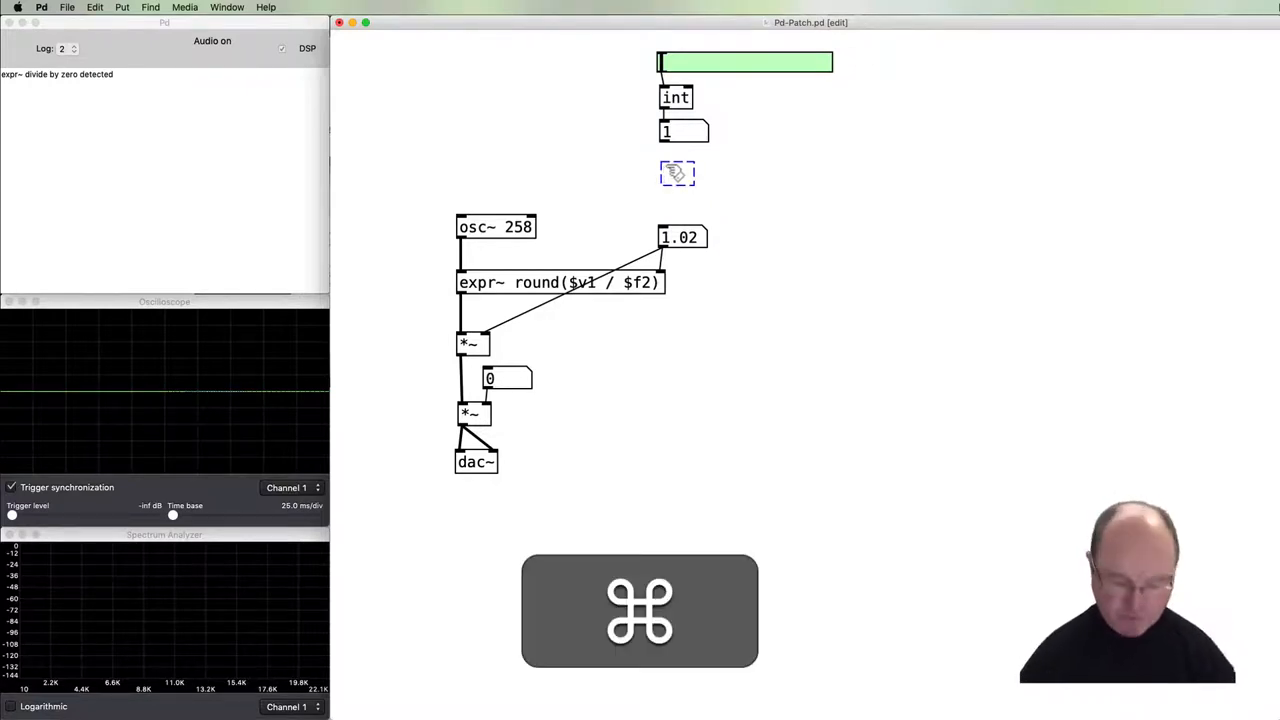
# Create an expr pow(2, $f1) - 1 object below the bit-depth number, with a number box beneath.
pyautogui.write('expr pow(')
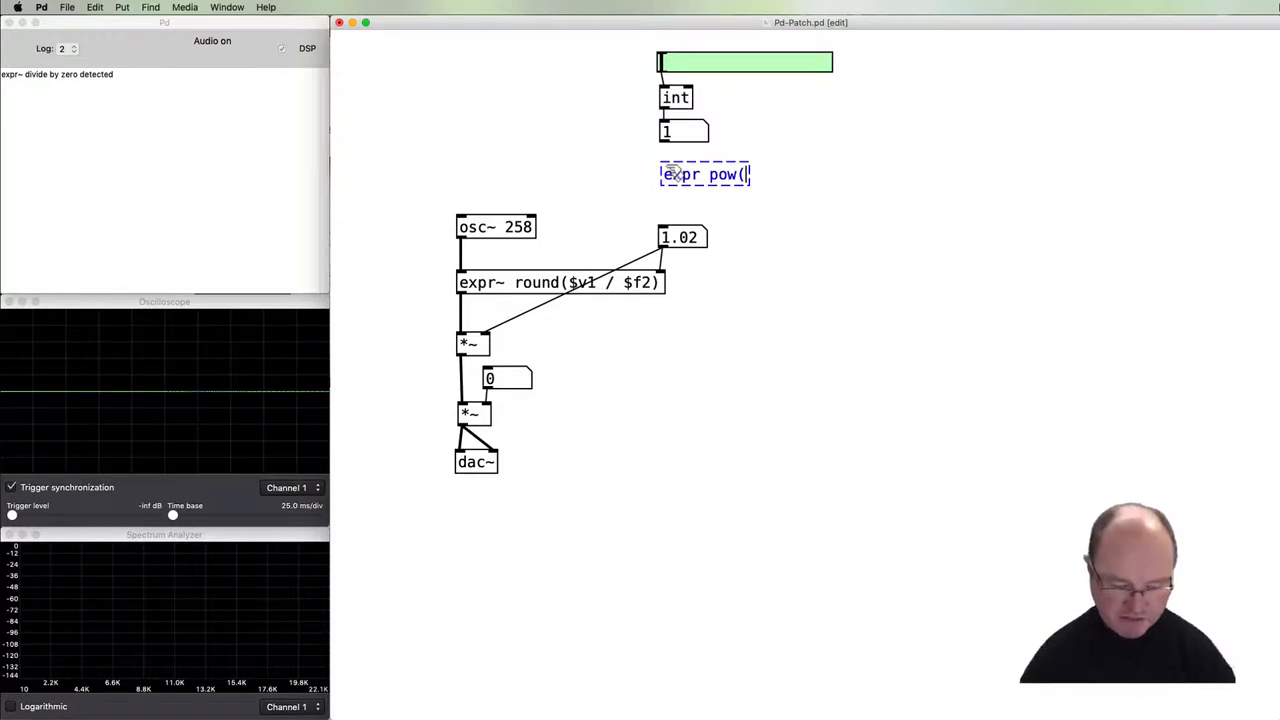
pyautogui.write('2, $f')
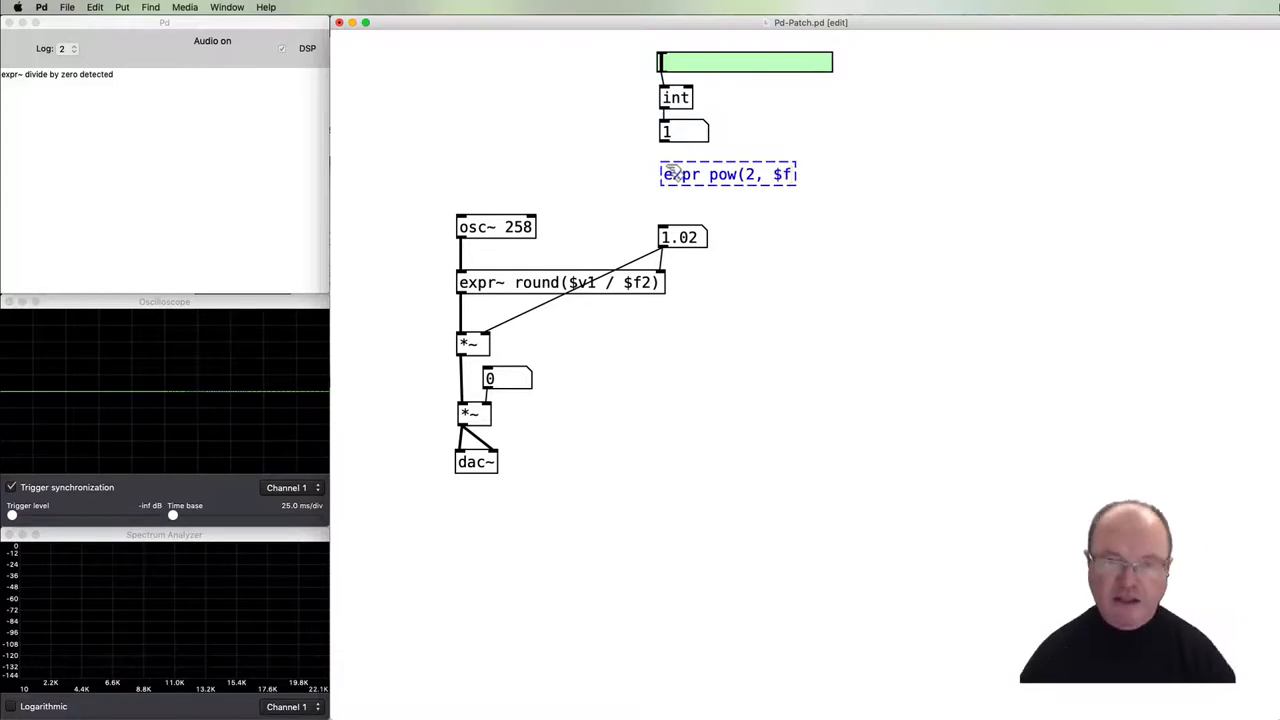
pyautogui.write('1)')
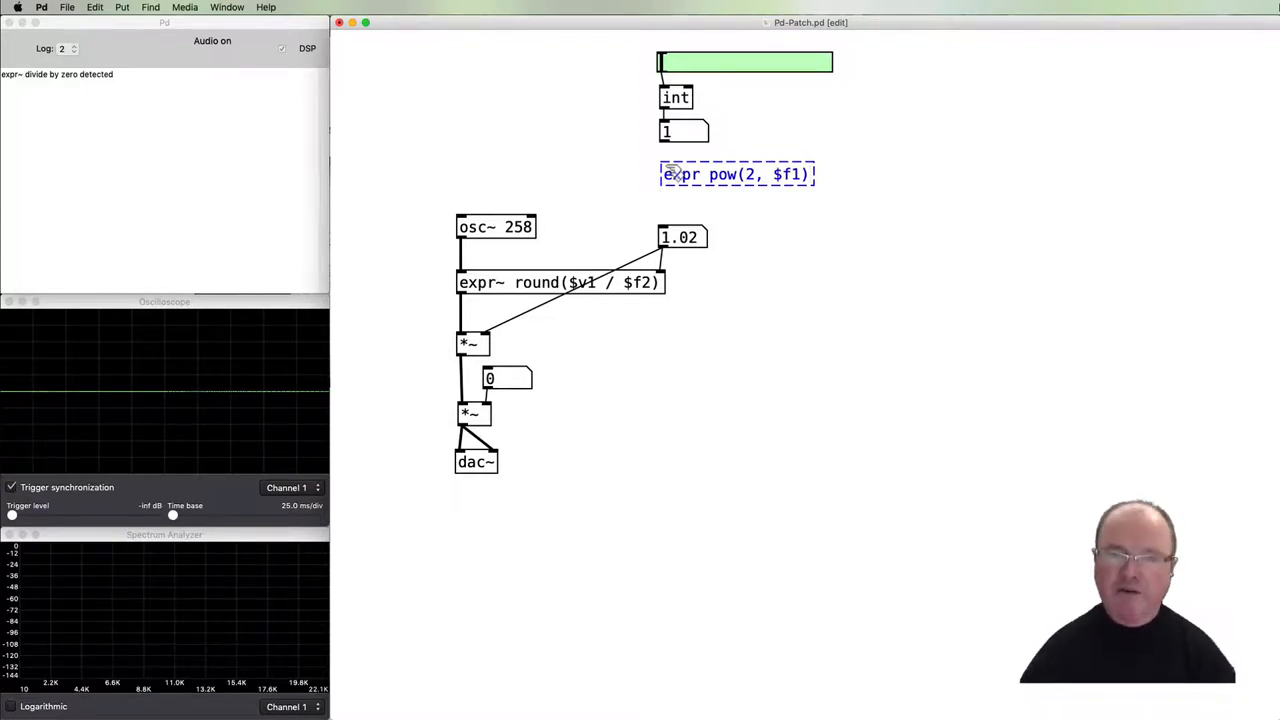
pyautogui.write('-')
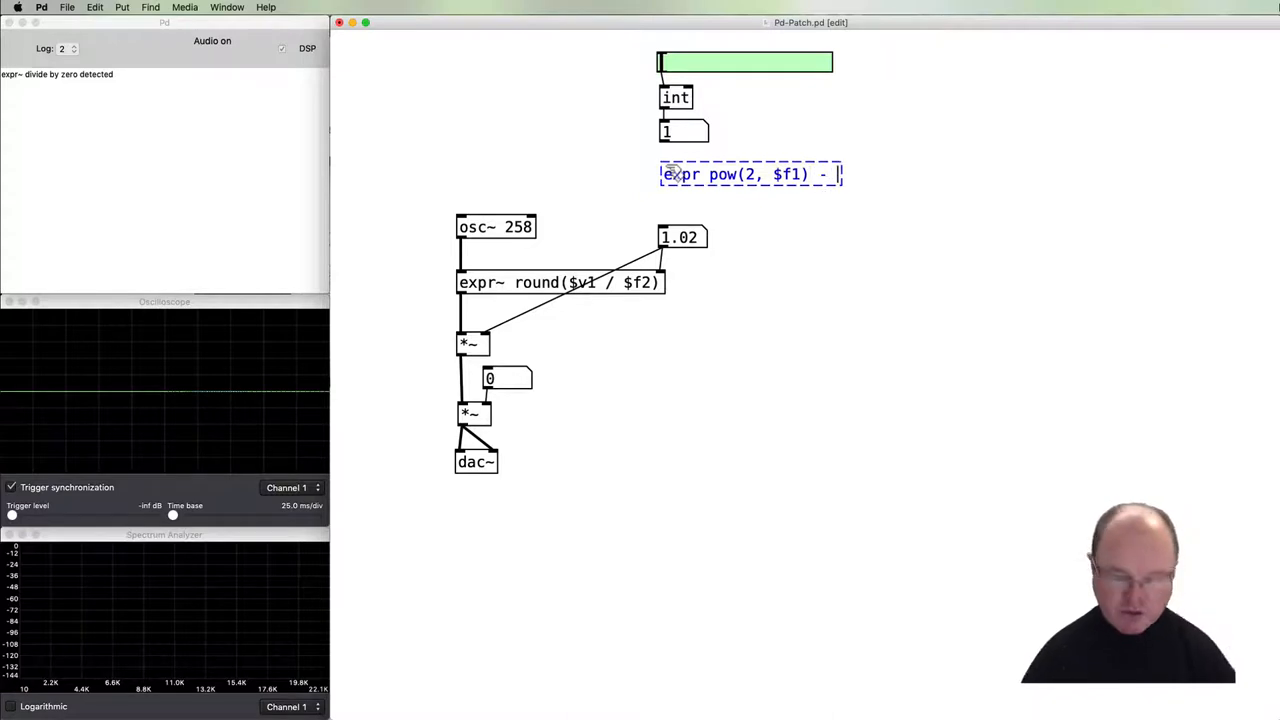
pyautogui.write('1')
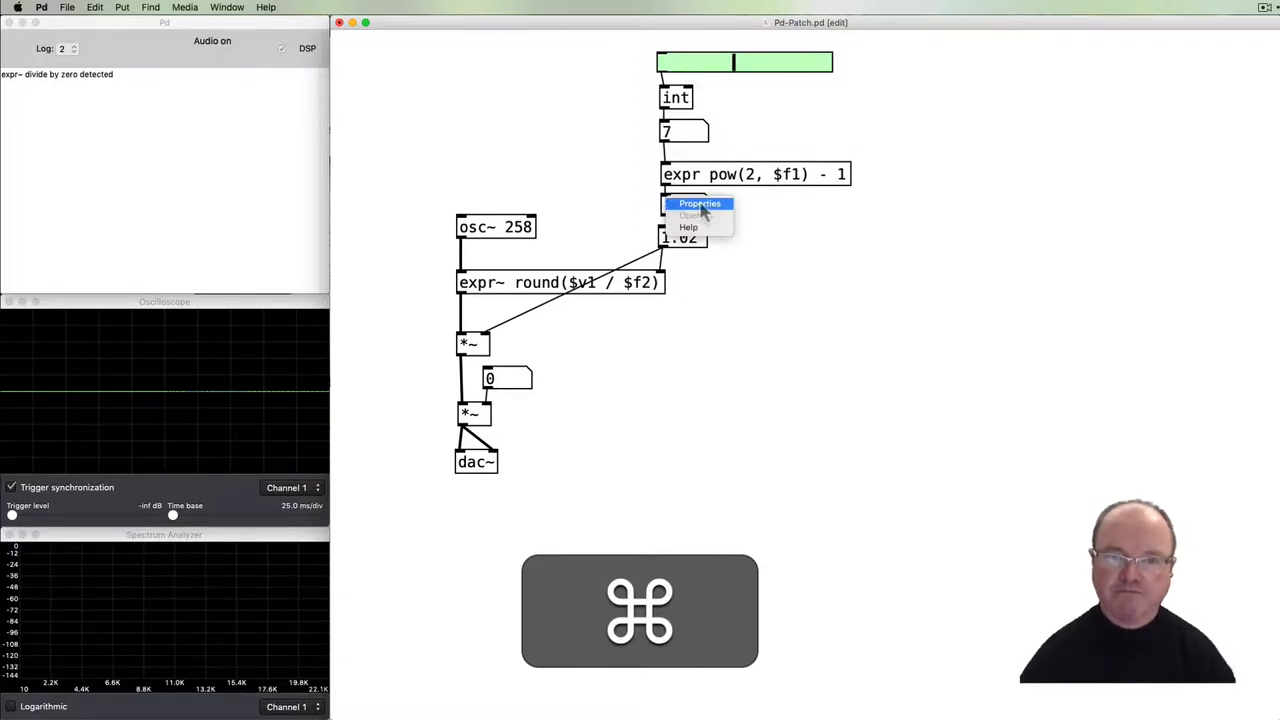
# Label the lower number box 'resolution', positioned to the right.
pyautogui.click(700, 203)
pyautogui.write('resolution')
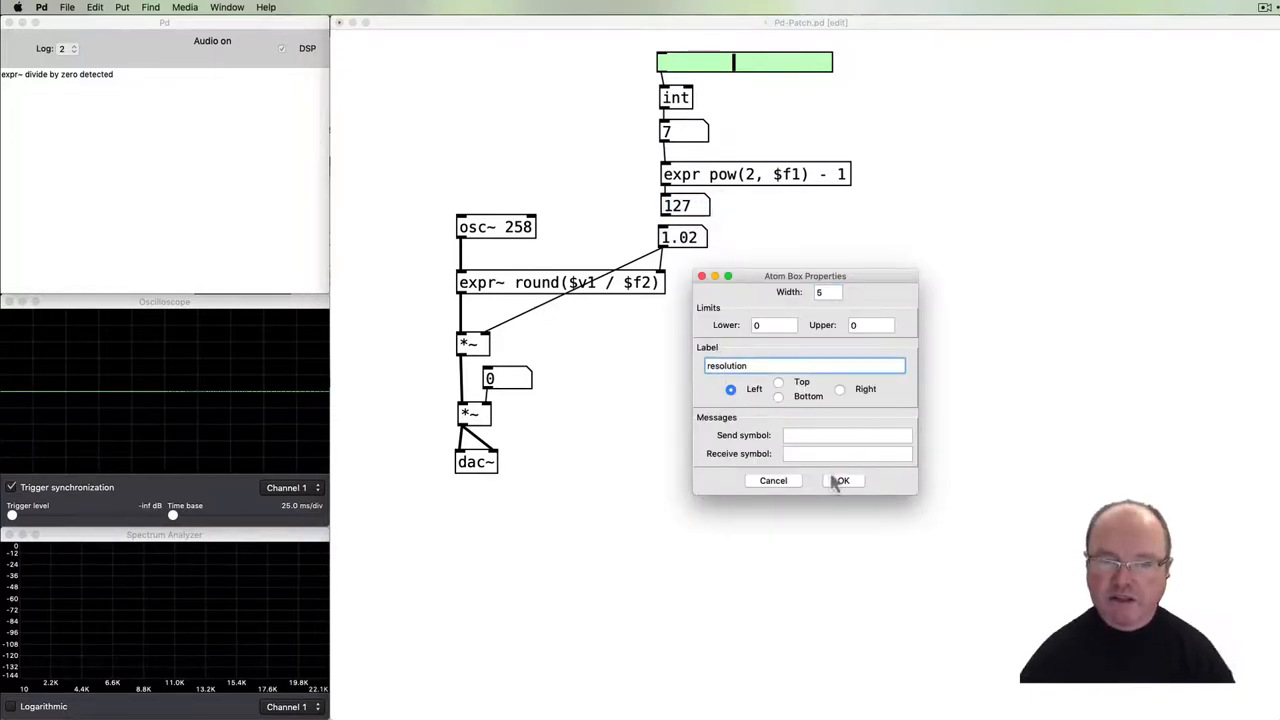
pyautogui.click(839, 389)
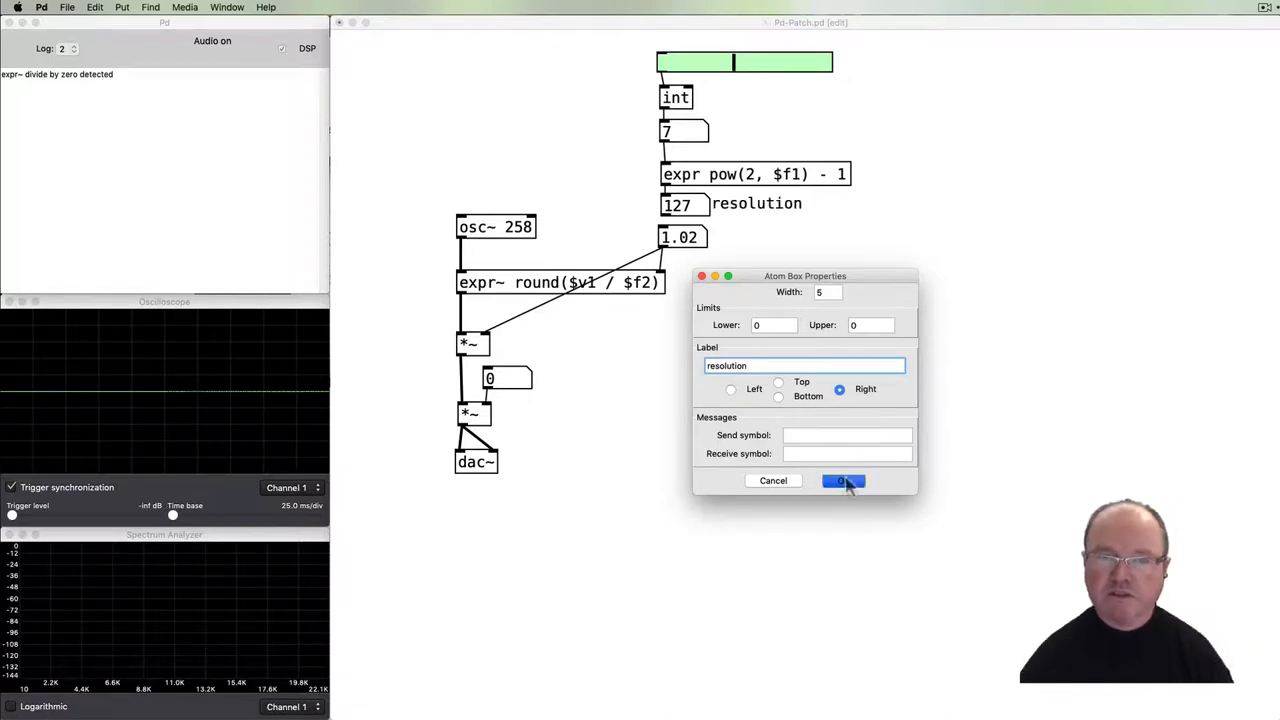
pyautogui.click(841, 481)
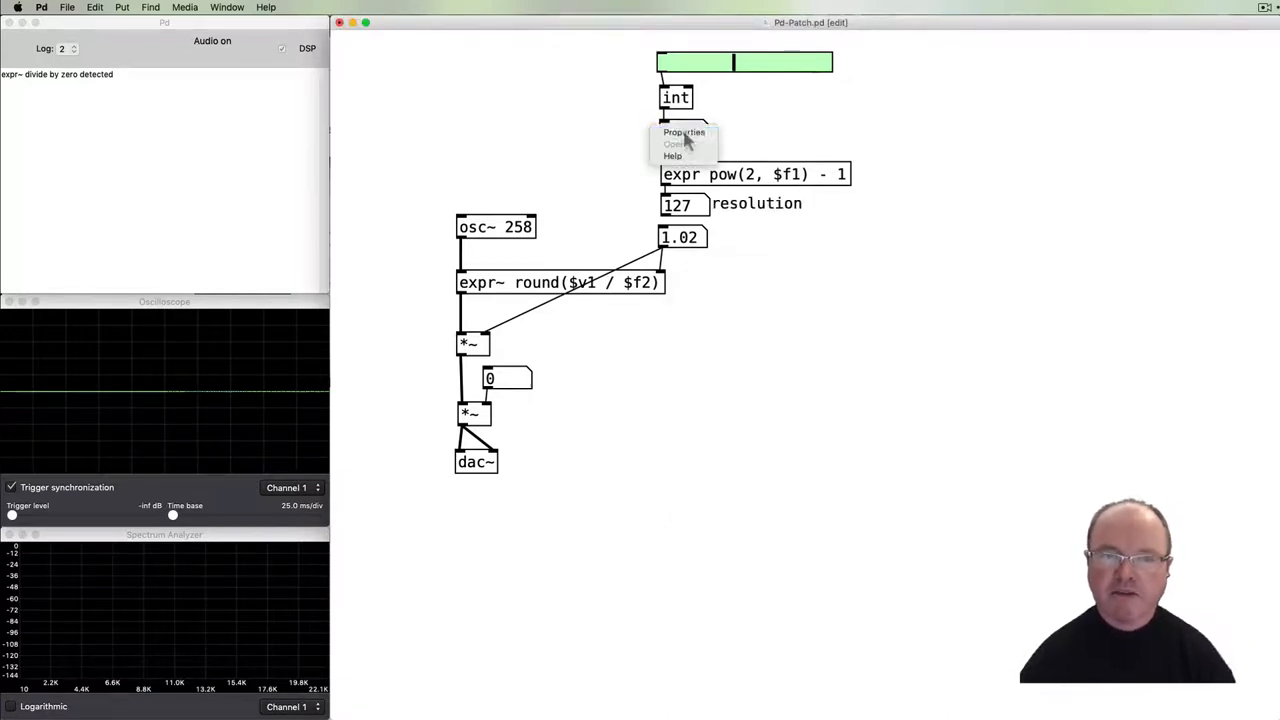
# Label the upper number box 'bit depth', positioned to the right.
pyautogui.click(684, 132)
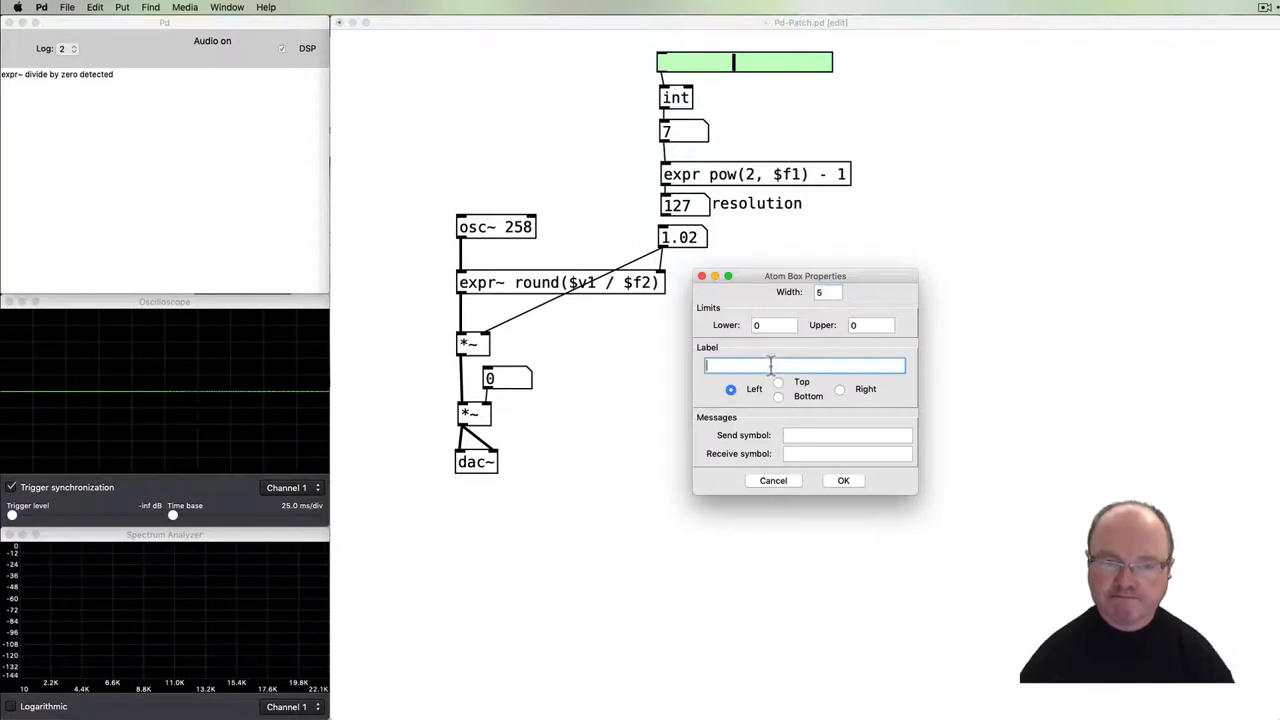
pyautogui.write('bit dept')
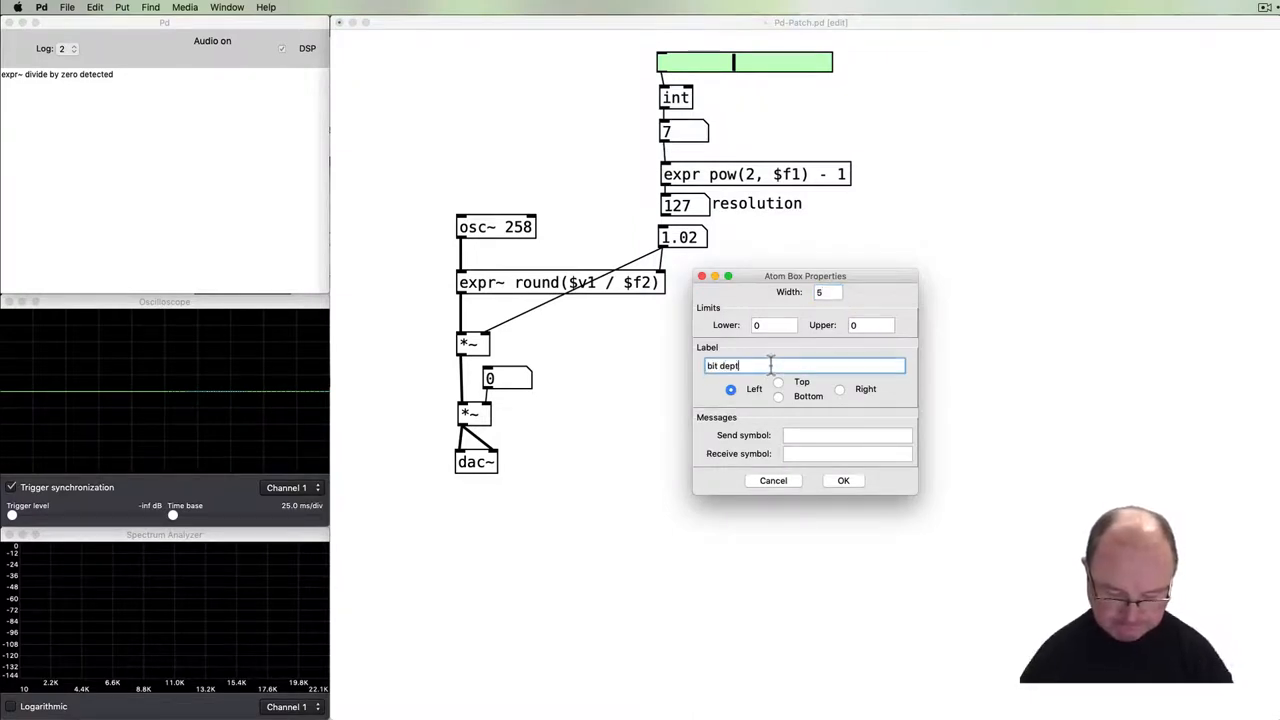
pyautogui.write('h')
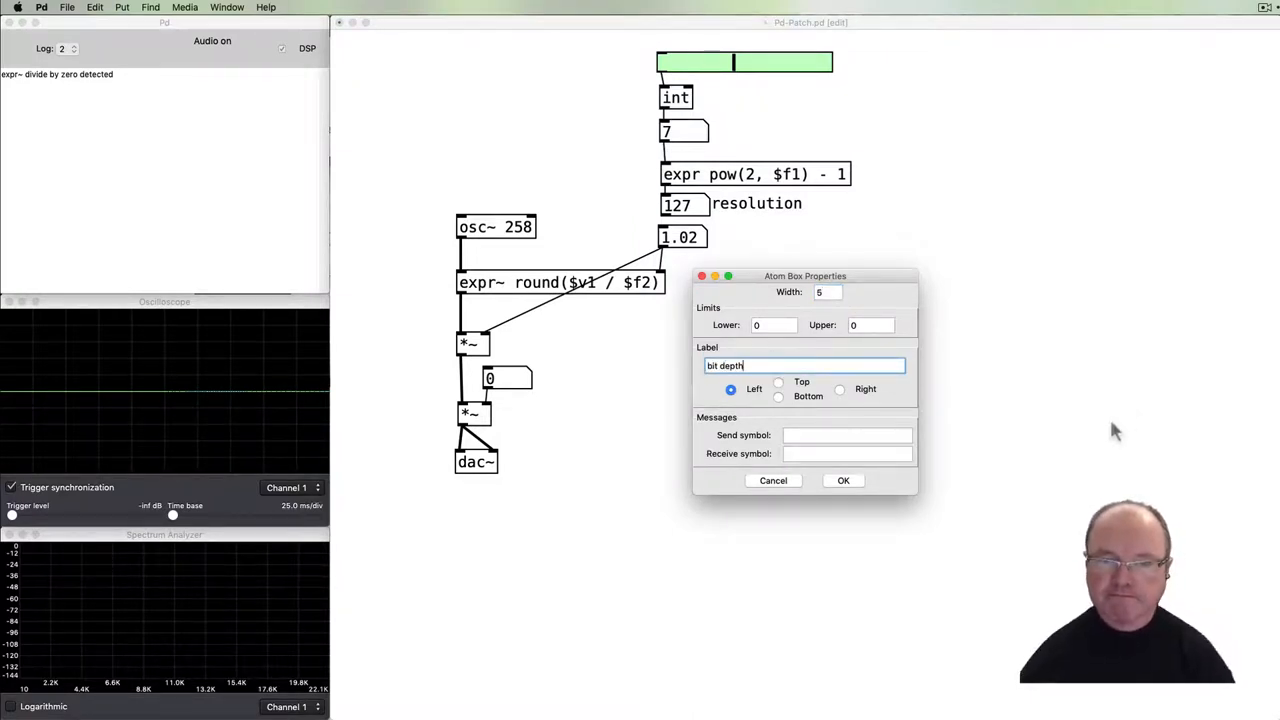
pyautogui.click(840, 389)
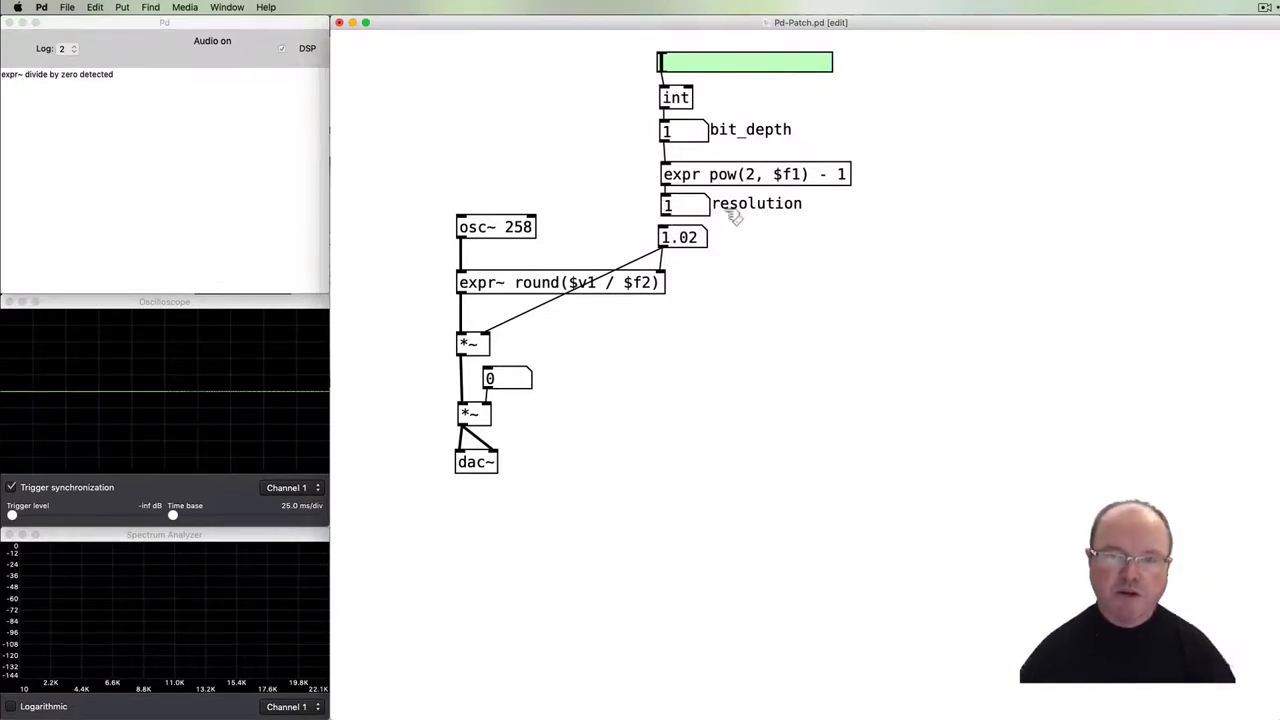
# Move the osc~/expr~/dac~ chain down to clear space below the resolution number.
pyautogui.press('cmd')
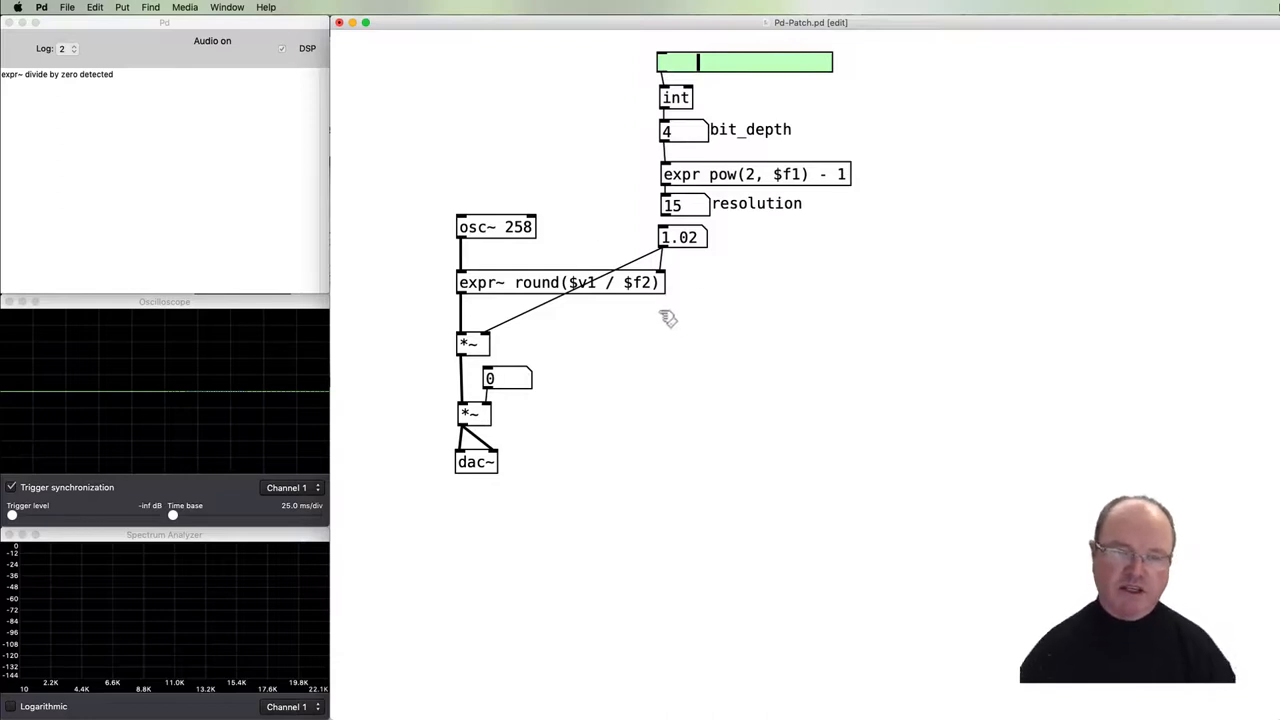
pyautogui.moveTo(835, 226)
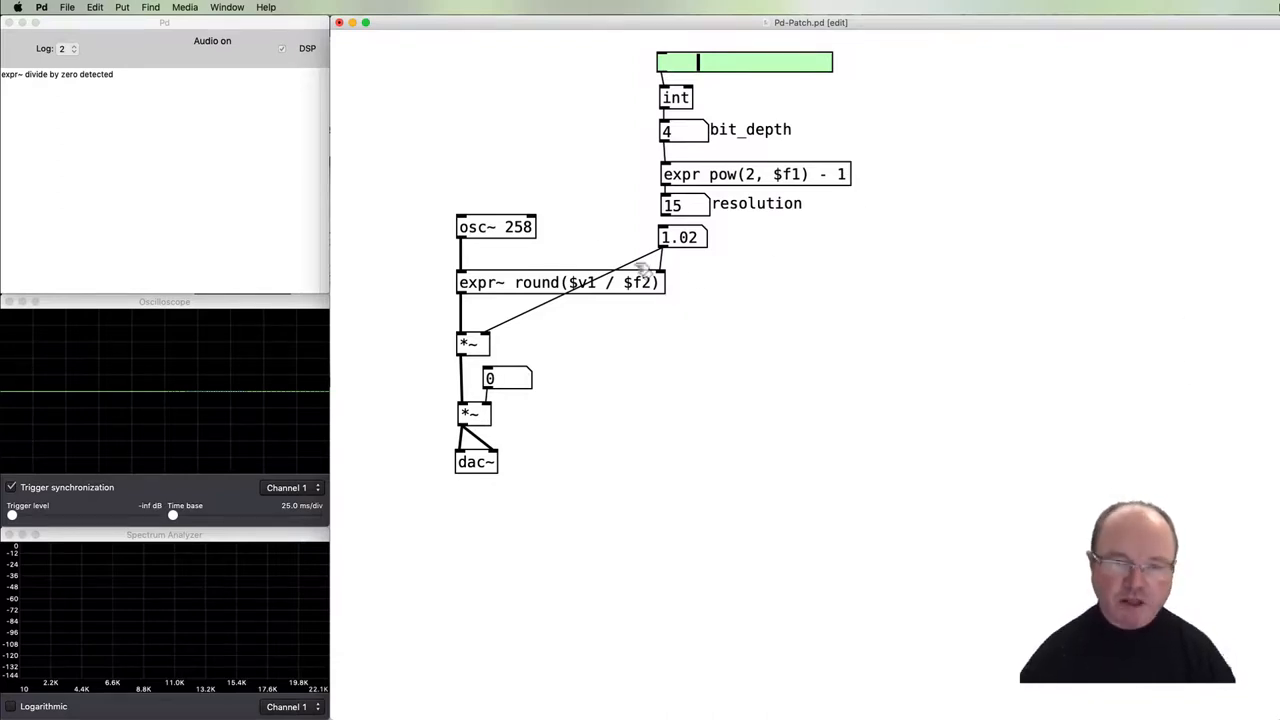
pyautogui.moveTo(585, 255)
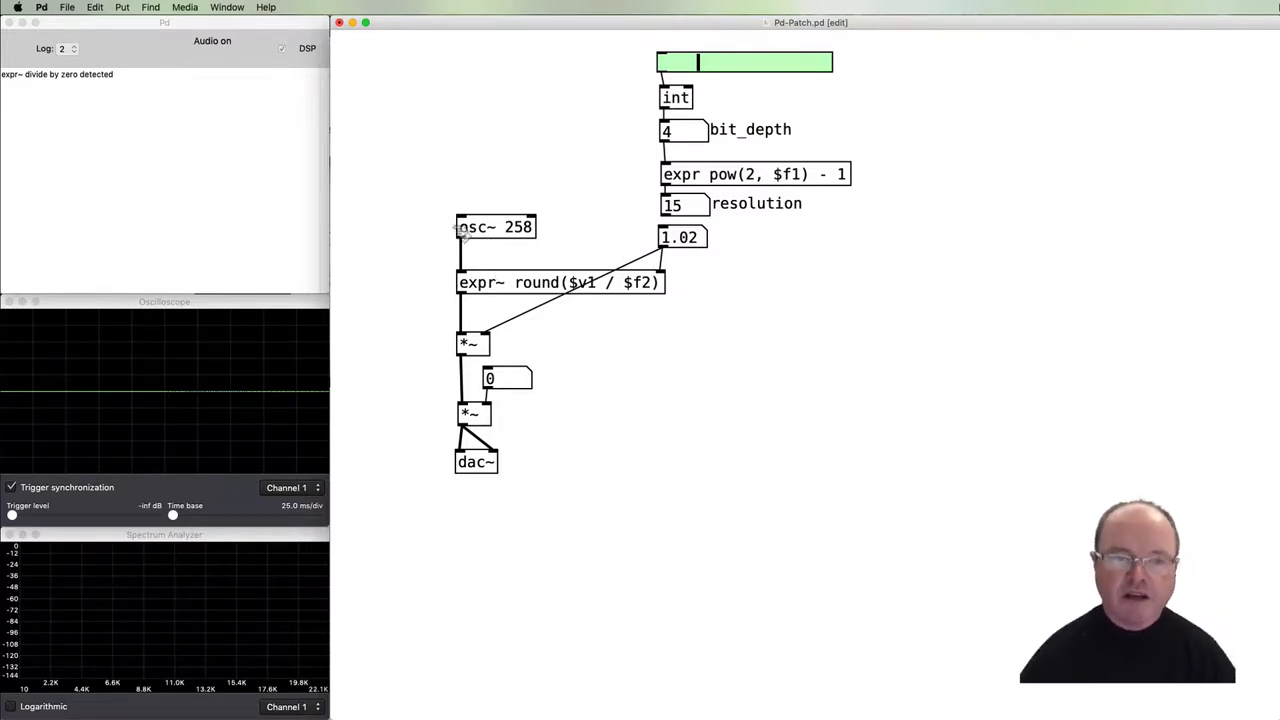
pyautogui.moveTo(430, 217); pyautogui.dragTo(678, 512)
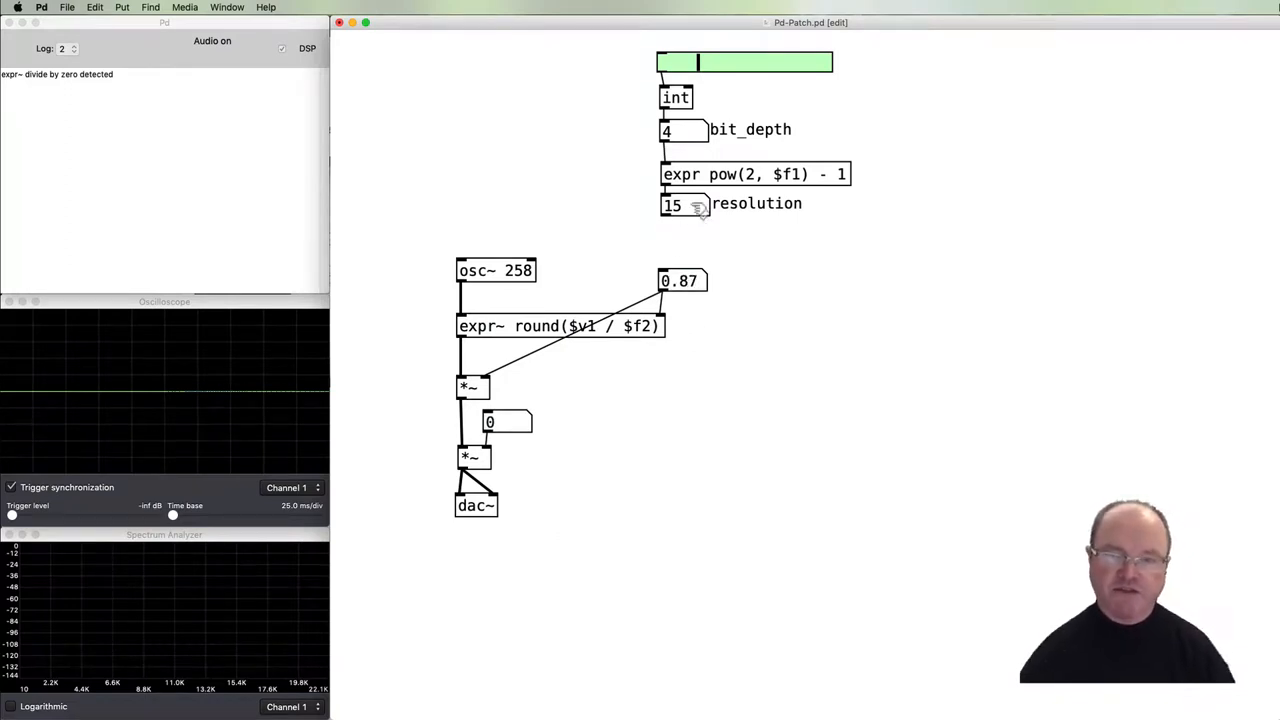
pyautogui.moveTo(703, 248)
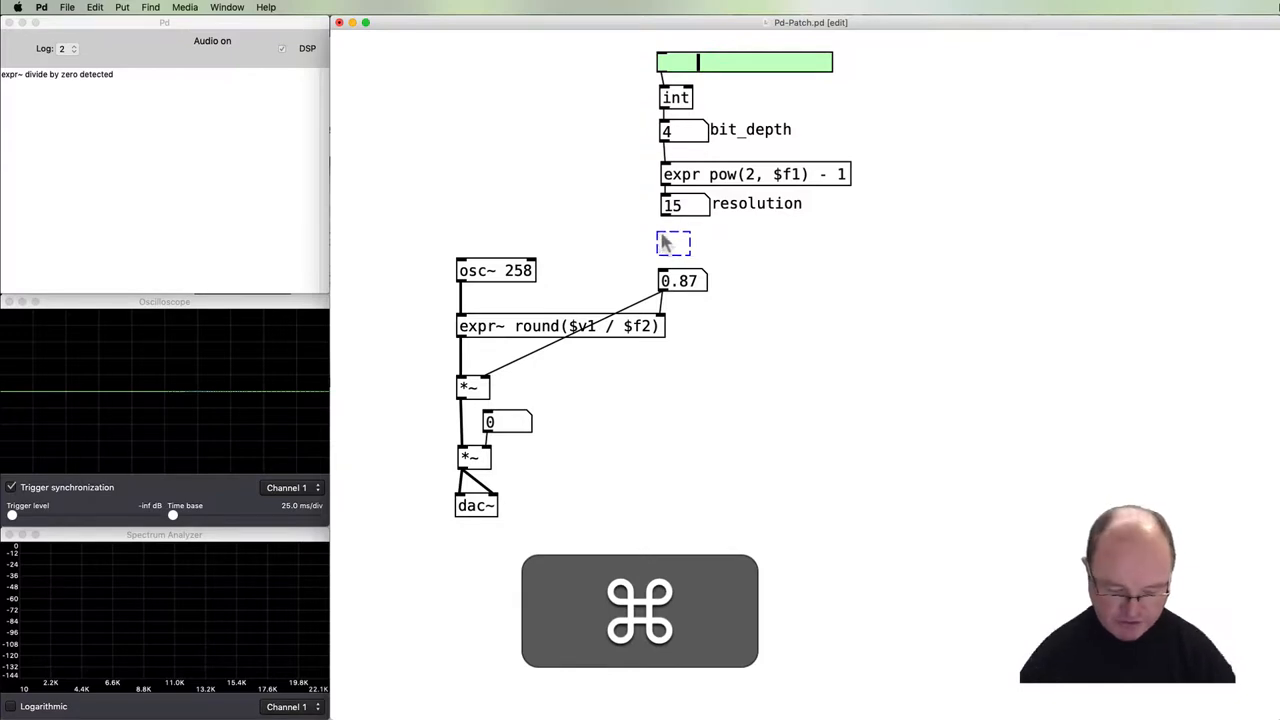
# Make the new object box expr 1 / $f1, dividing one by the resolution.
pyautogui.write('expr')
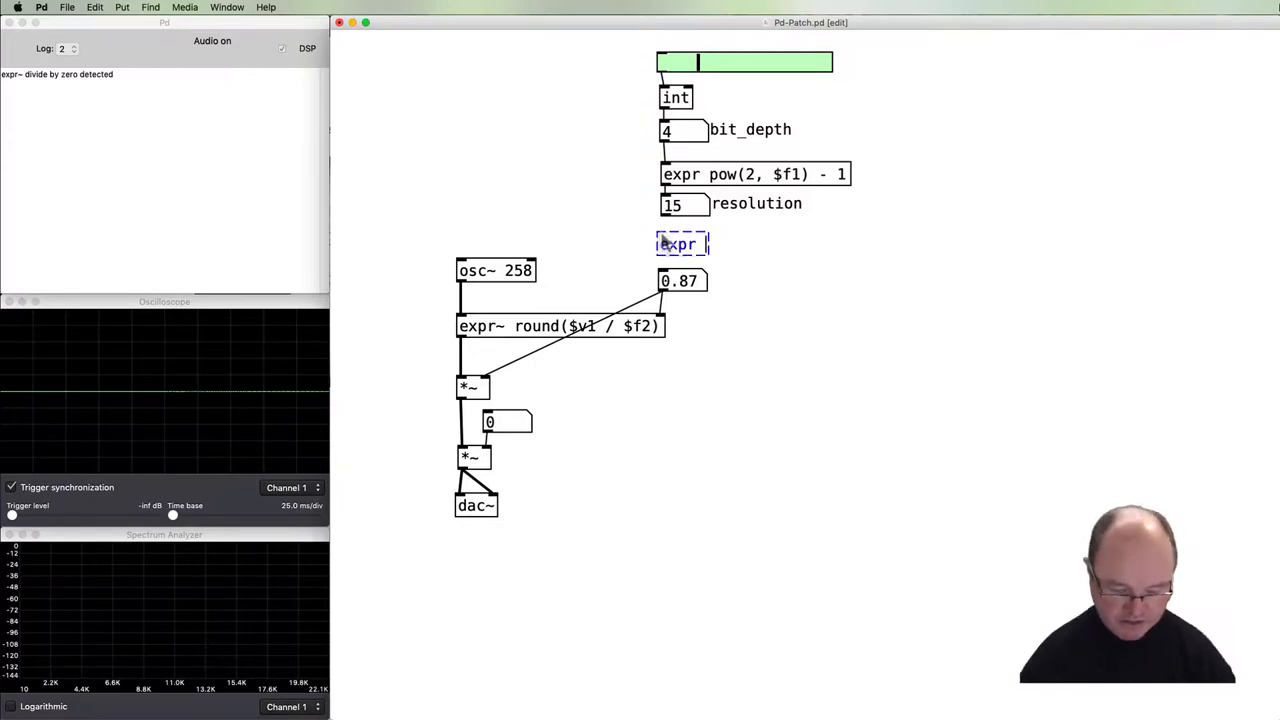
pyautogui.write('$f1')
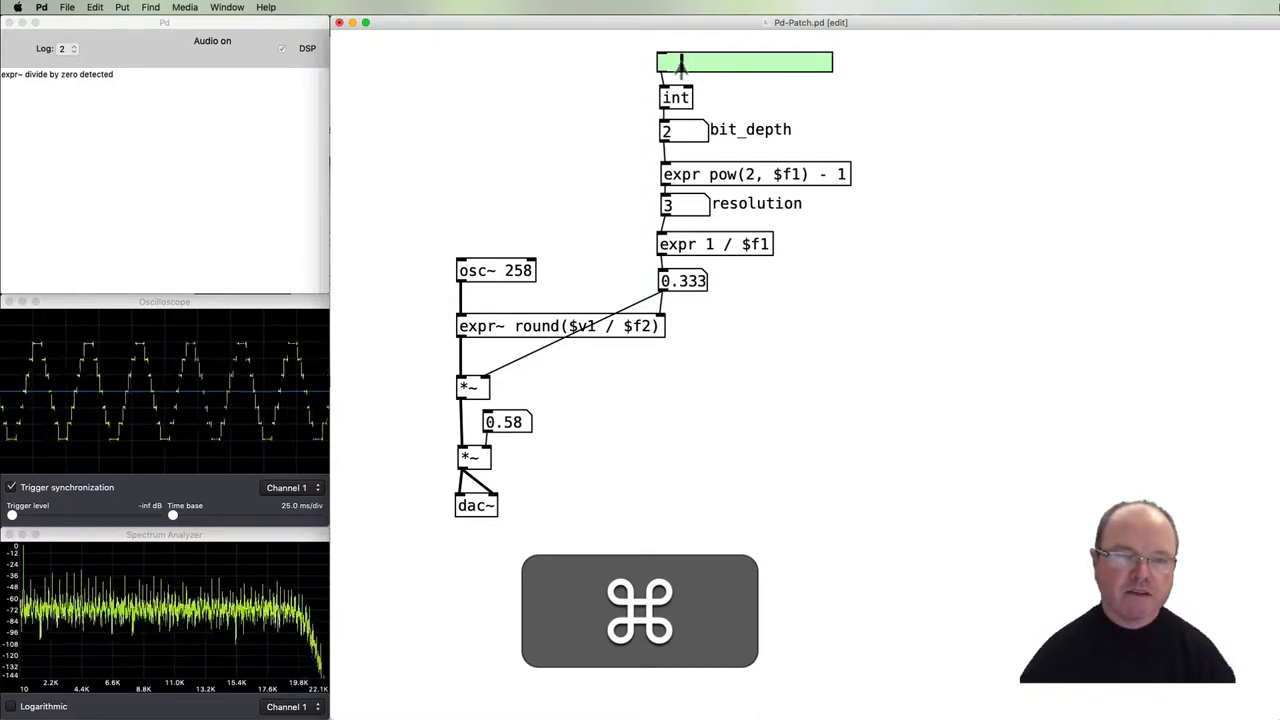
pyautogui.moveTo(490, 343)
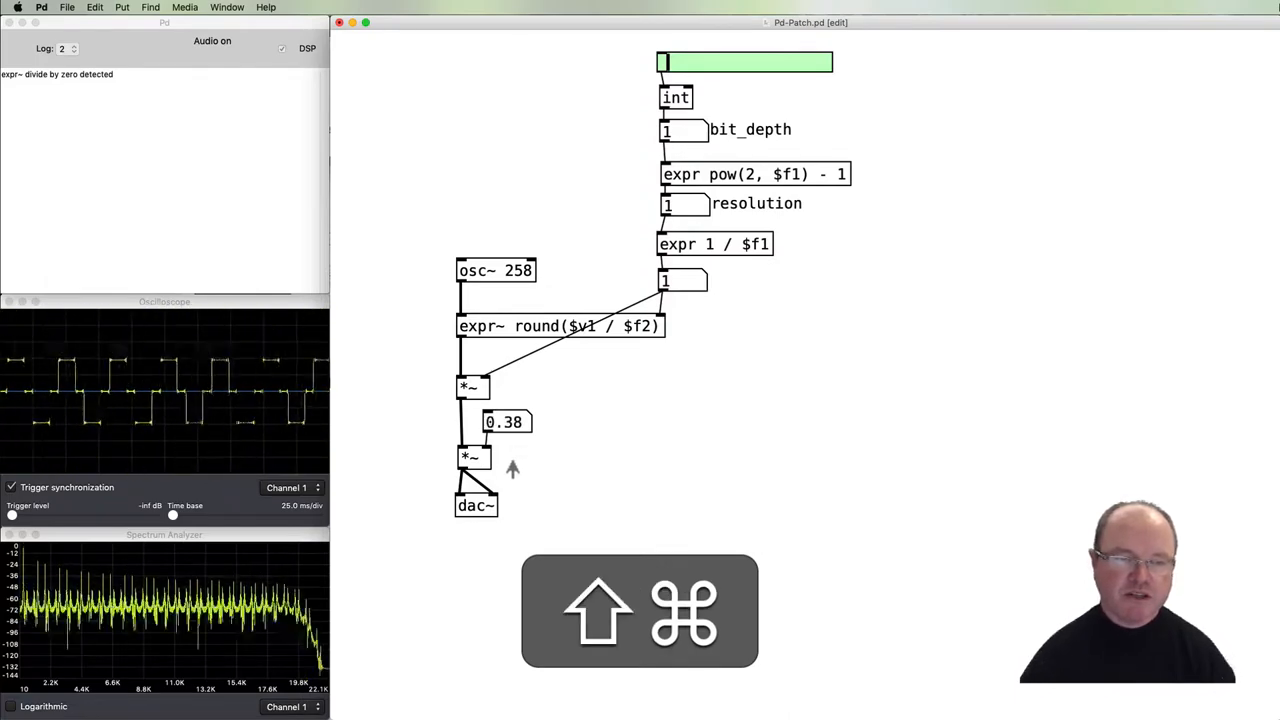
# Lower the output volume number box to 0.29.
pyautogui.moveTo(505, 421); pyautogui.dragTo(505, 430)
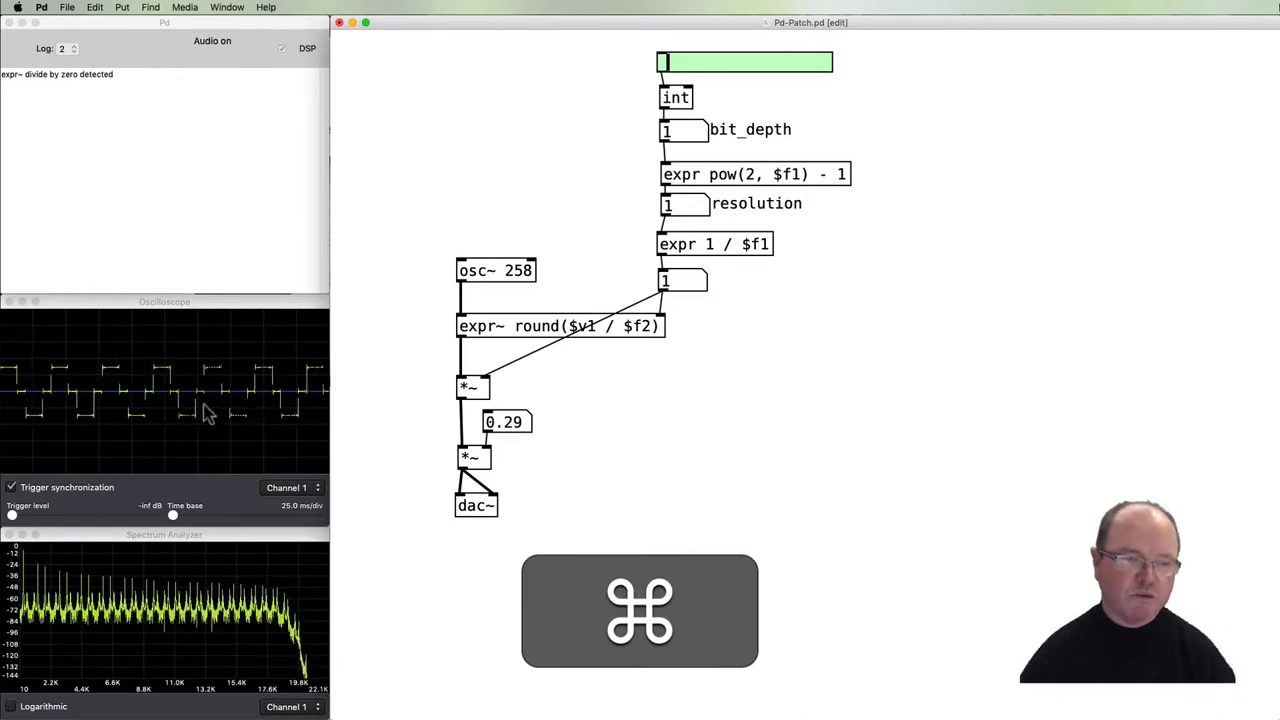
pyautogui.moveTo(725, 390)
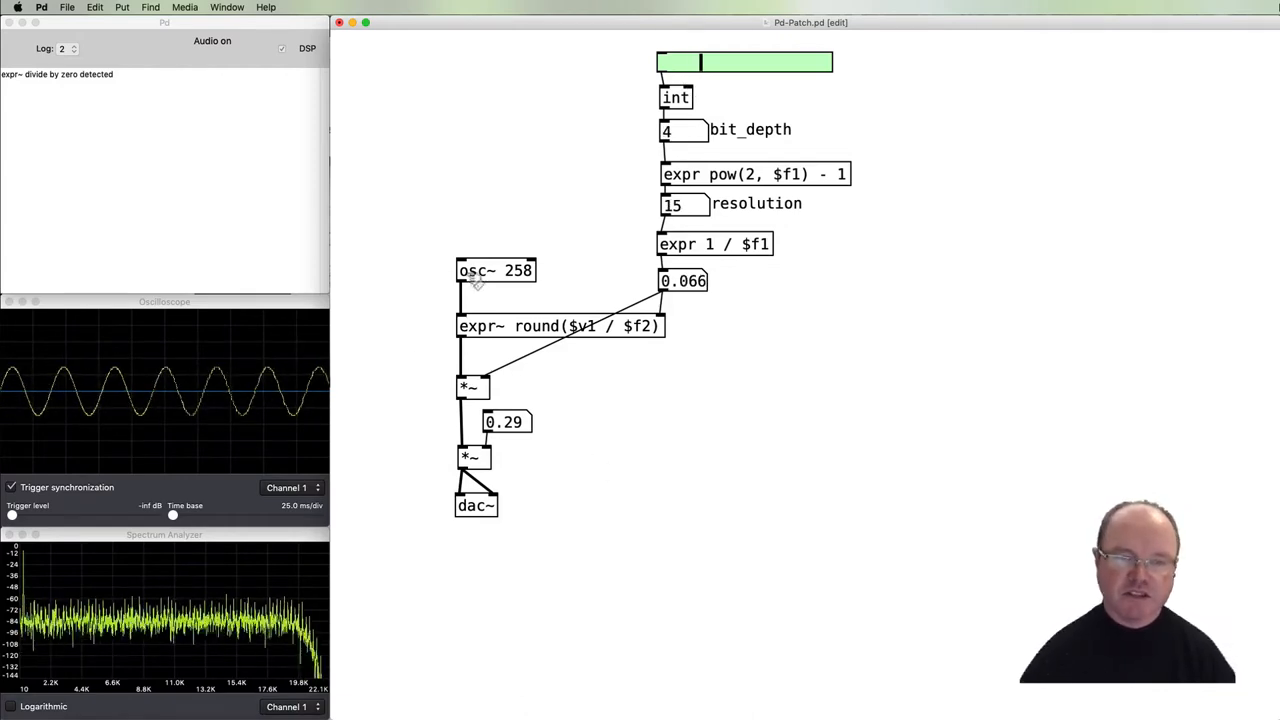
pyautogui.moveTo(583, 465)
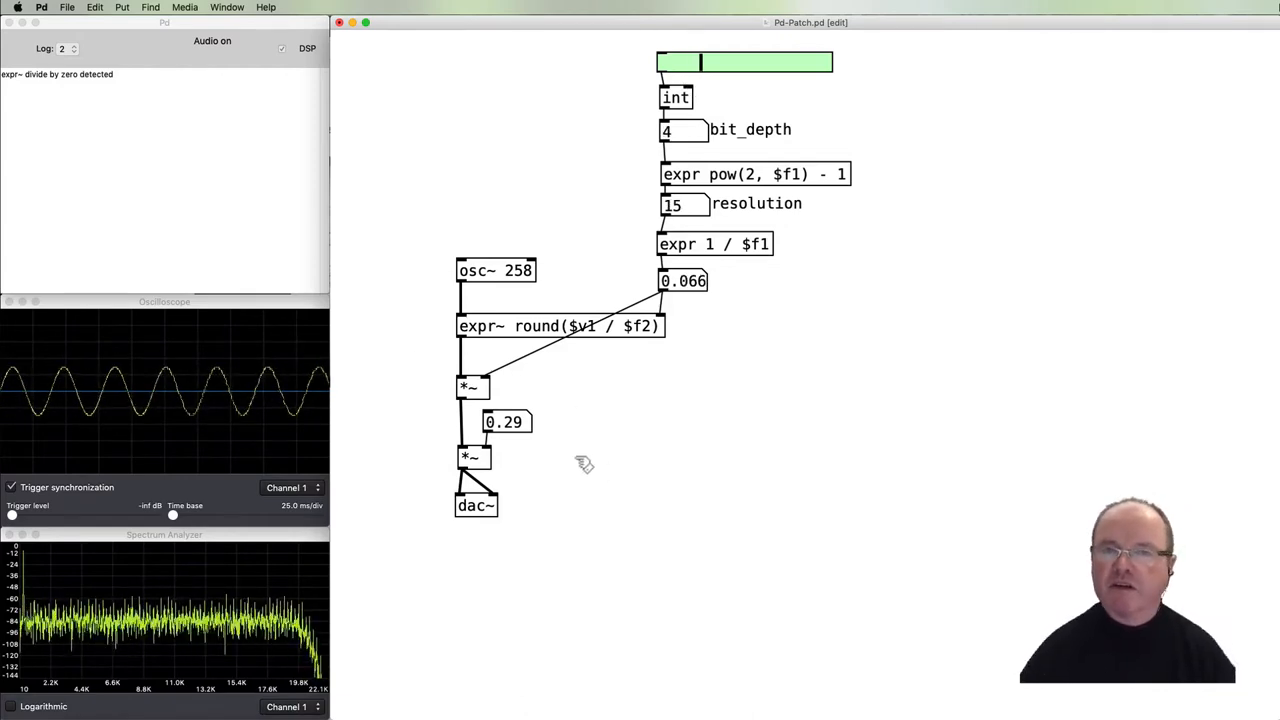